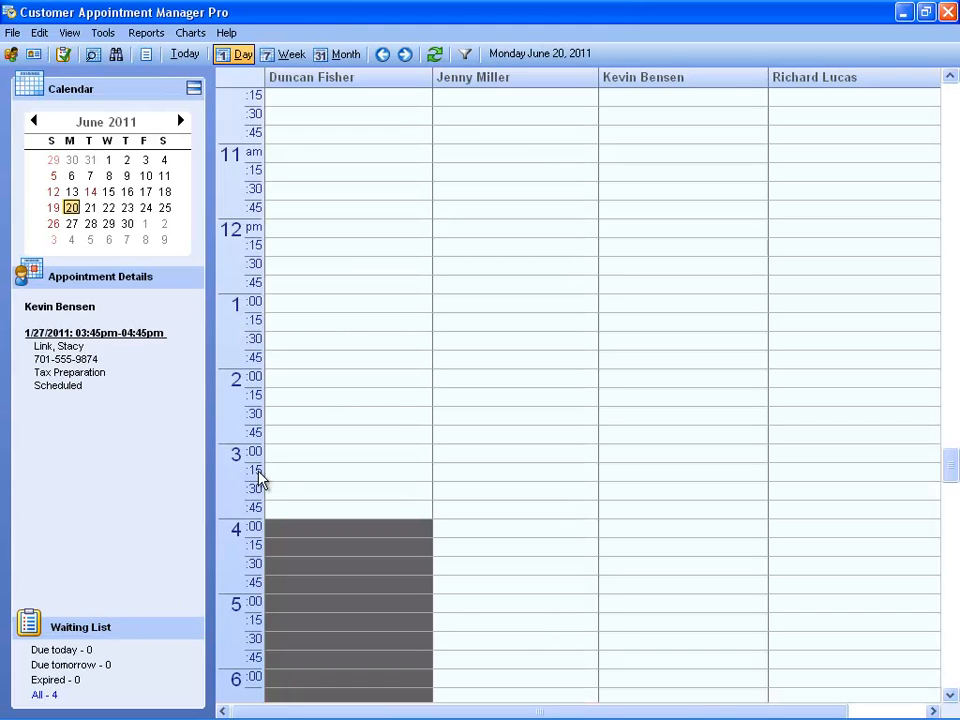
click(13, 33)
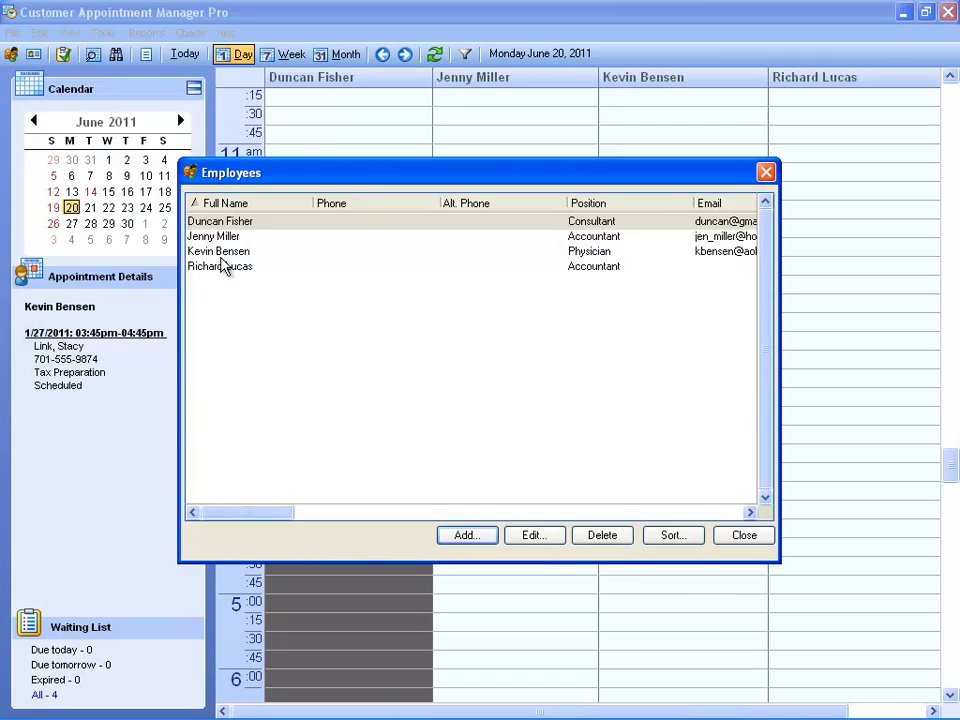
click(534, 535)
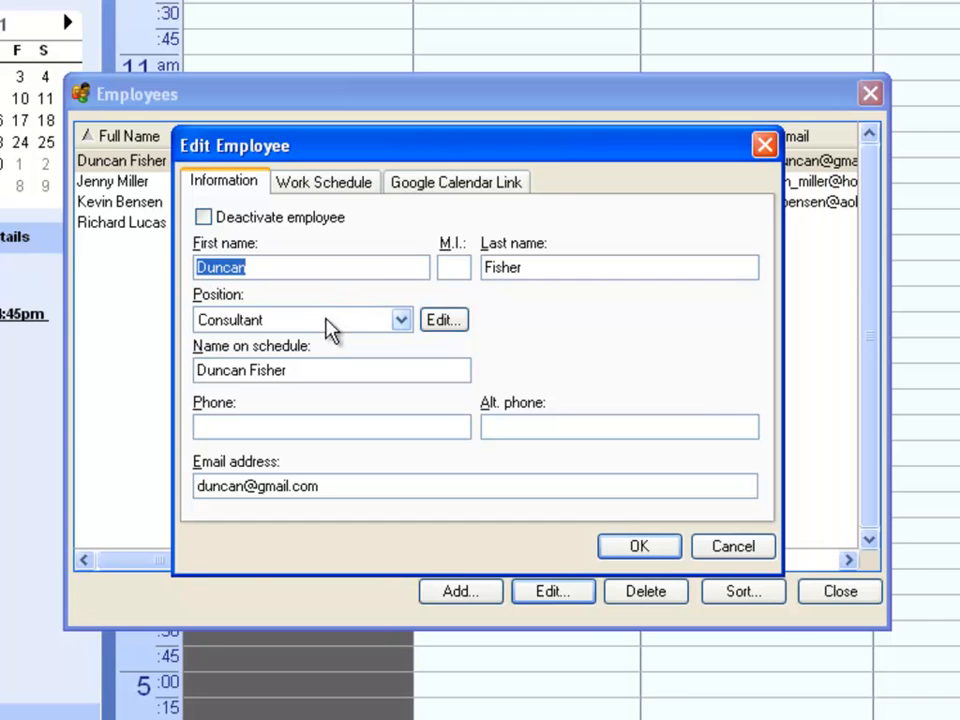
mouse_move(323, 305)
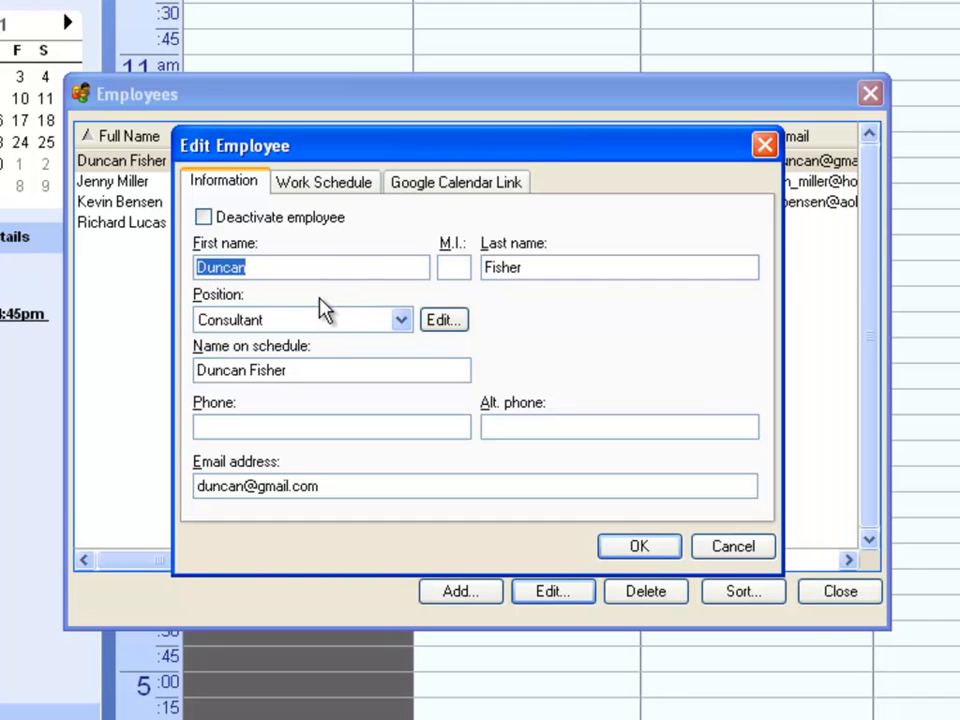
click(324, 182)
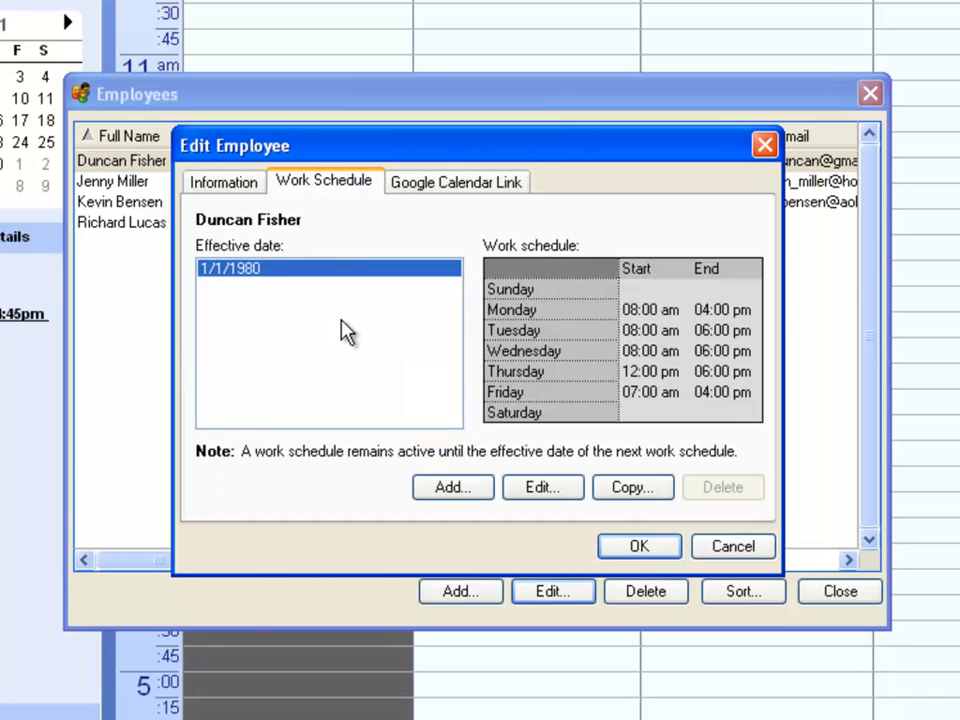
mouse_move(392, 347)
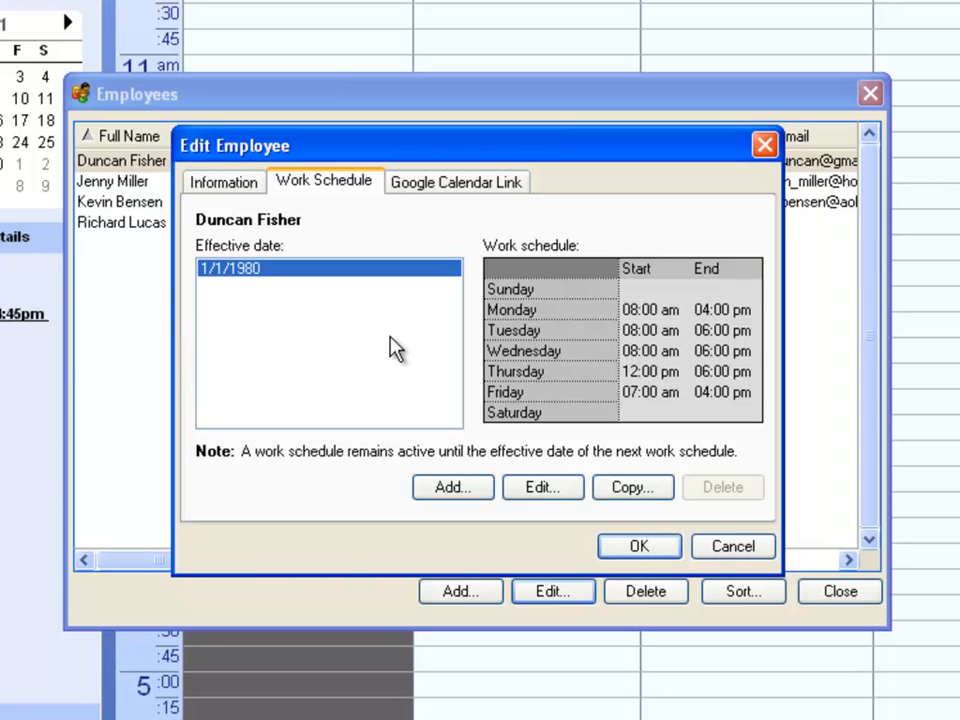
mouse_move(443, 418)
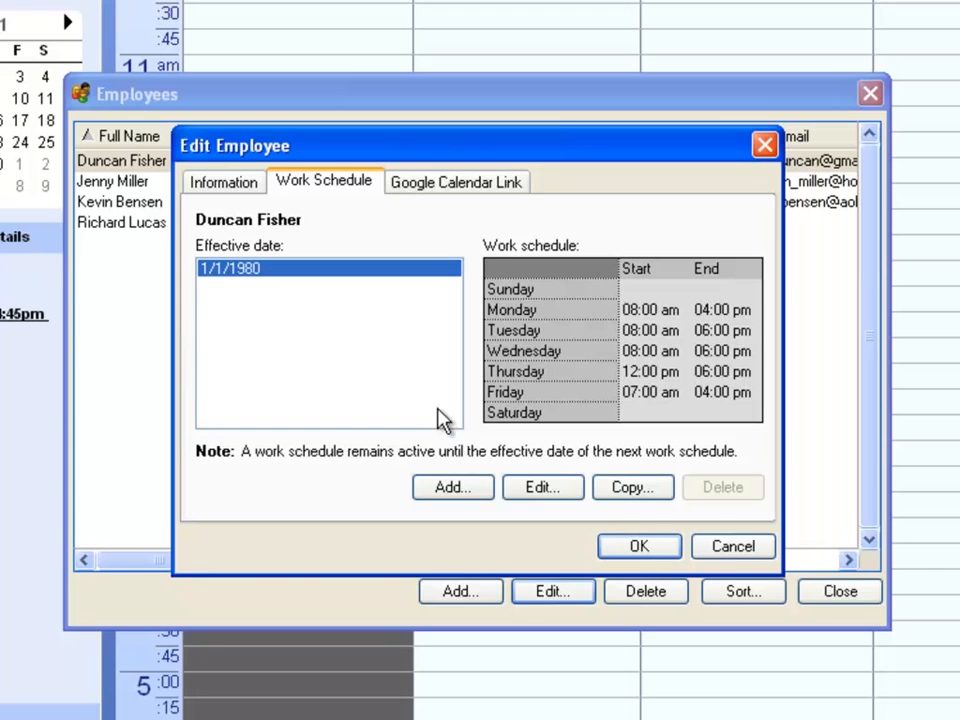
- Add a 'Summer Hours' schedule effective 6/1/2011, ending Thursday and Friday at 12:00 pm
click(451, 487)
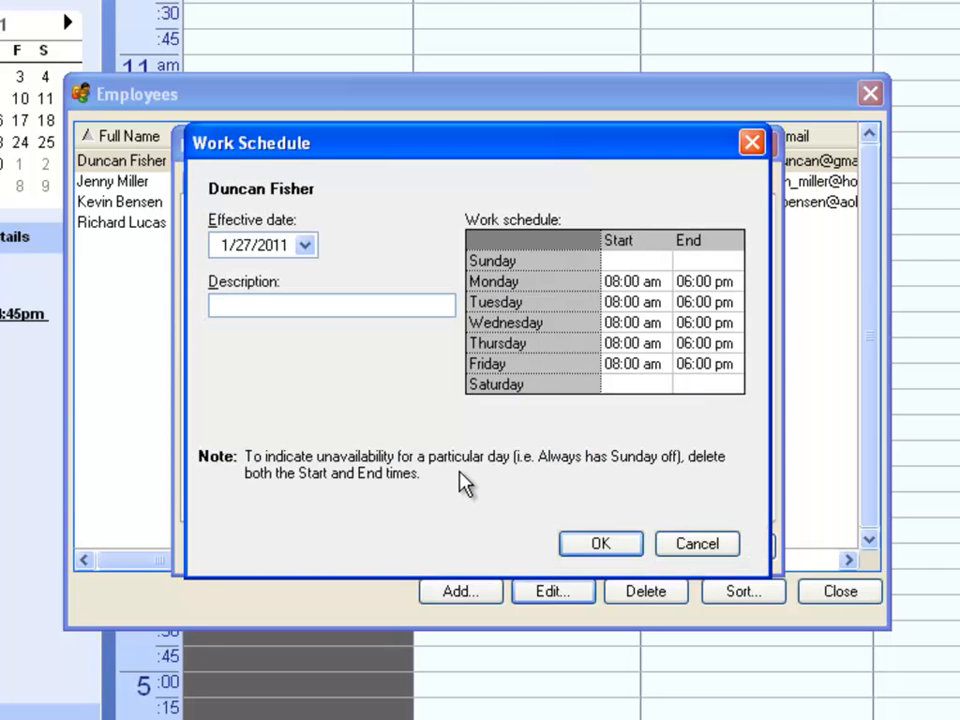
click(304, 245)
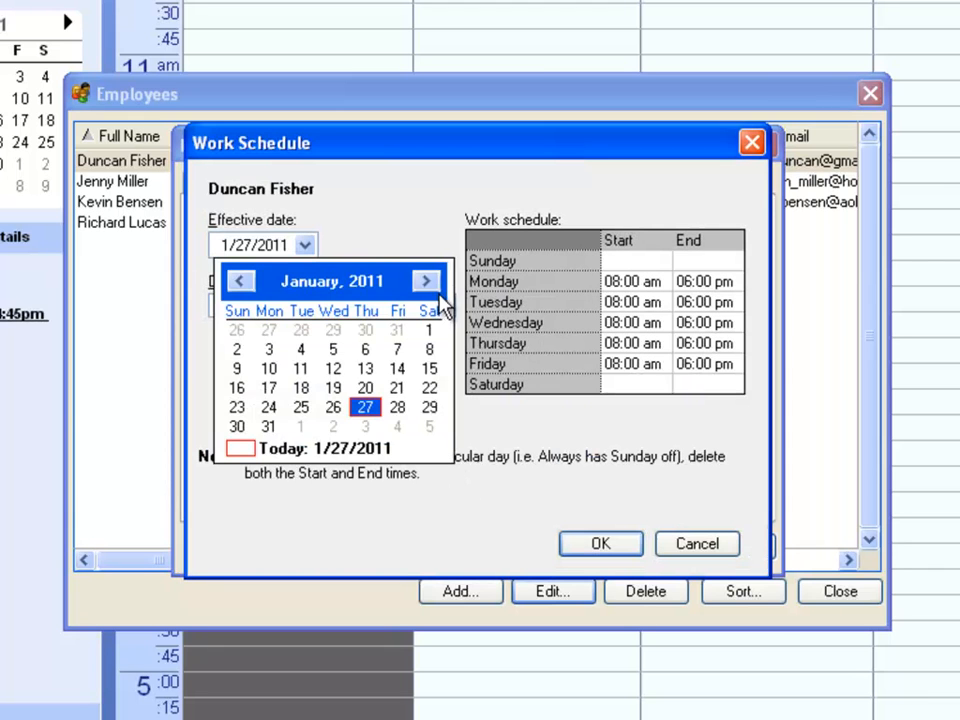
click(426, 281)
text(S)
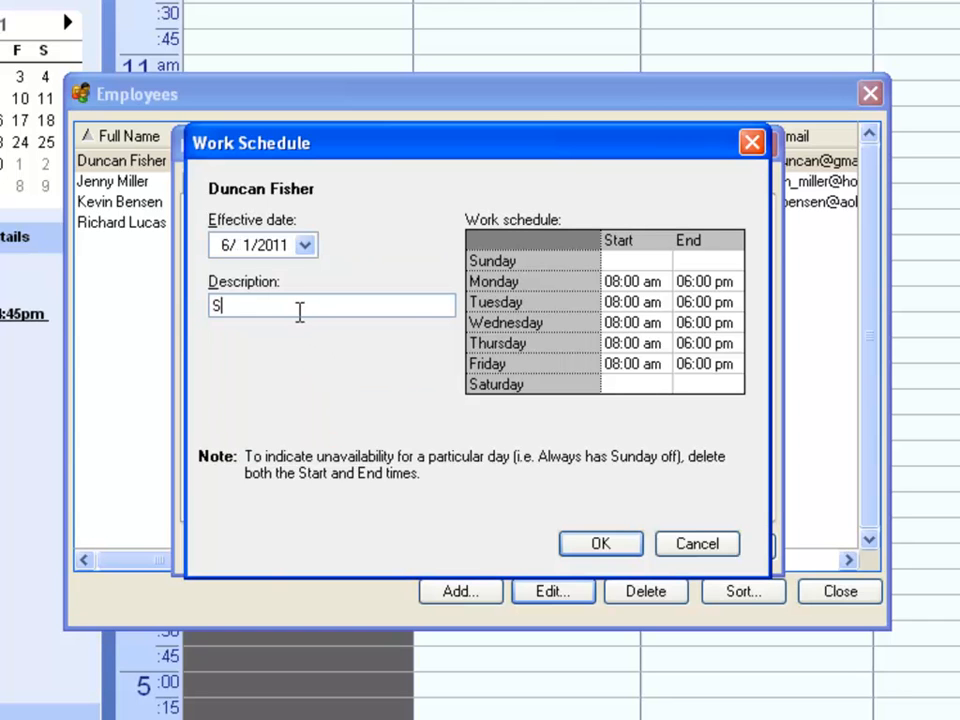
text(ummer Hours)
click(708, 343)
text(1)
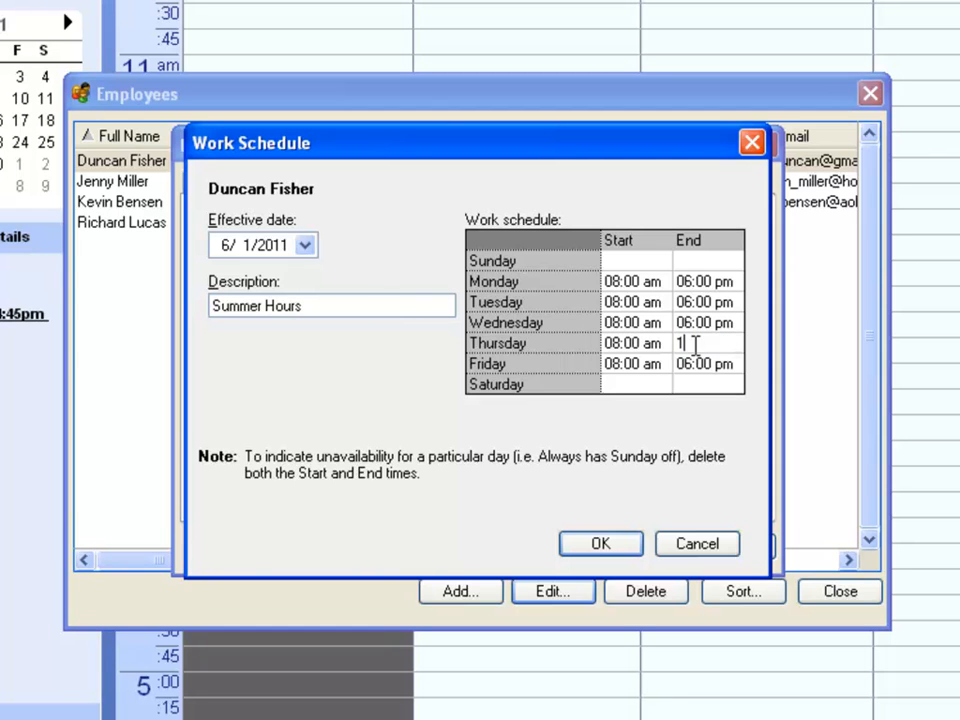
text(2:00 pm)
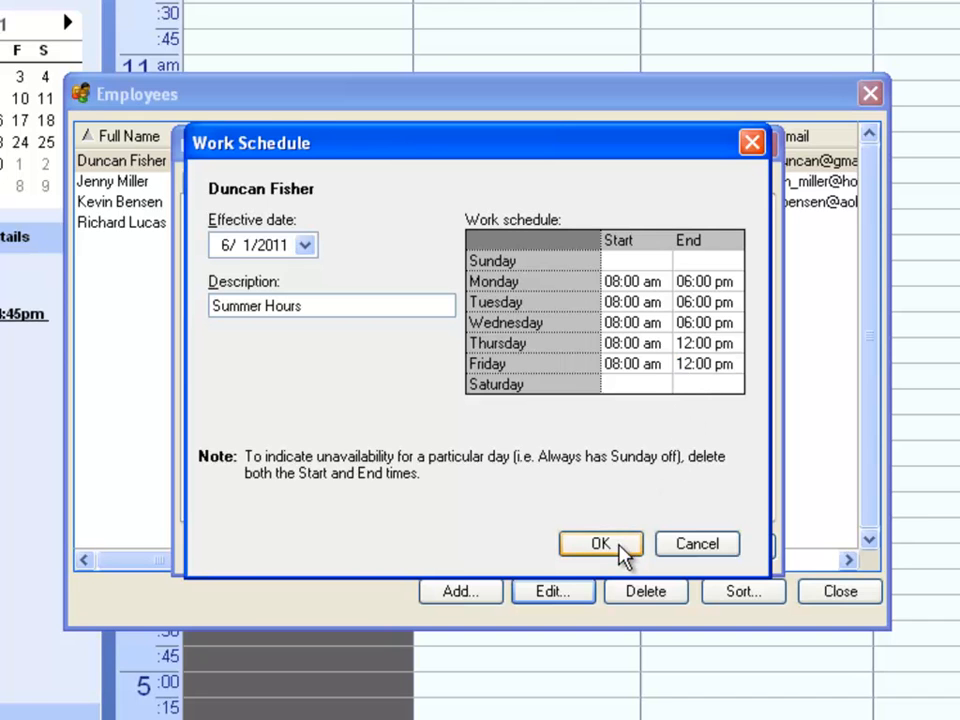
click(600, 543)
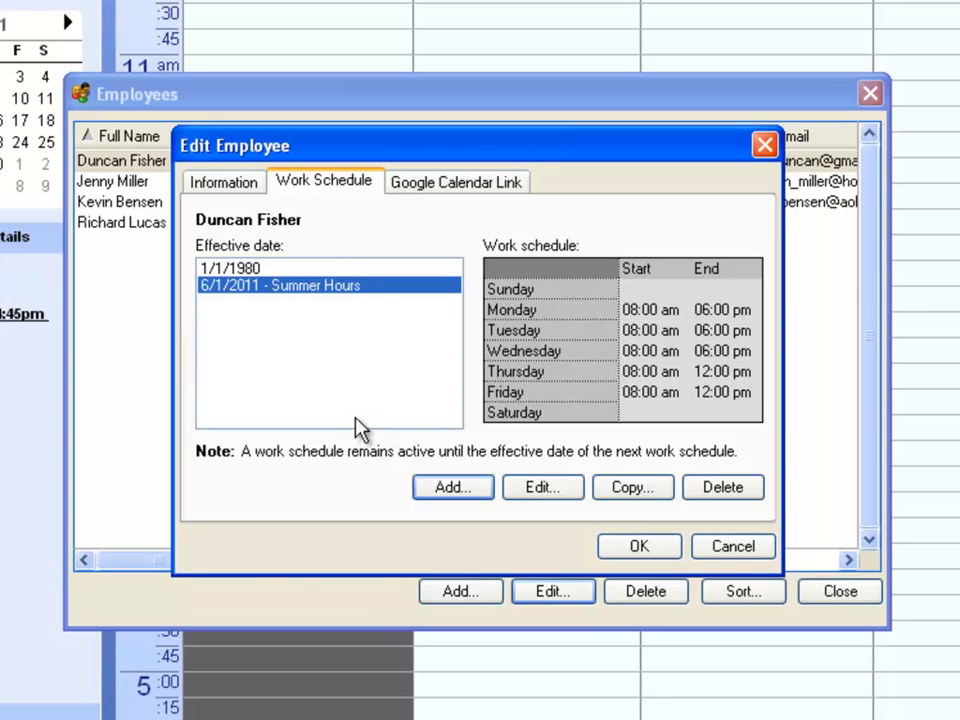
mouse_move(245, 310)
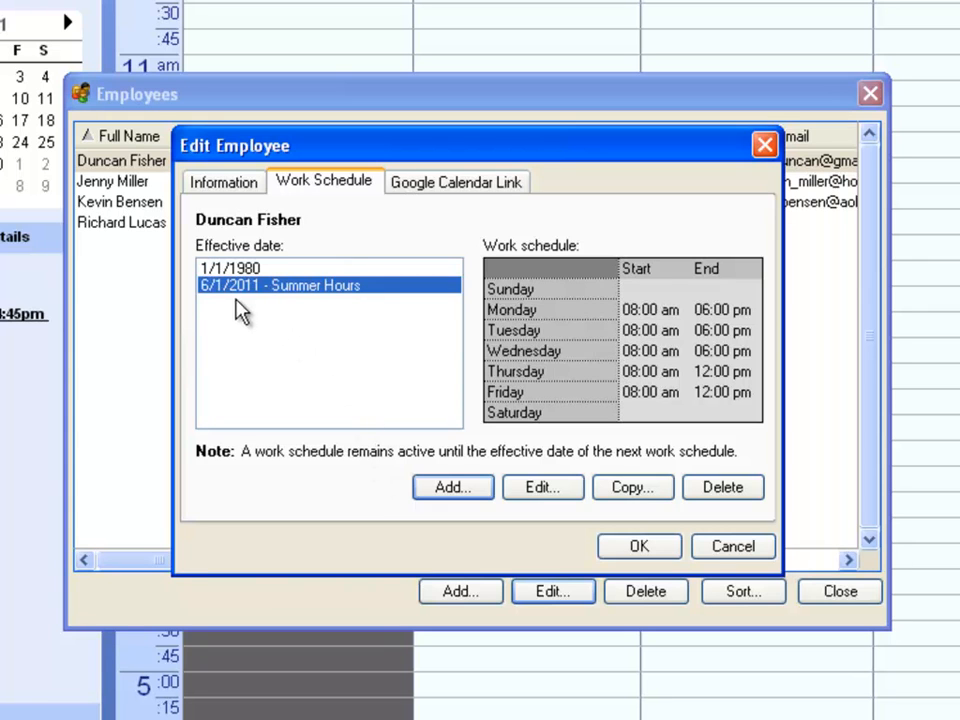
mouse_move(698, 392)
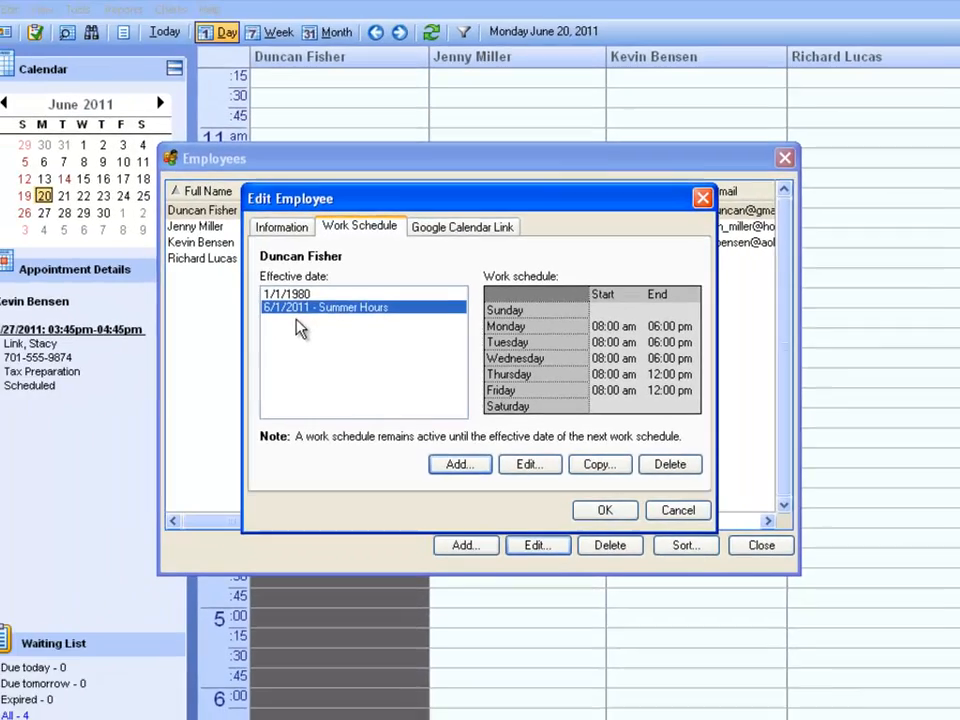
click(677, 510)
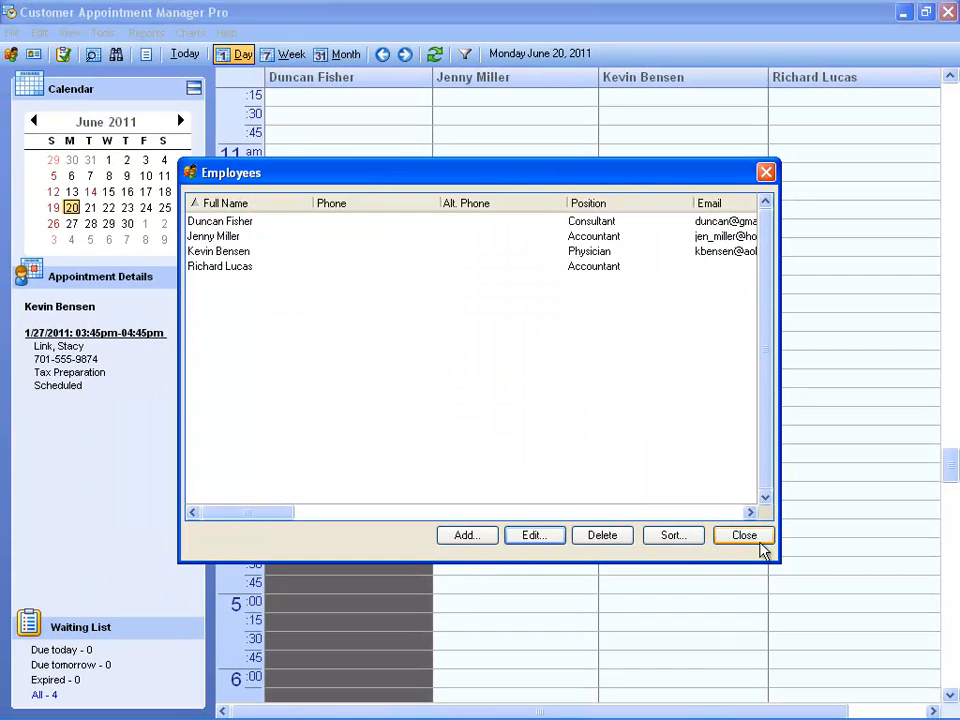
click(744, 535)
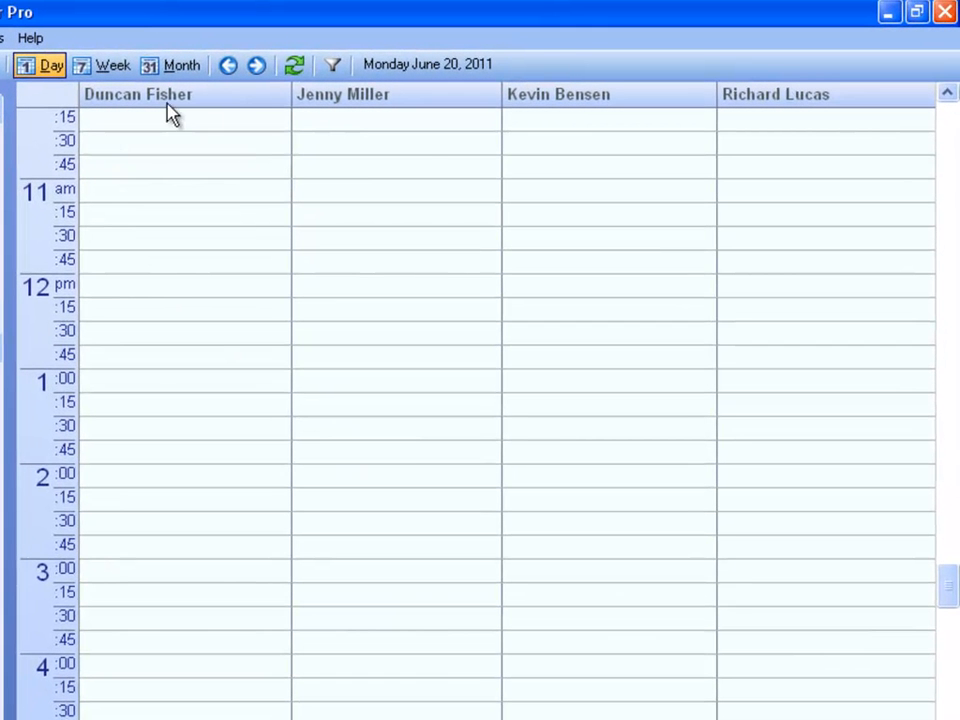
mouse_move(585, 110)
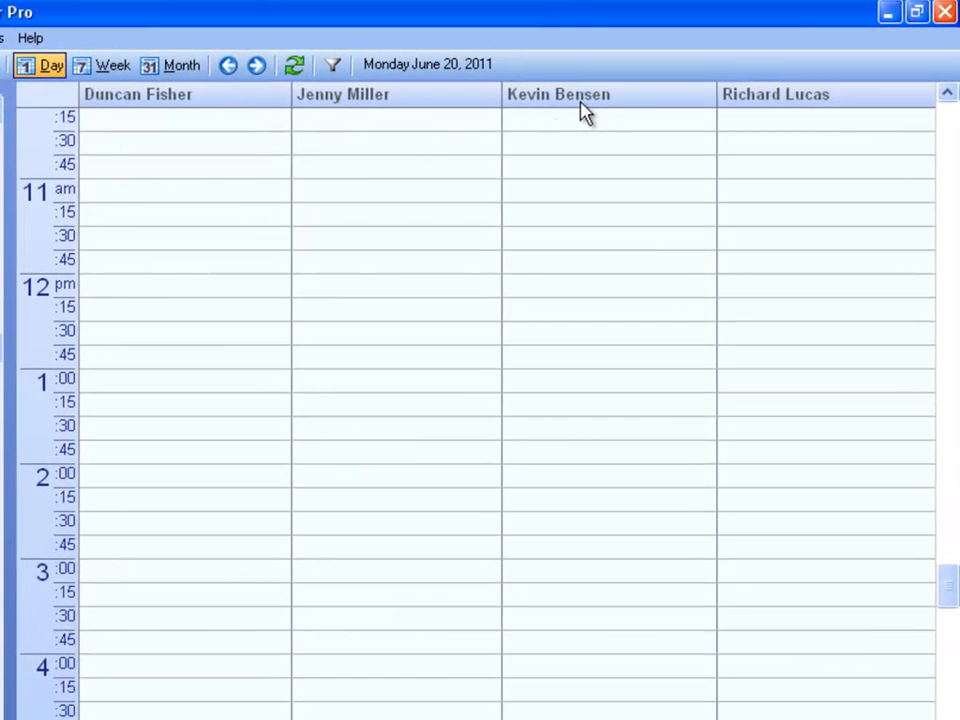
mouse_move(538, 112)
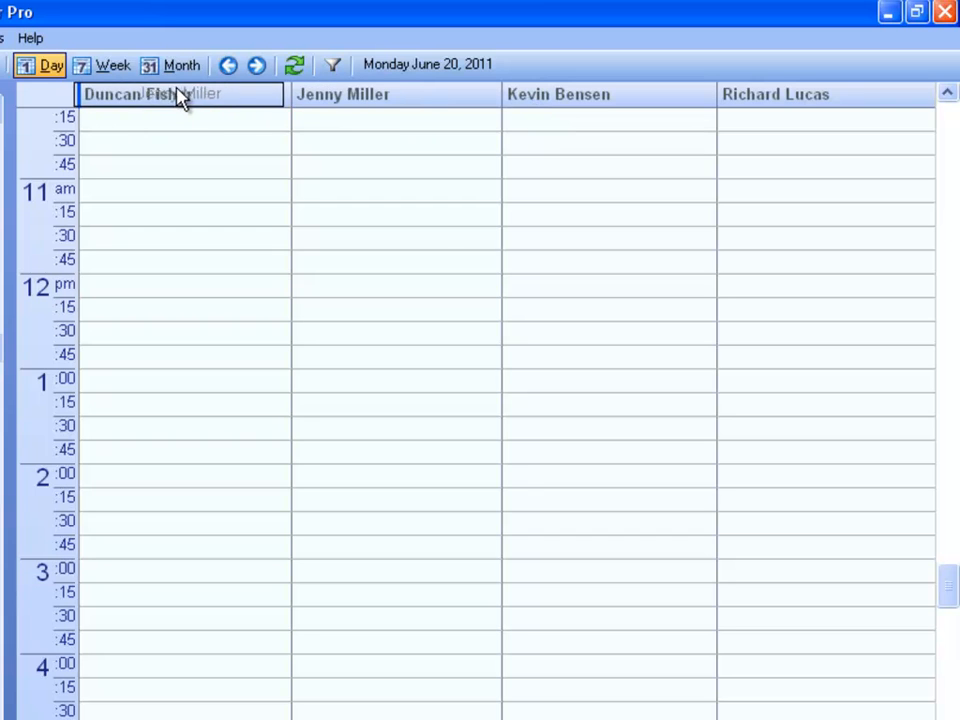
drag(180, 93, 330, 93)
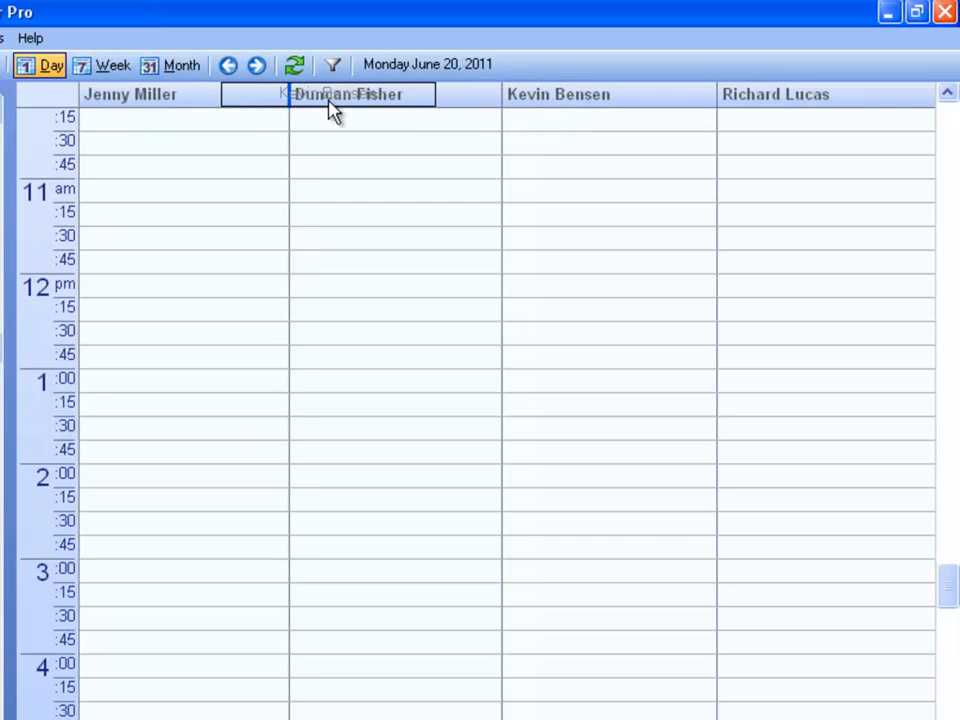
drag(347, 94, 130, 94)
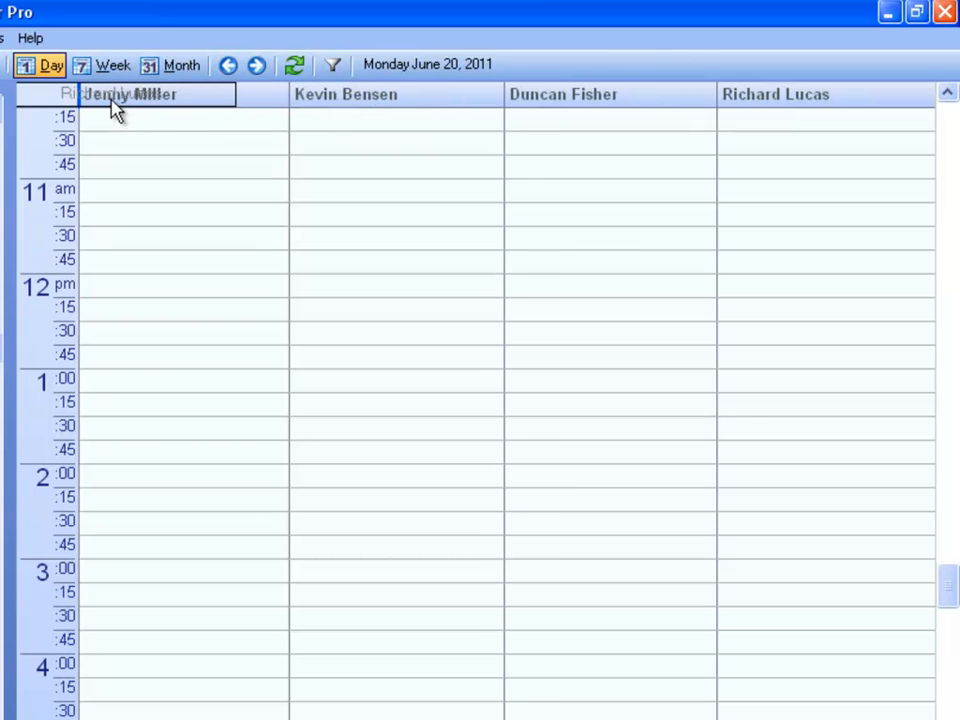
drag(130, 94, 330, 94)
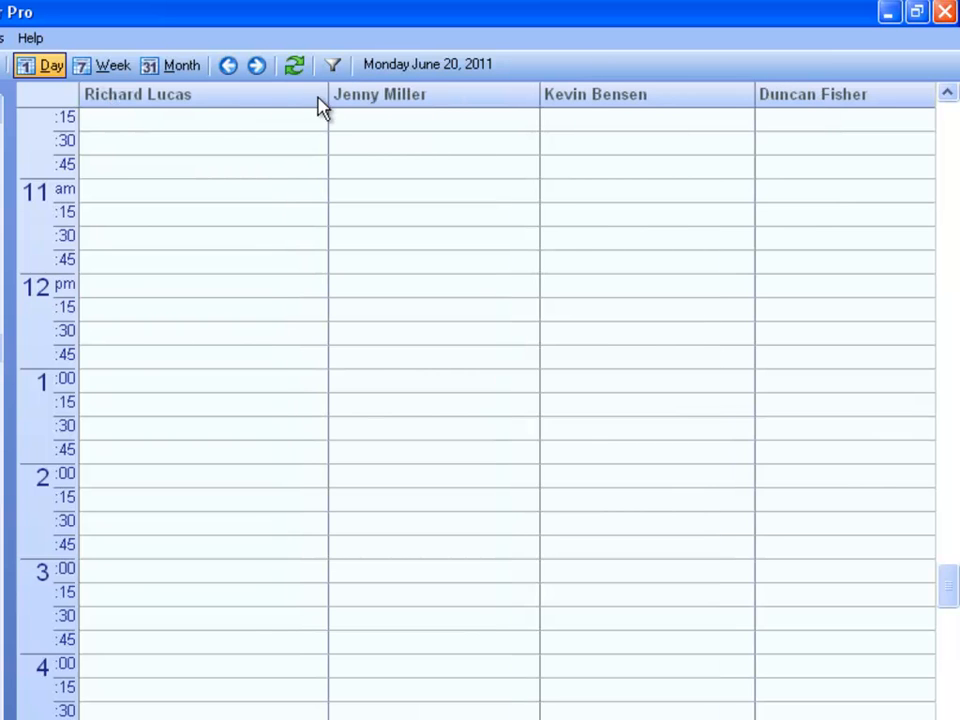
drag(329, 94, 440, 94)
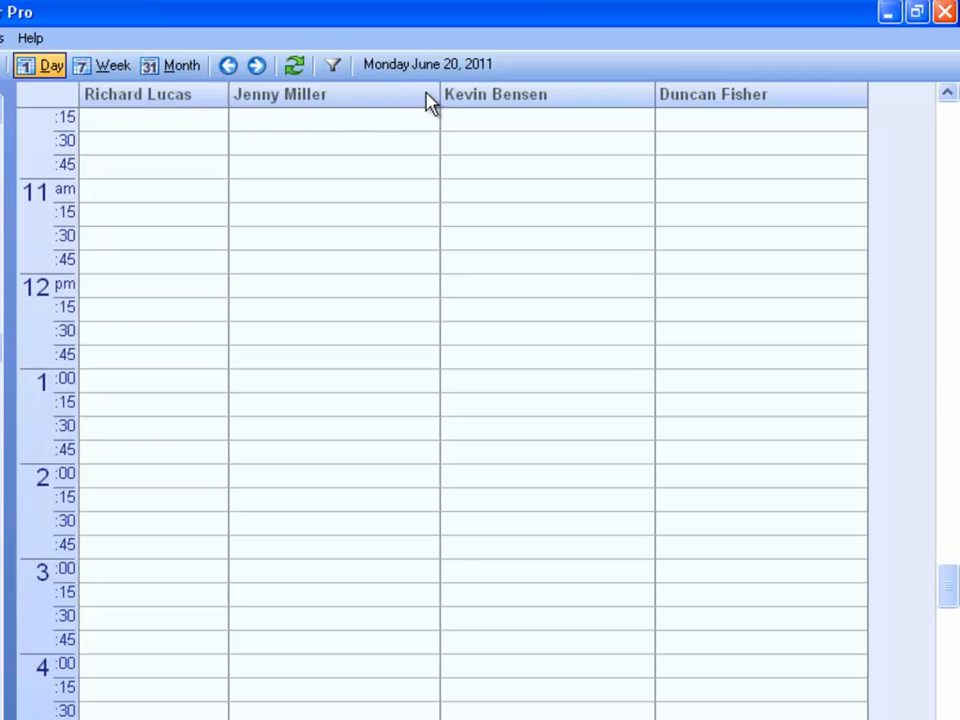
drag(440, 94, 623, 94)
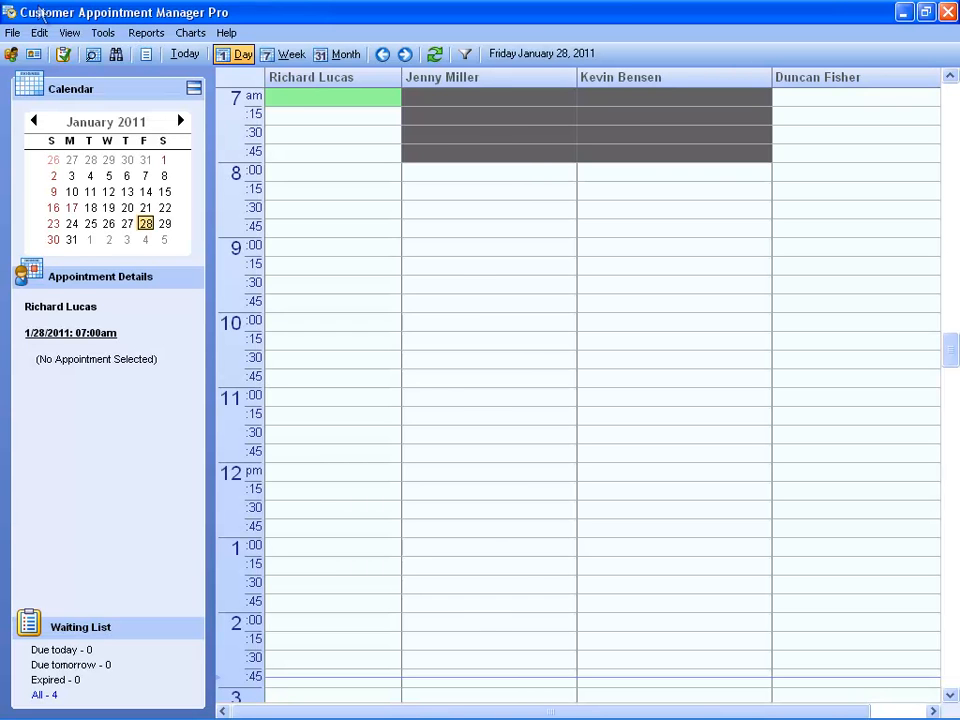
mouse_move(38, 15)
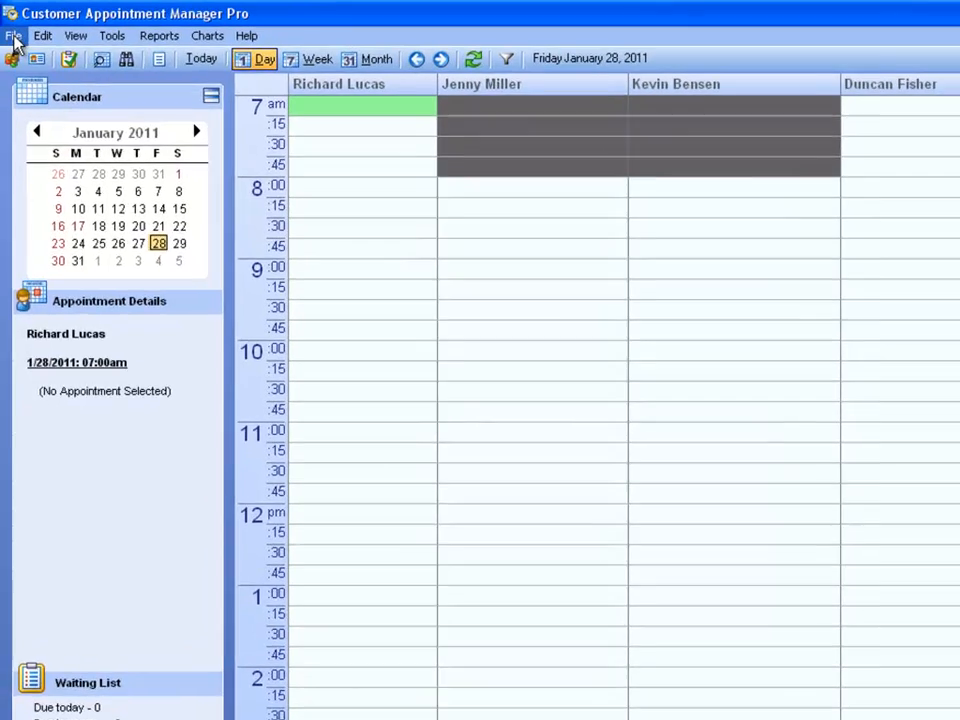
- Open the File menu of maintenance, import, export and backup commands
click(14, 35)
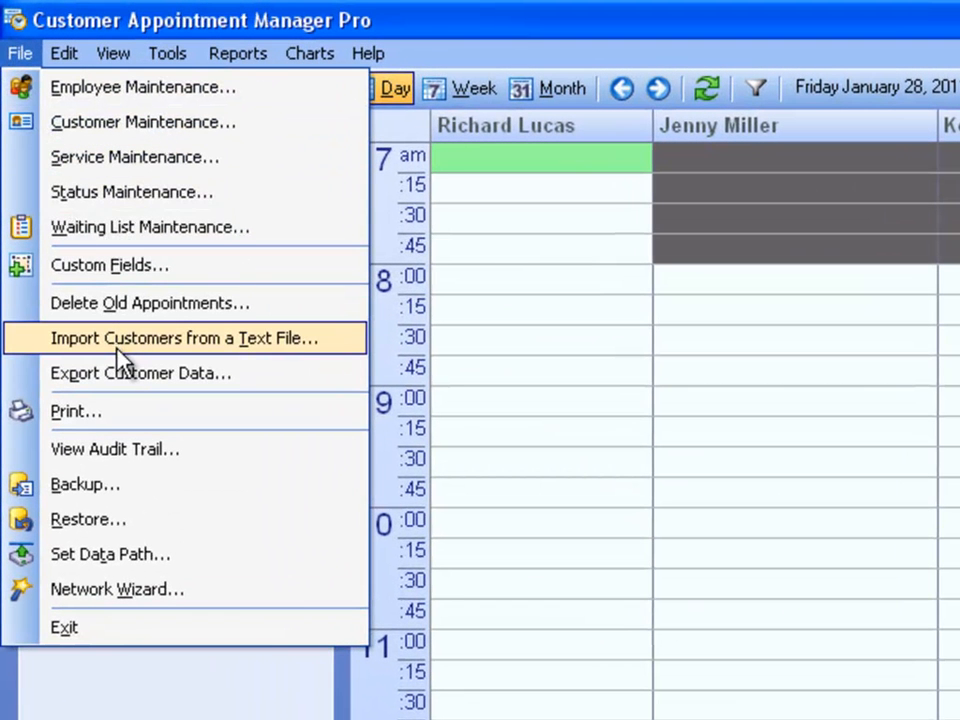
mouse_move(118, 347)
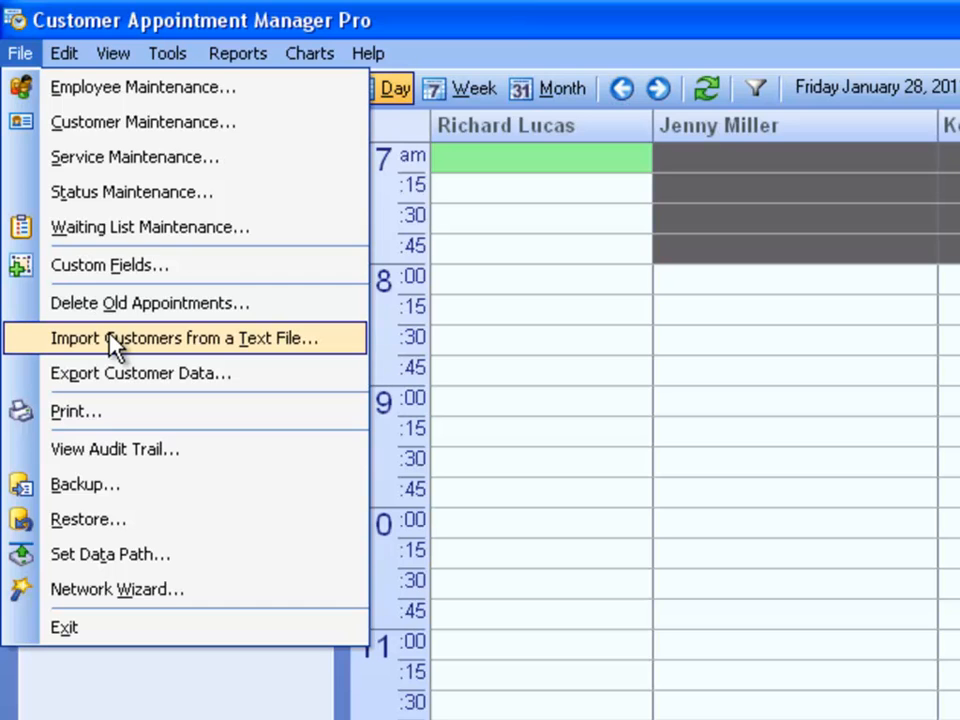
mouse_move(125, 355)
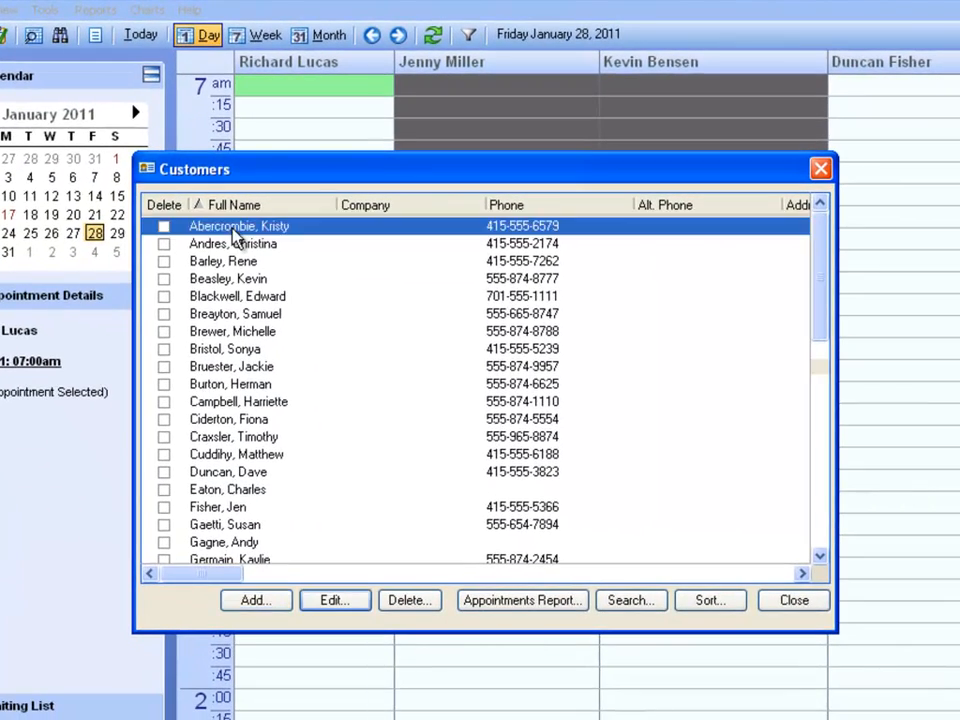
- Review the first customer's General and Attachments tabs, then close the record
click(334, 600)
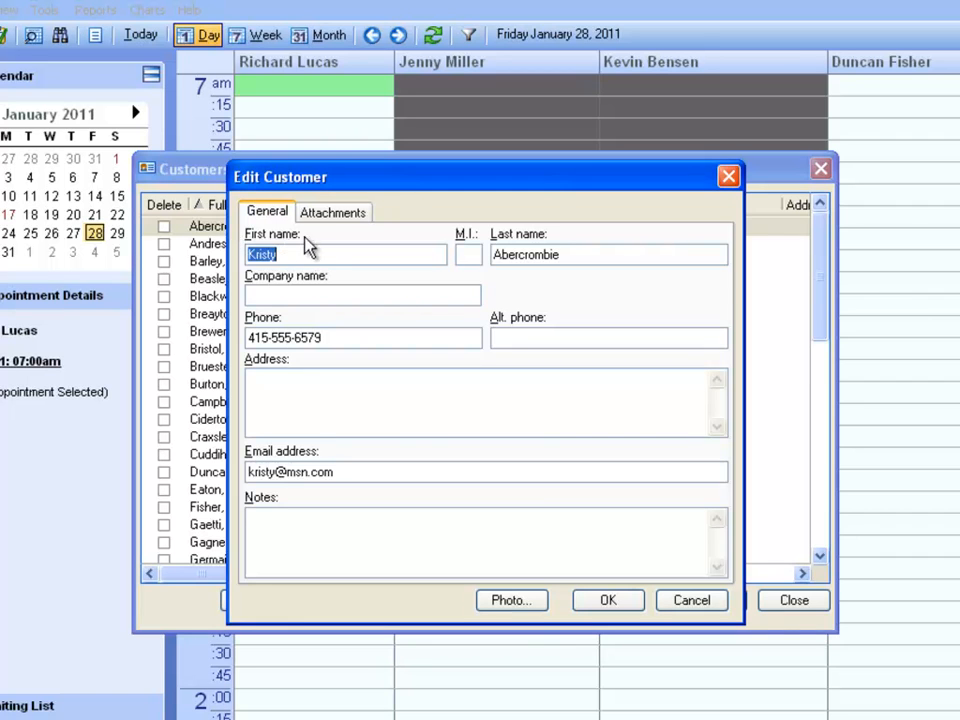
click(333, 211)
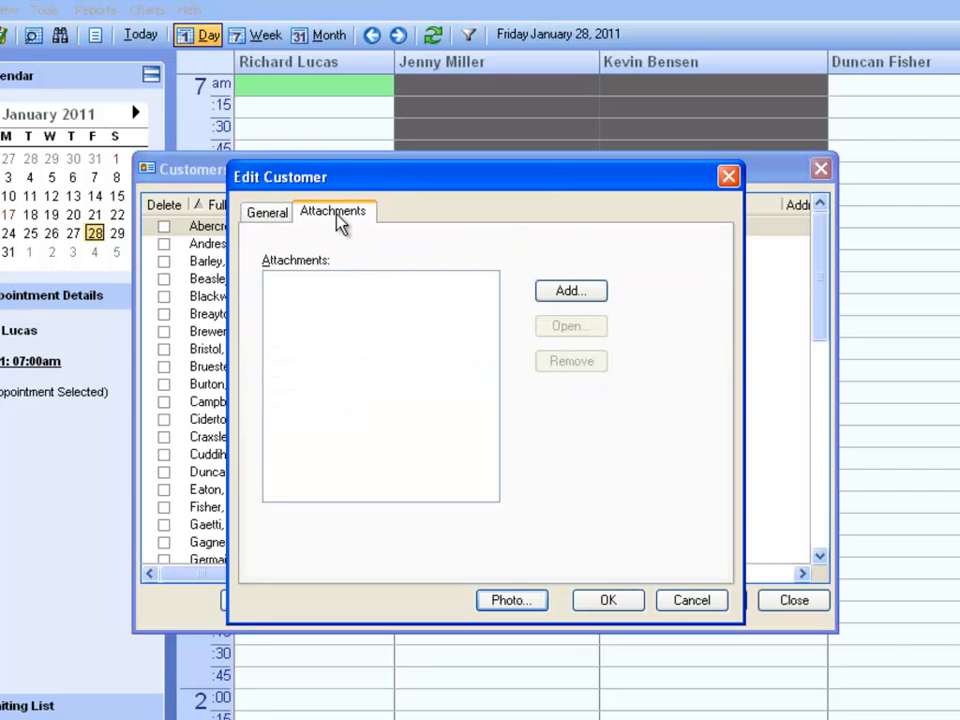
mouse_move(335, 225)
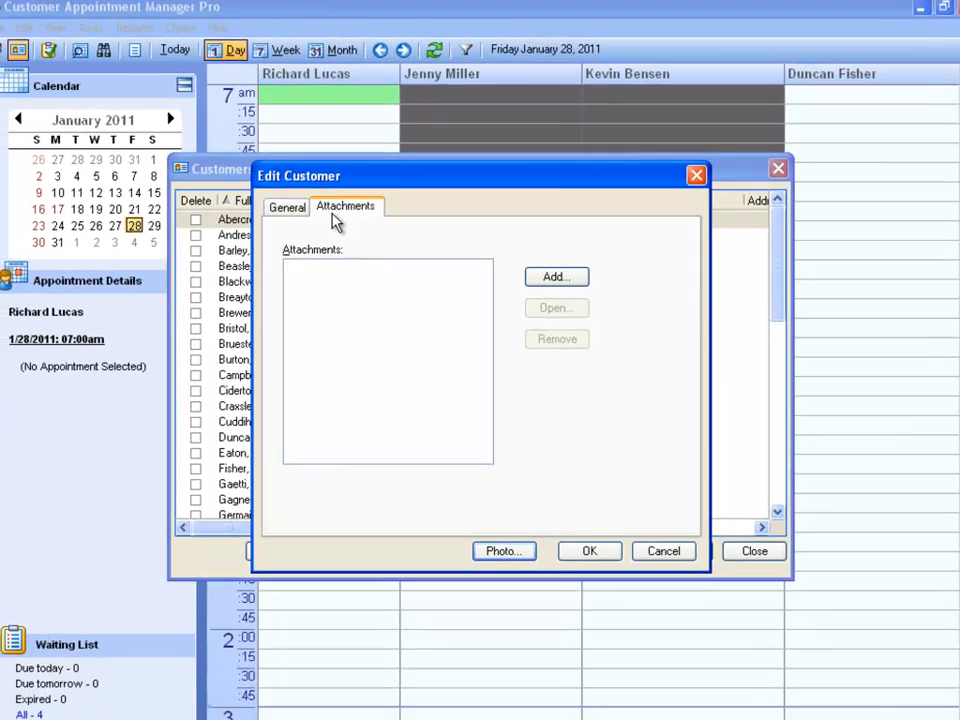
click(287, 207)
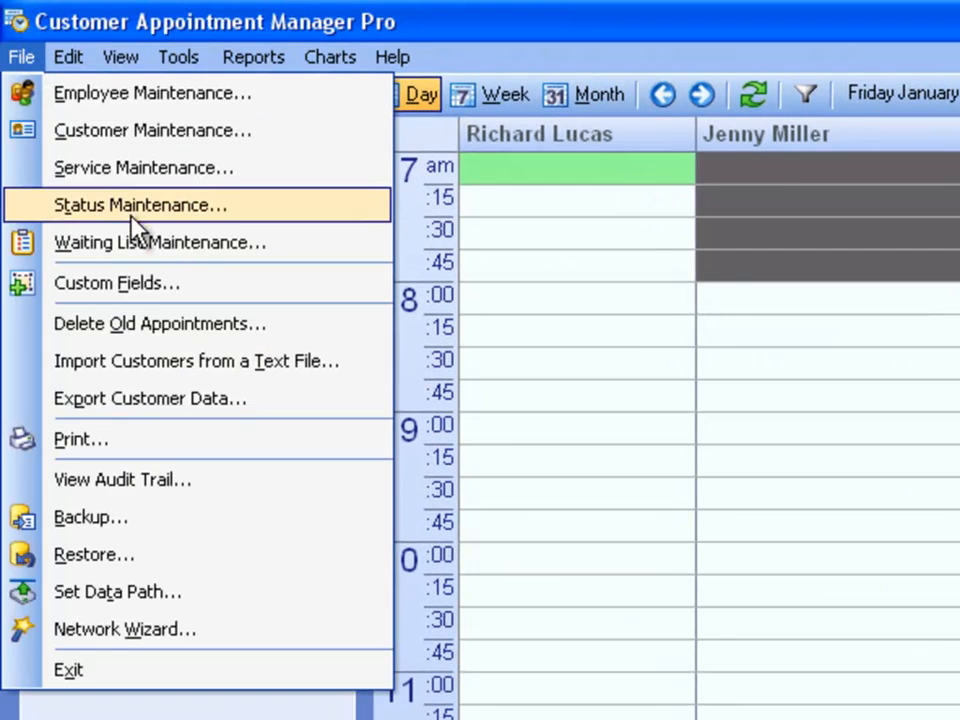
- Start a new Customer-form custom field captioned 'Insurance'
click(116, 283)
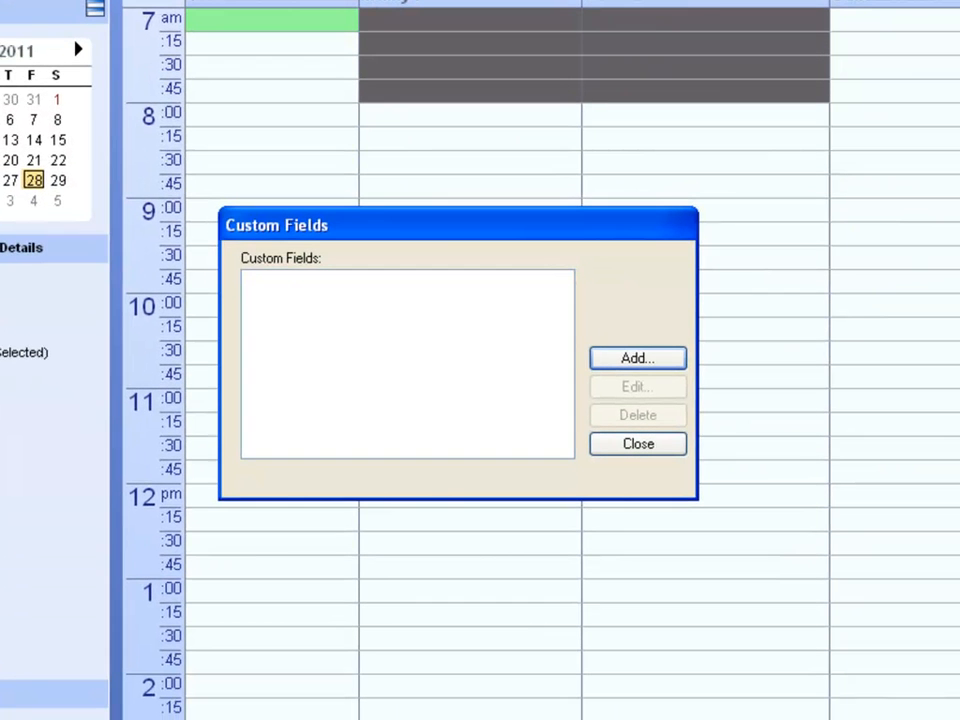
click(637, 357)
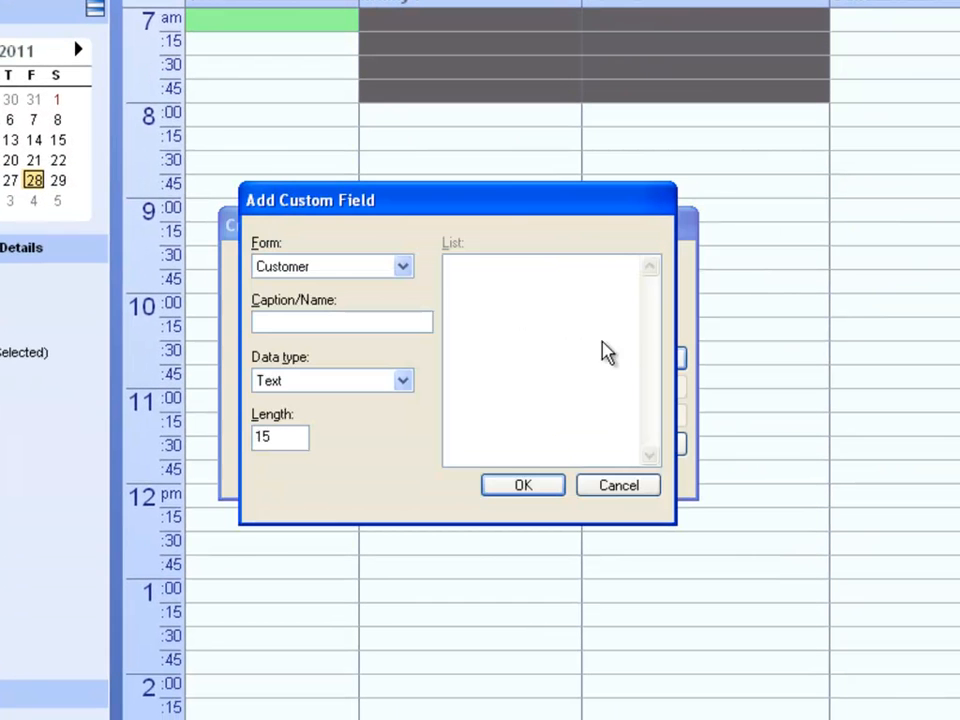
mouse_move(403, 266)
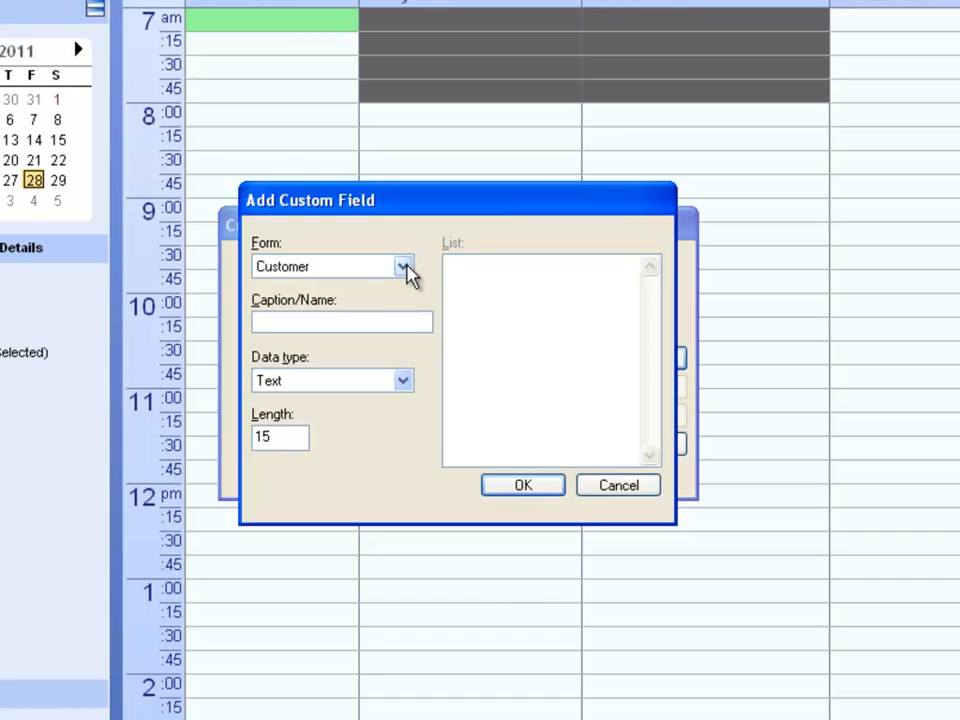
click(404, 266)
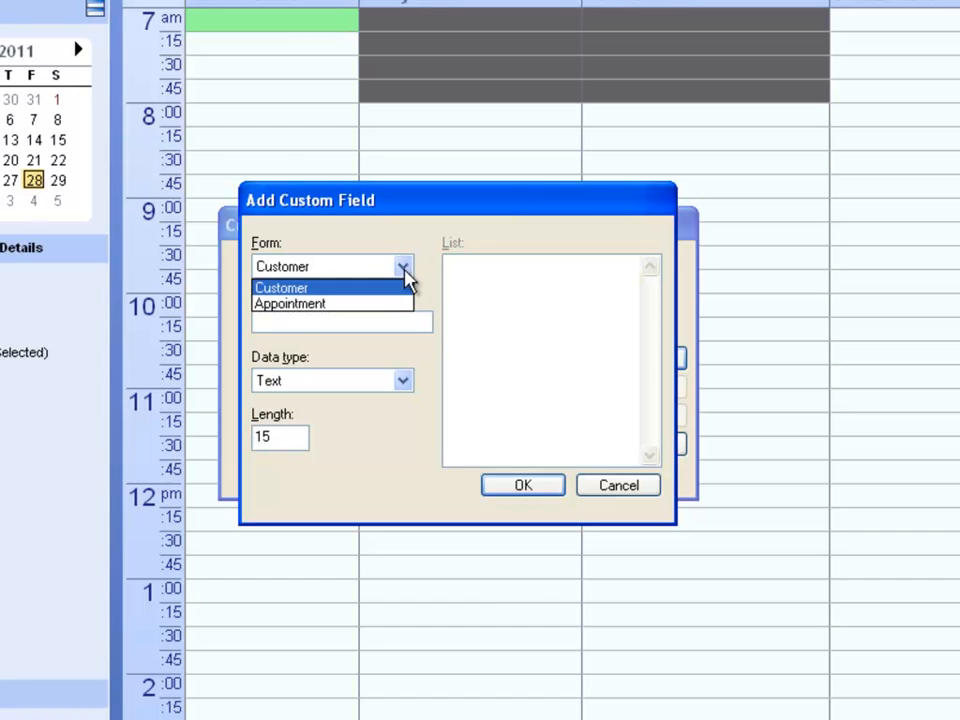
click(281, 287)
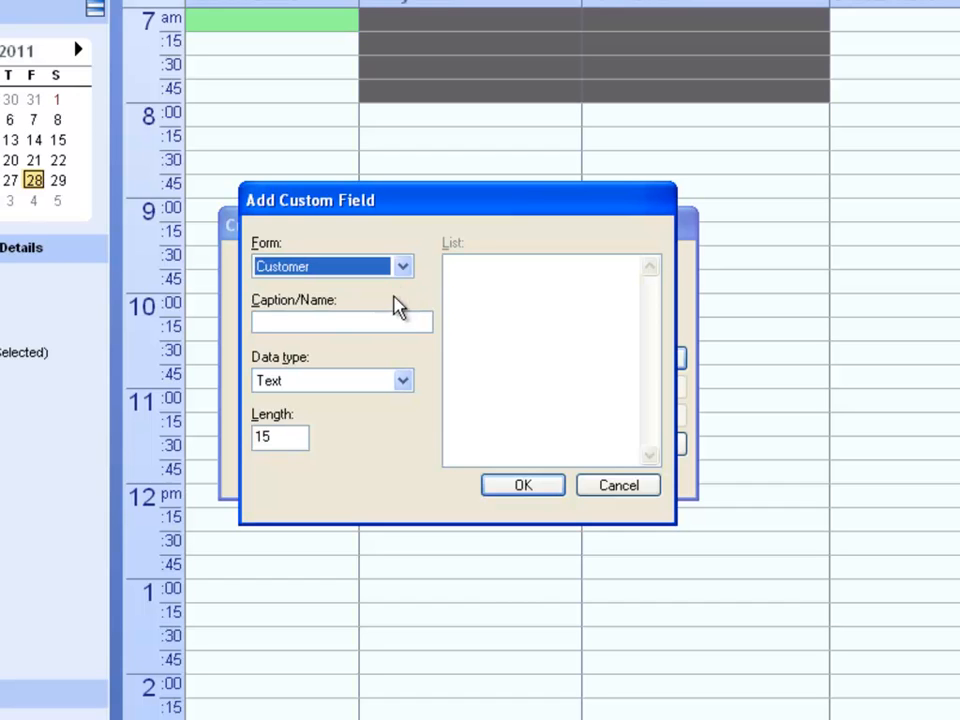
click(340, 321)
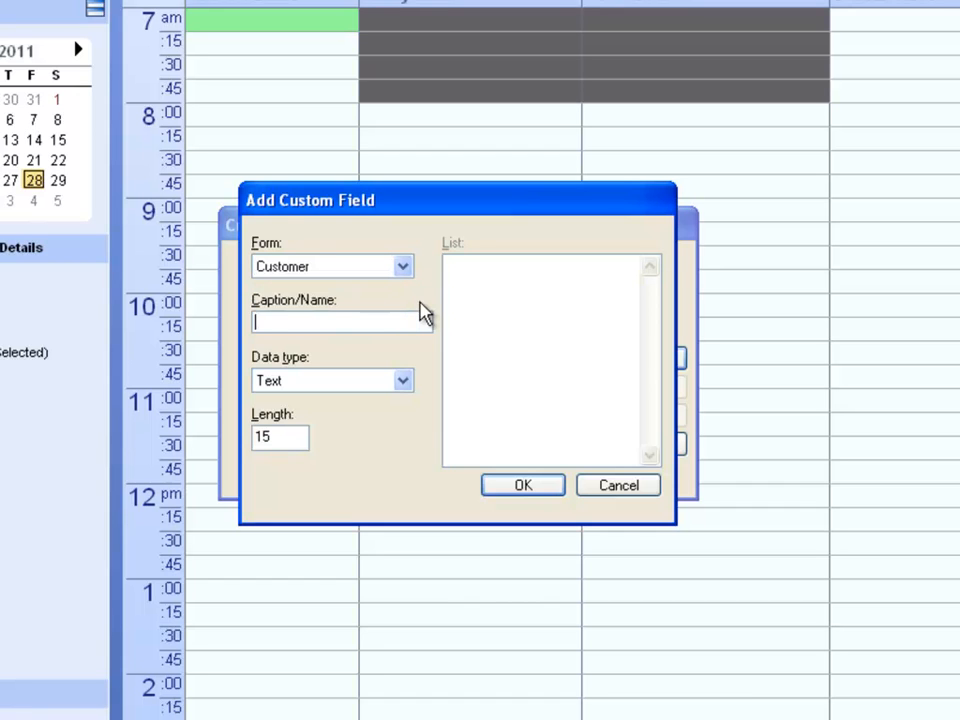
text(Insurance)
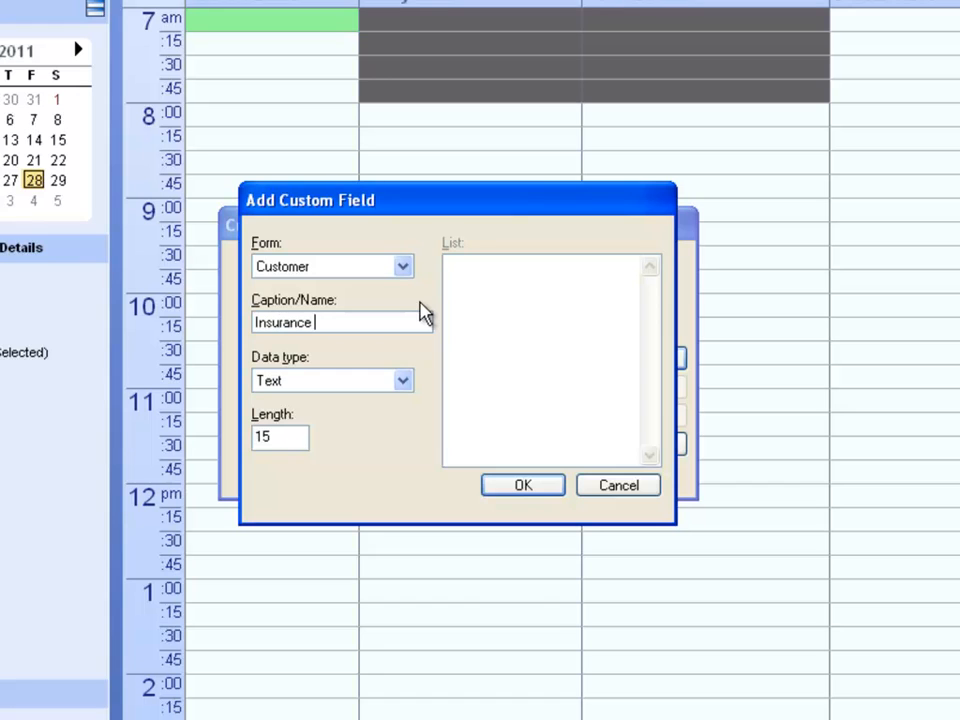
- Make Insurance a selection list of Health One, Primier Health, Stateside Health, Blue Cross
click(330, 380)
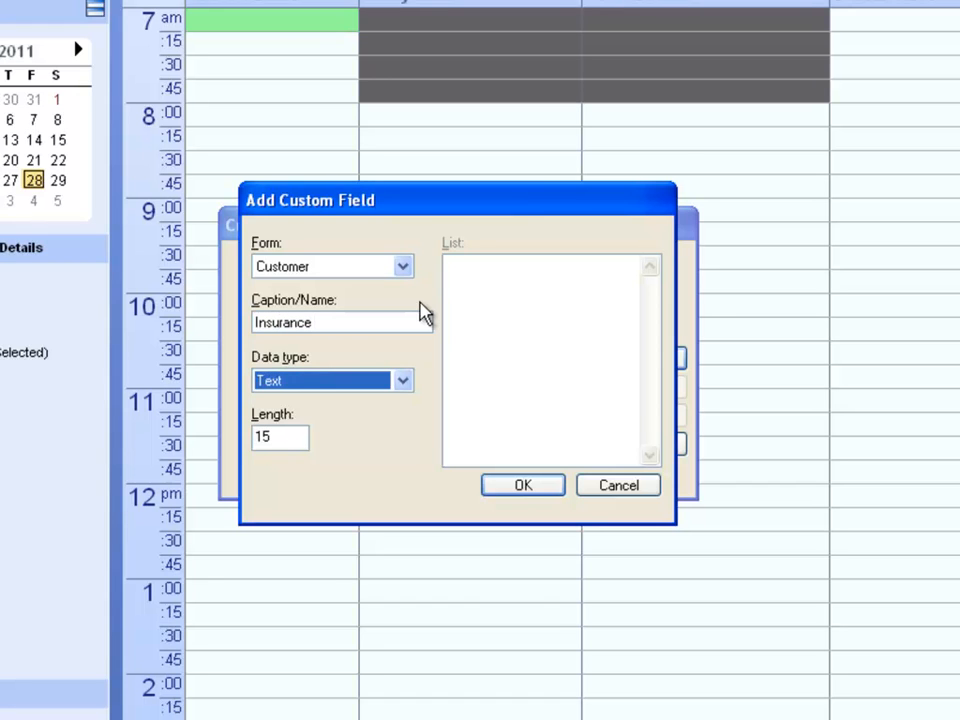
click(403, 380)
text(Health One)
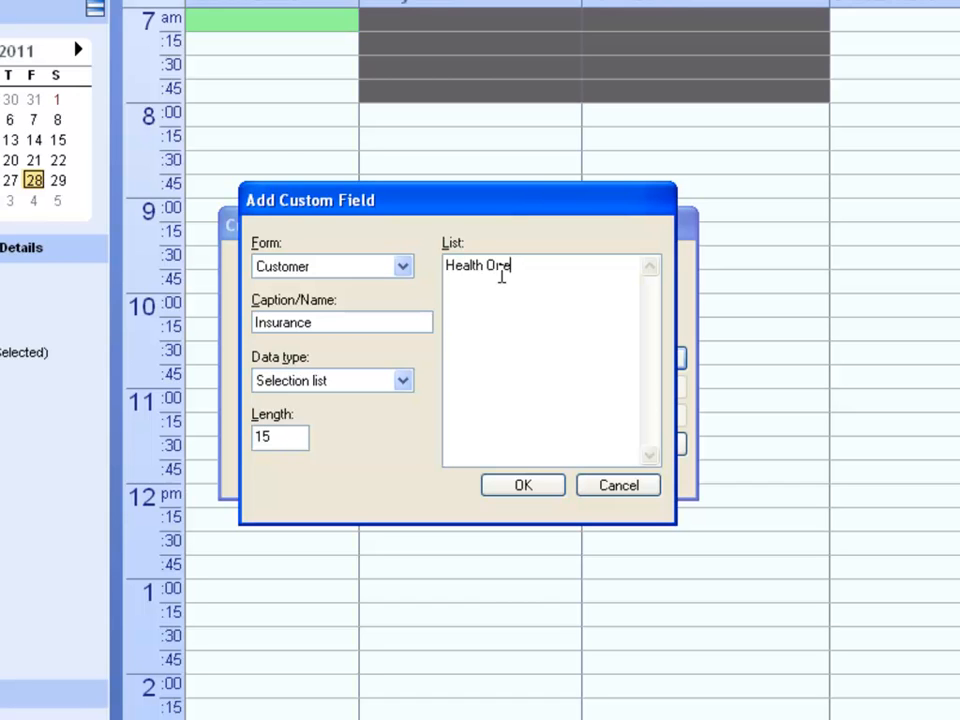
text(Primier Health)
text(Blue Cross)
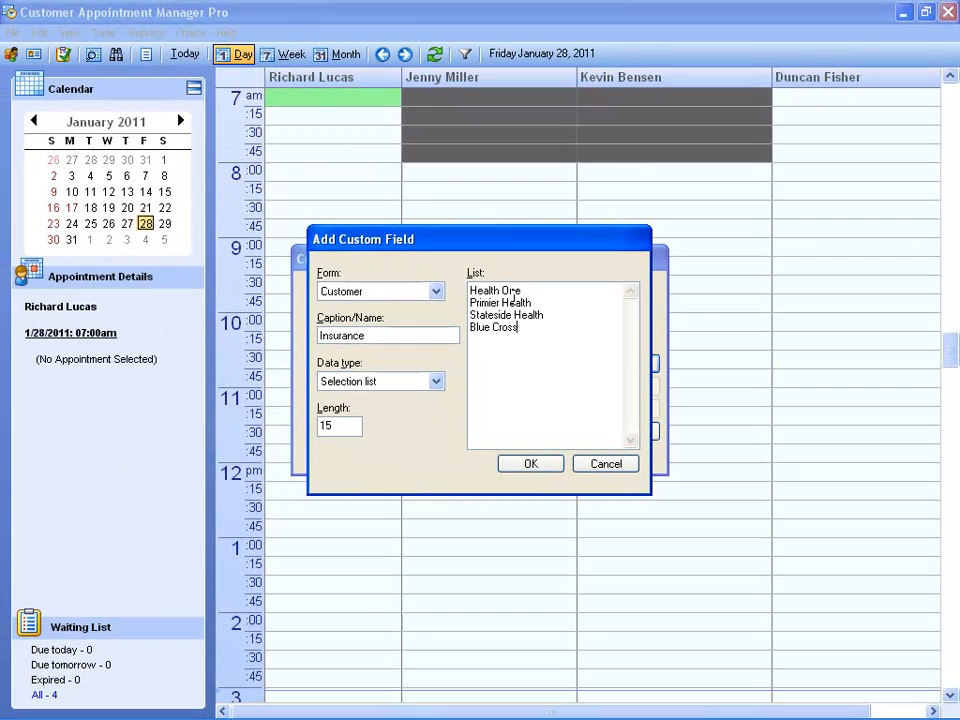
click(531, 463)
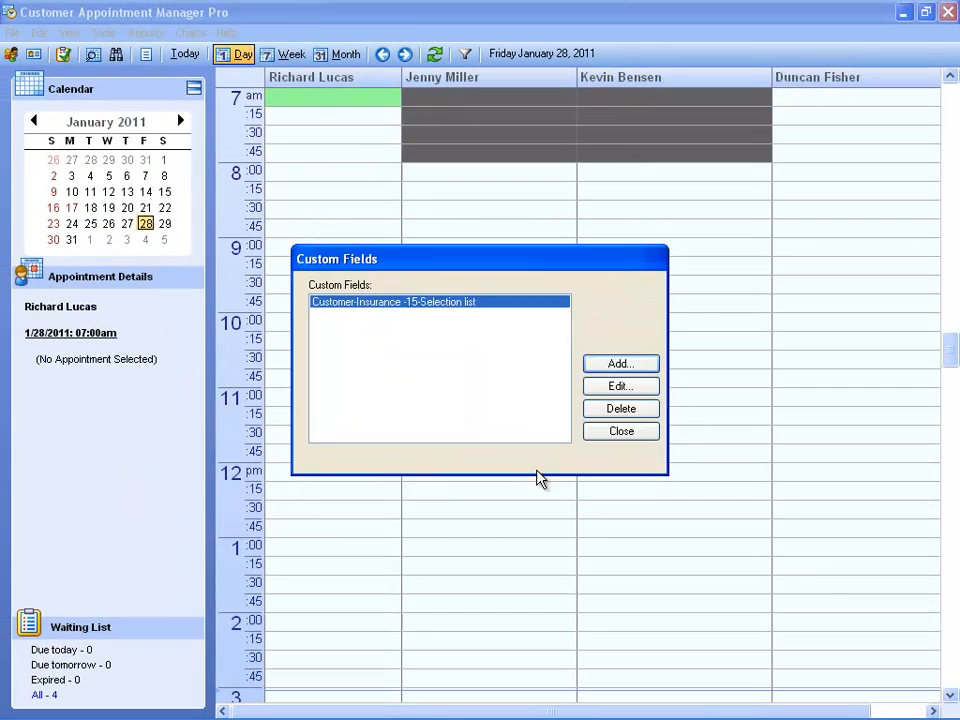
click(620, 431)
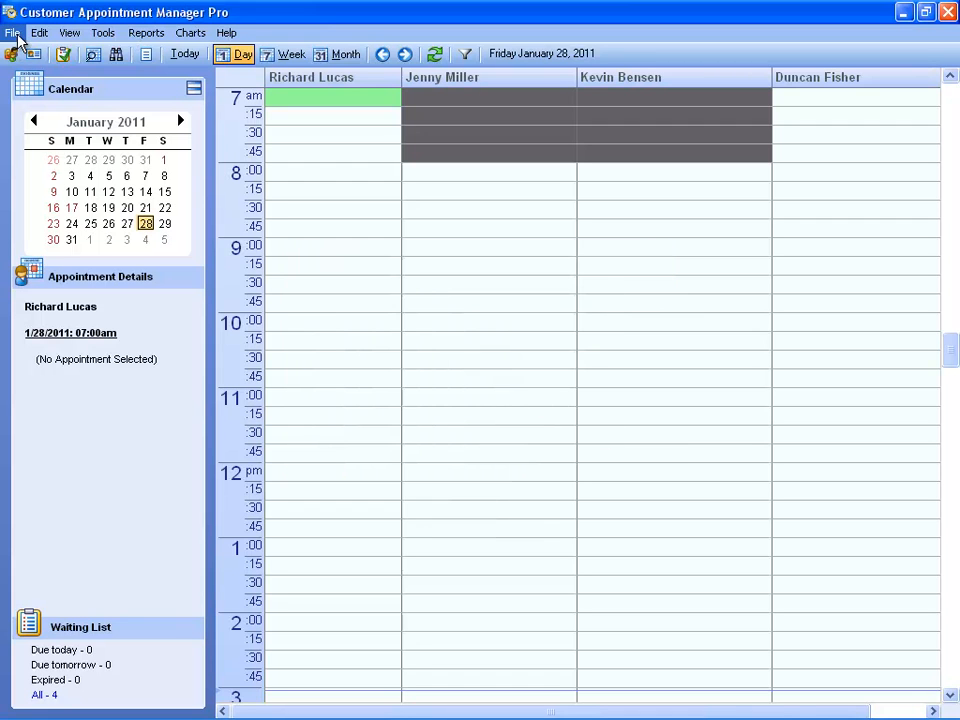
- Set the first customer's Insurance custom field to Health One and save the record
click(13, 32)
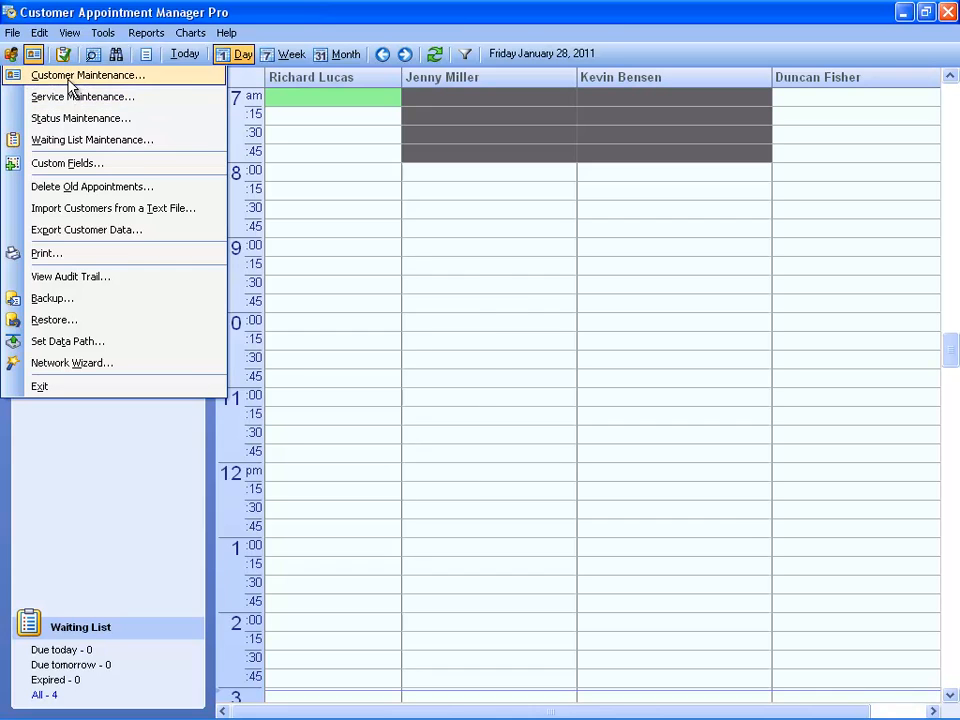
click(87, 75)
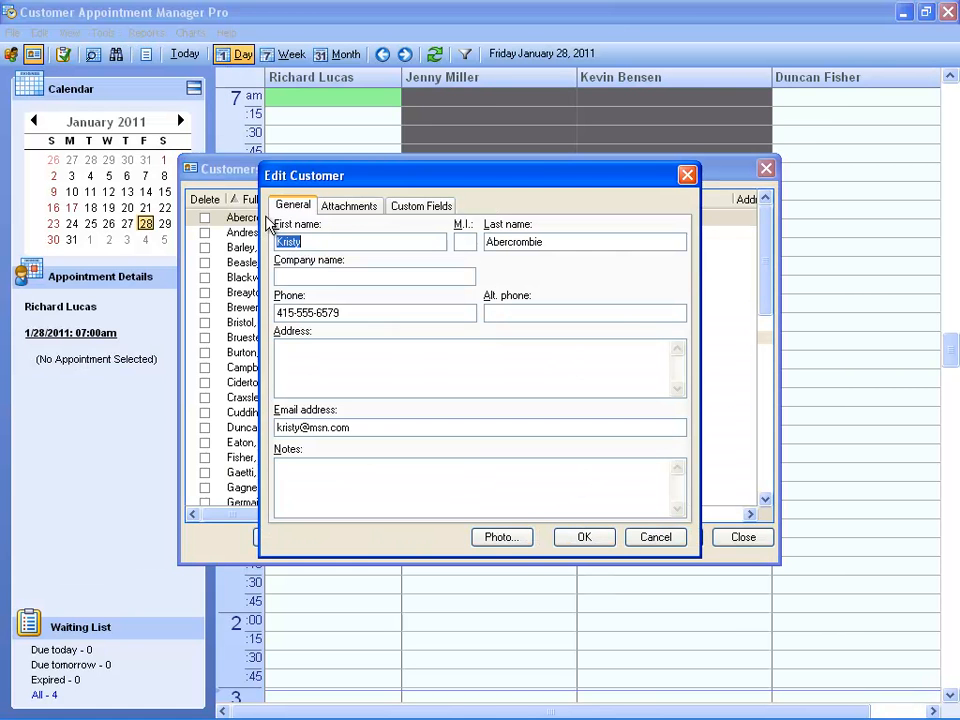
click(421, 205)
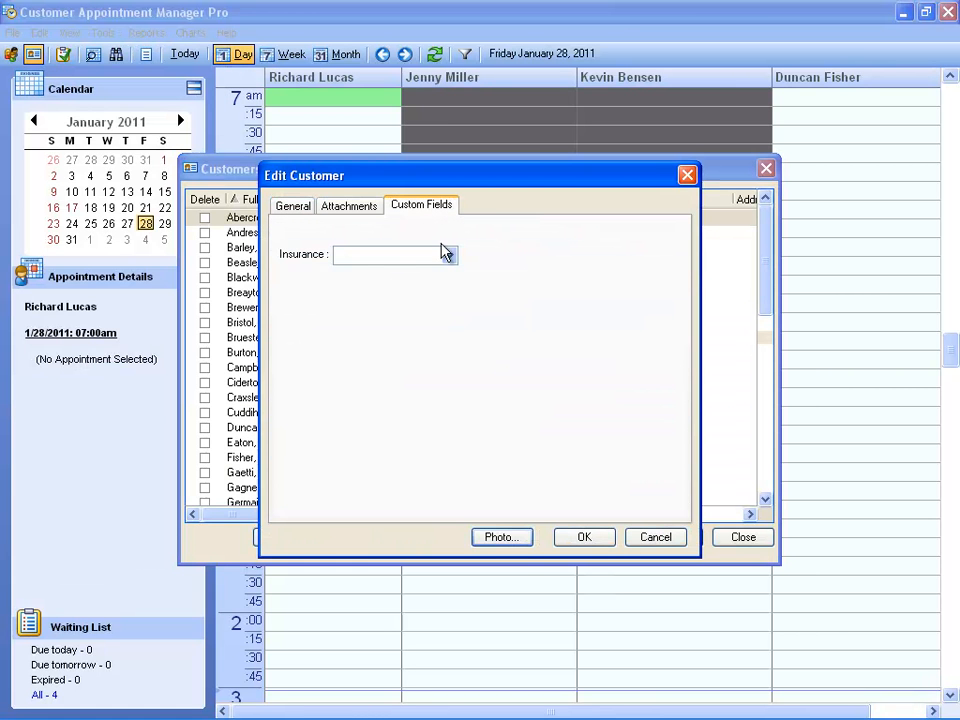
click(449, 254)
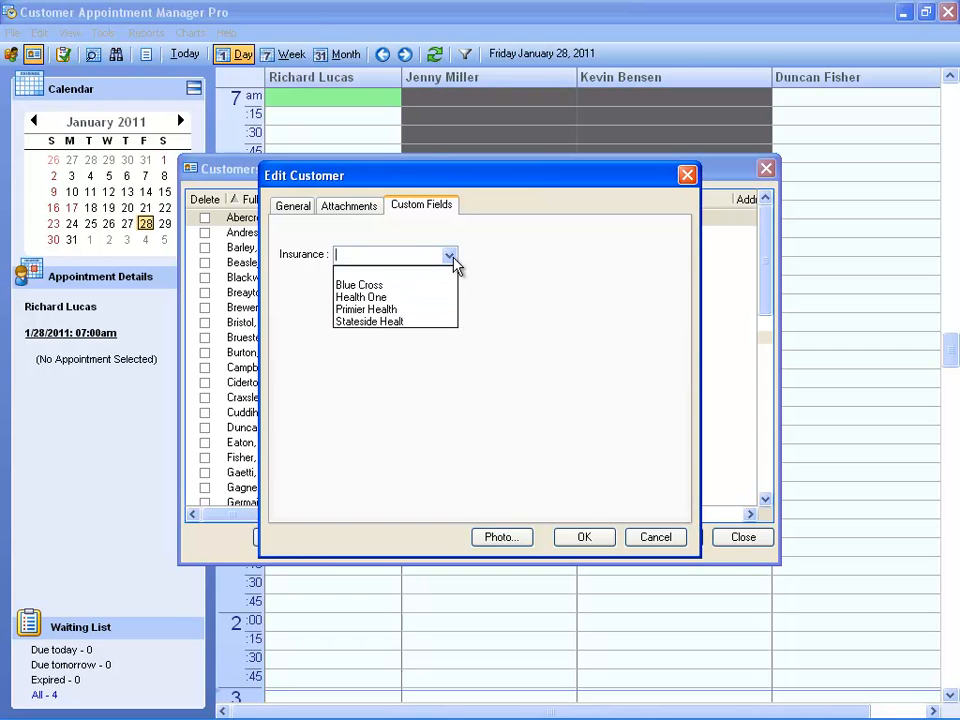
click(361, 297)
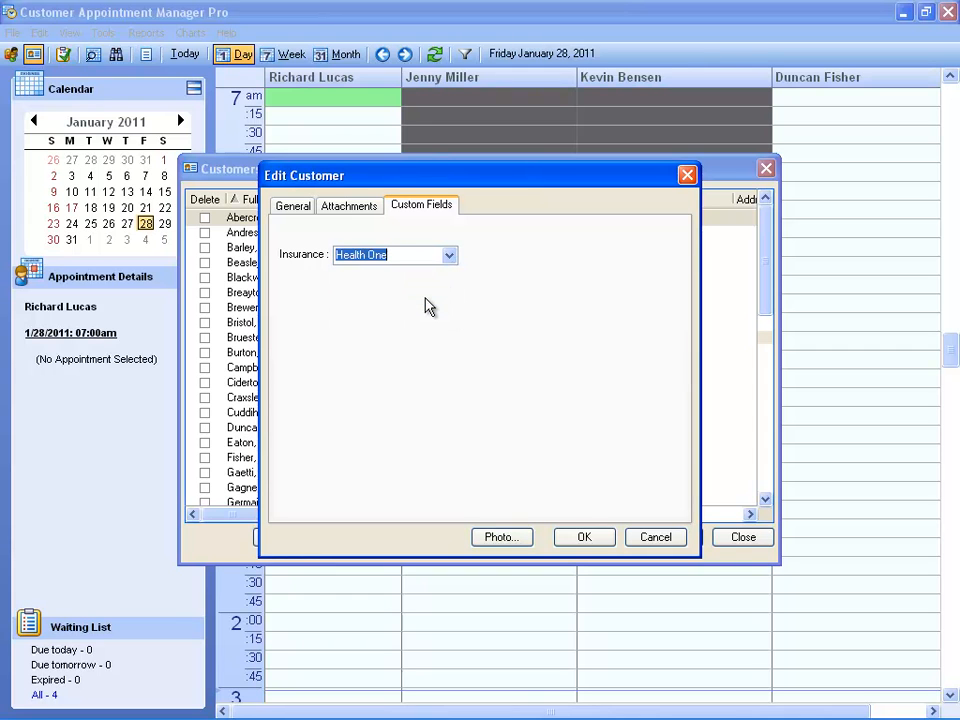
click(655, 537)
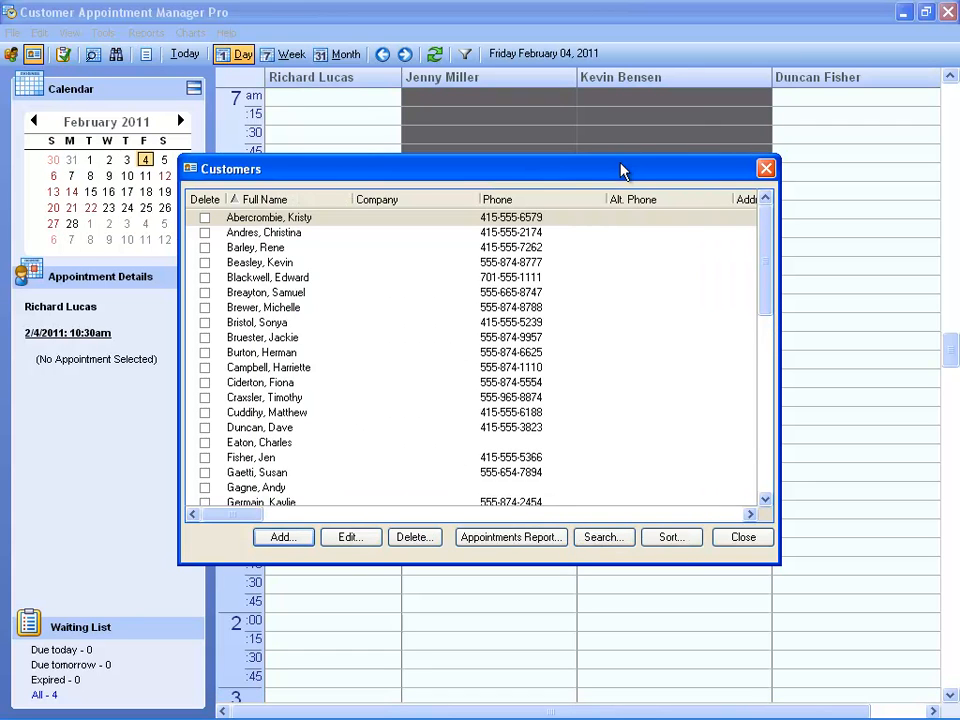
click(742, 537)
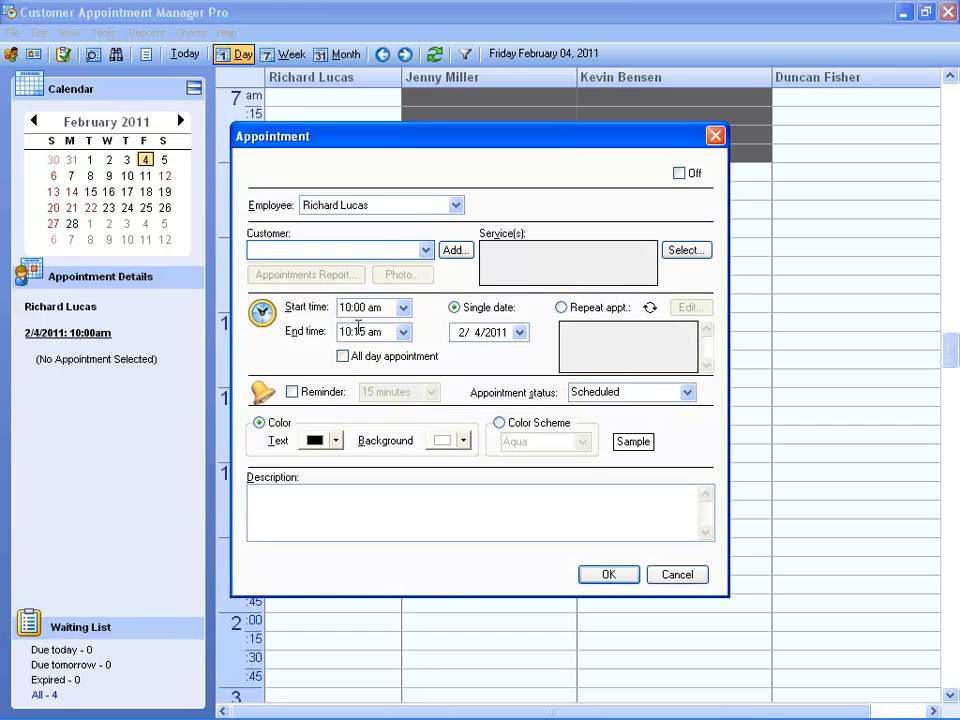
click(677, 574)
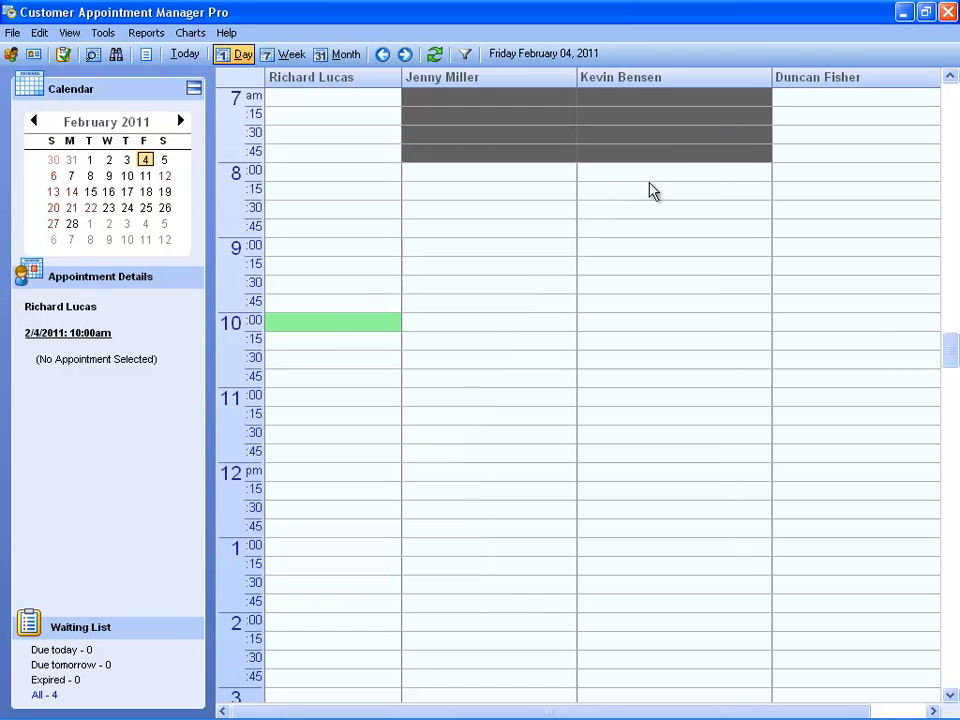
drag(333, 322, 333, 455)
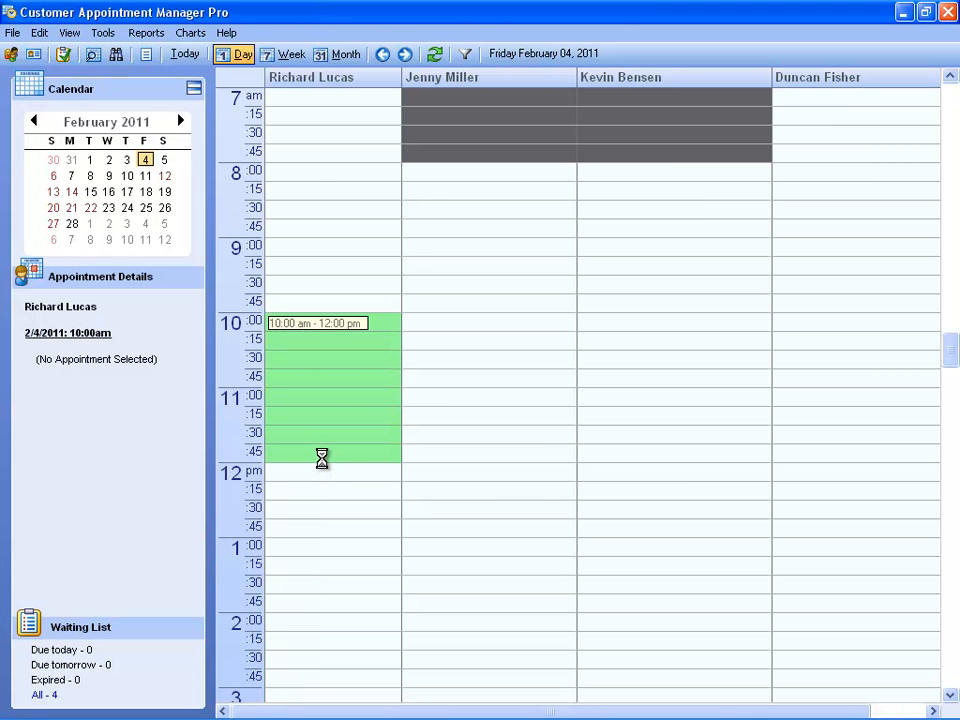
double_click(322, 400)
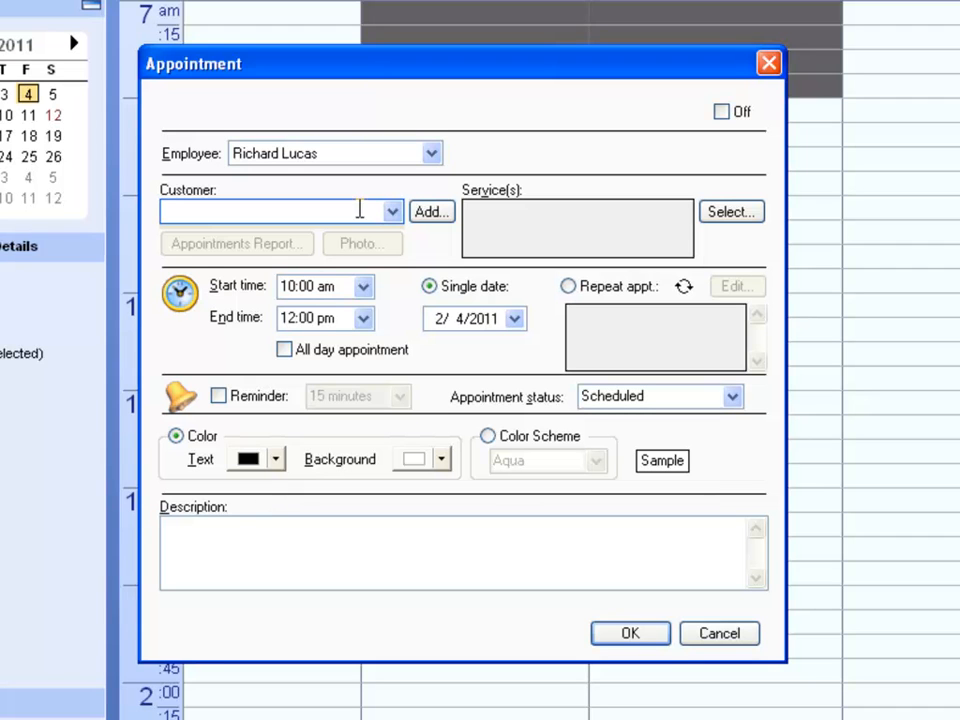
click(392, 211)
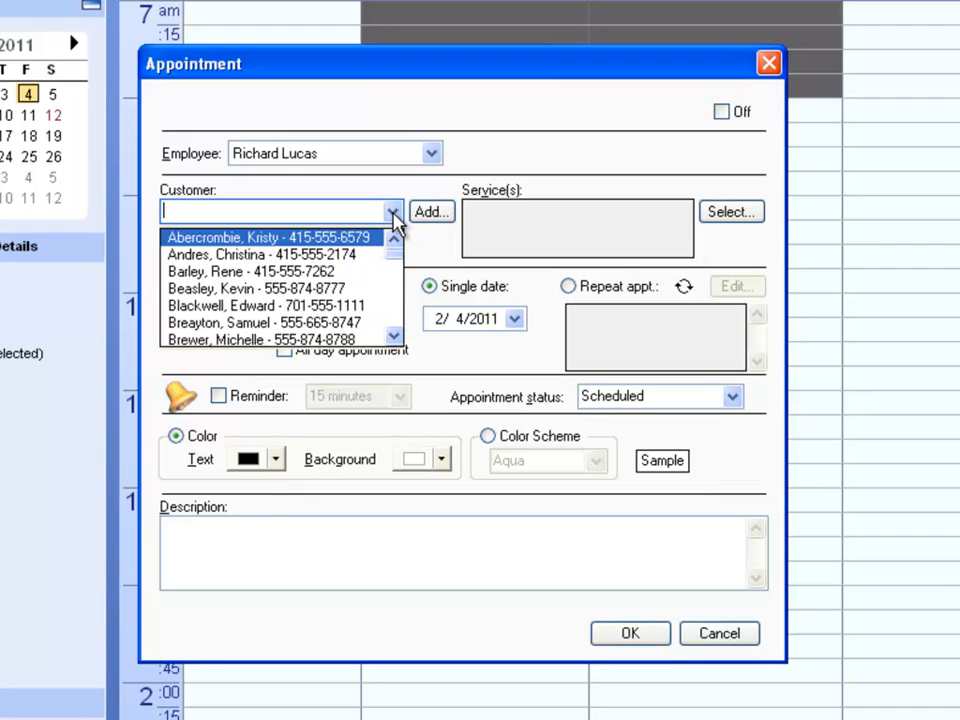
click(253, 305)
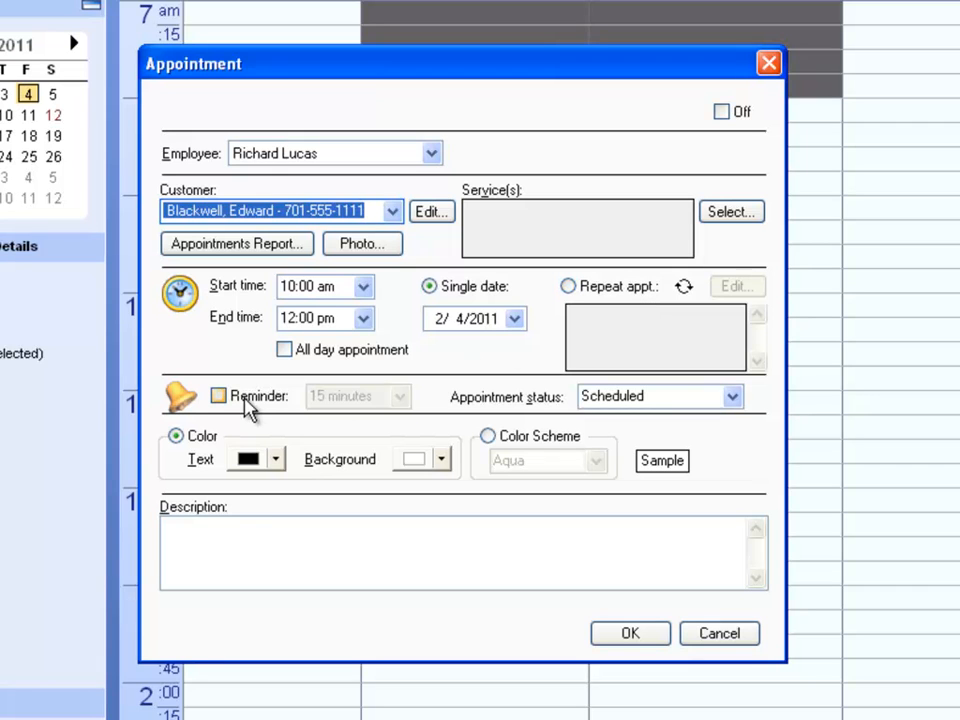
- Keep the appointment status as Scheduled and bring up service selection
click(732, 396)
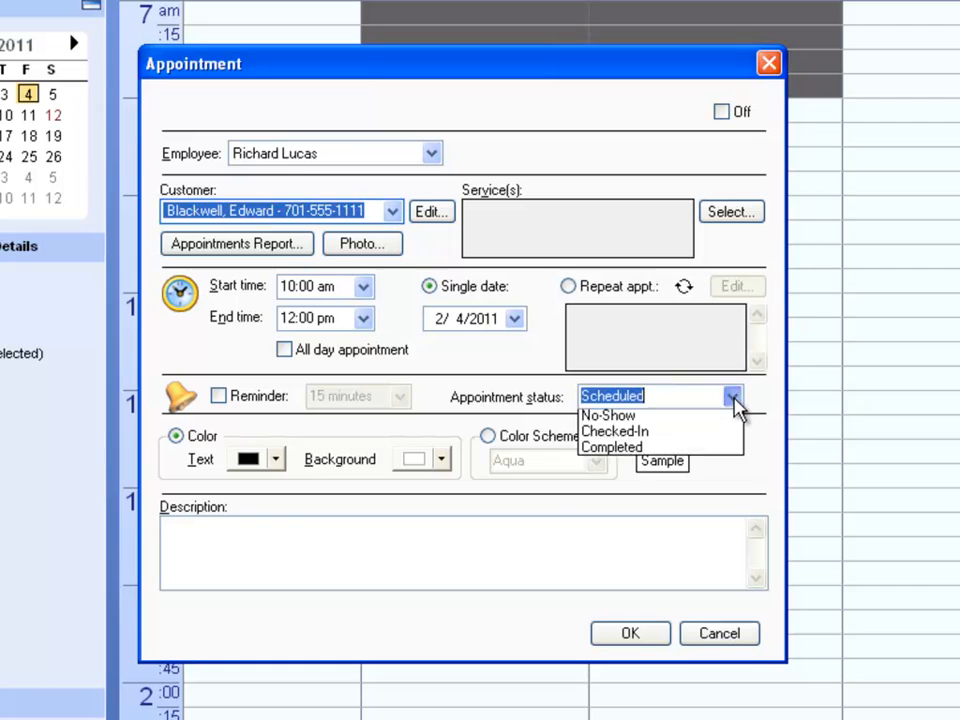
click(733, 396)
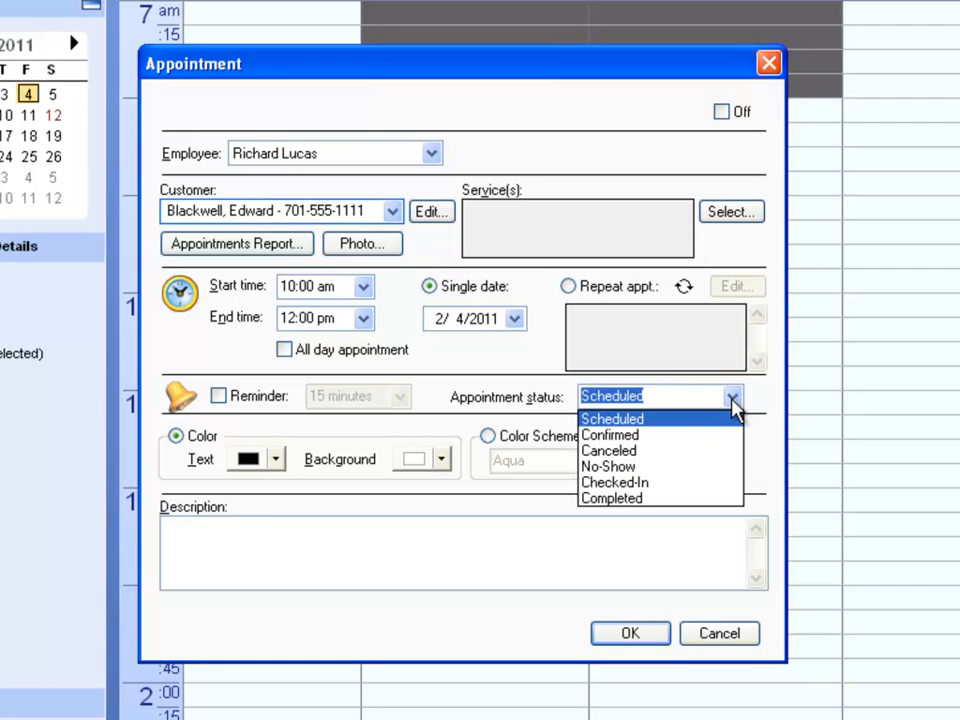
click(611, 418)
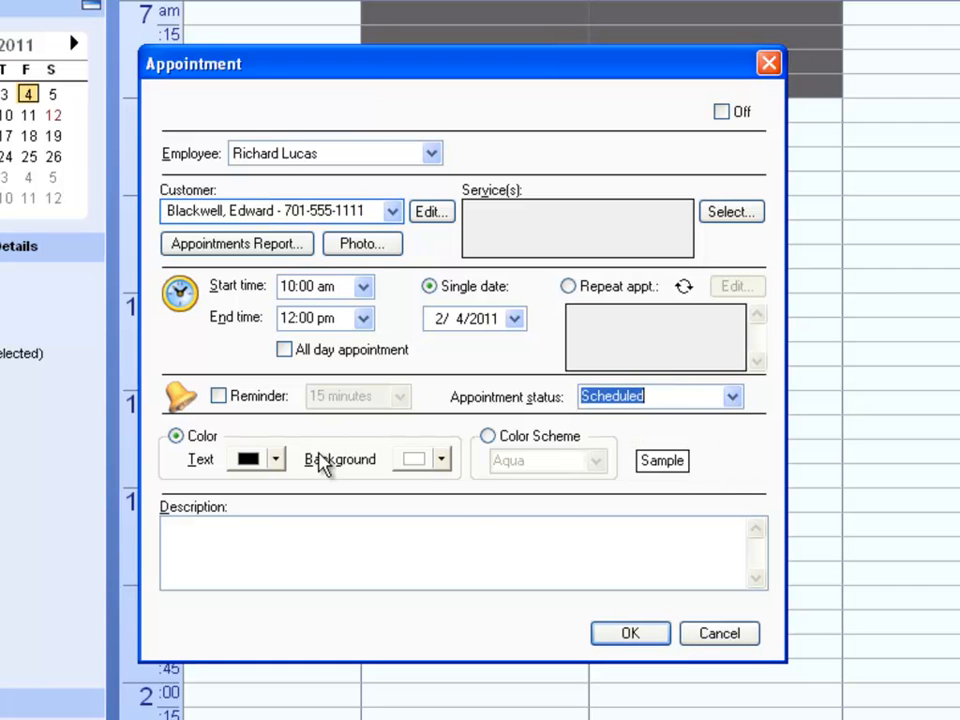
mouse_move(328, 540)
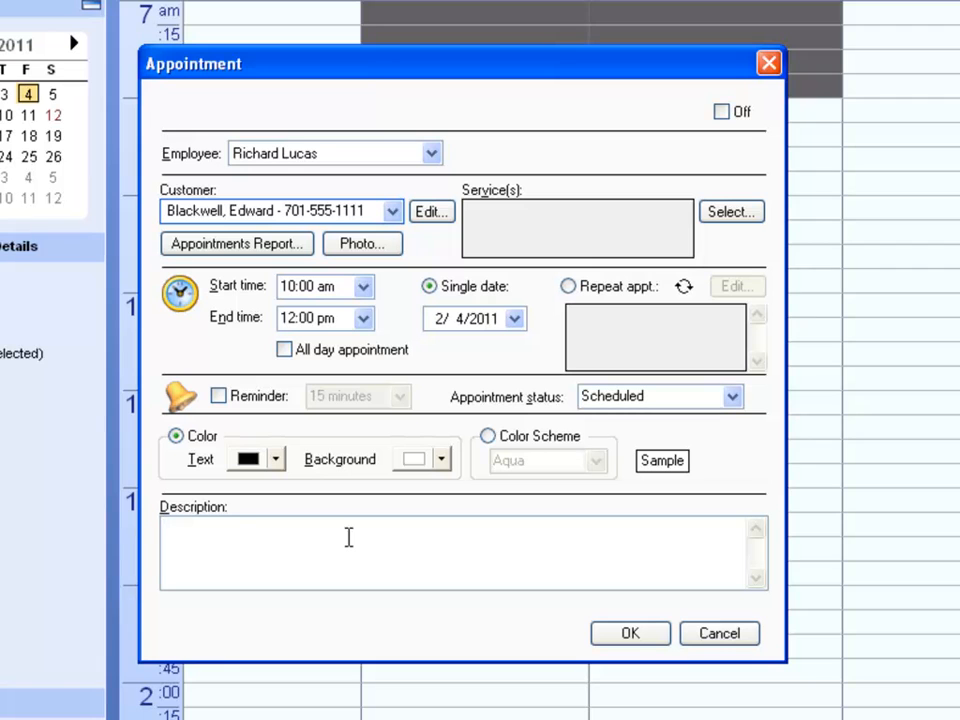
mouse_move(710, 280)
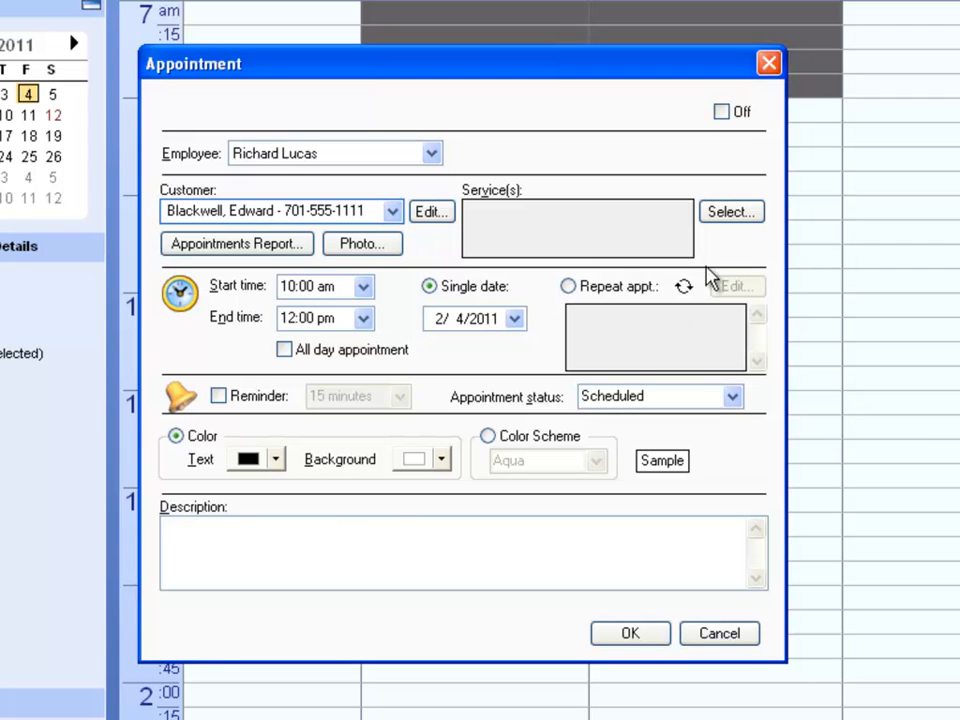
click(731, 211)
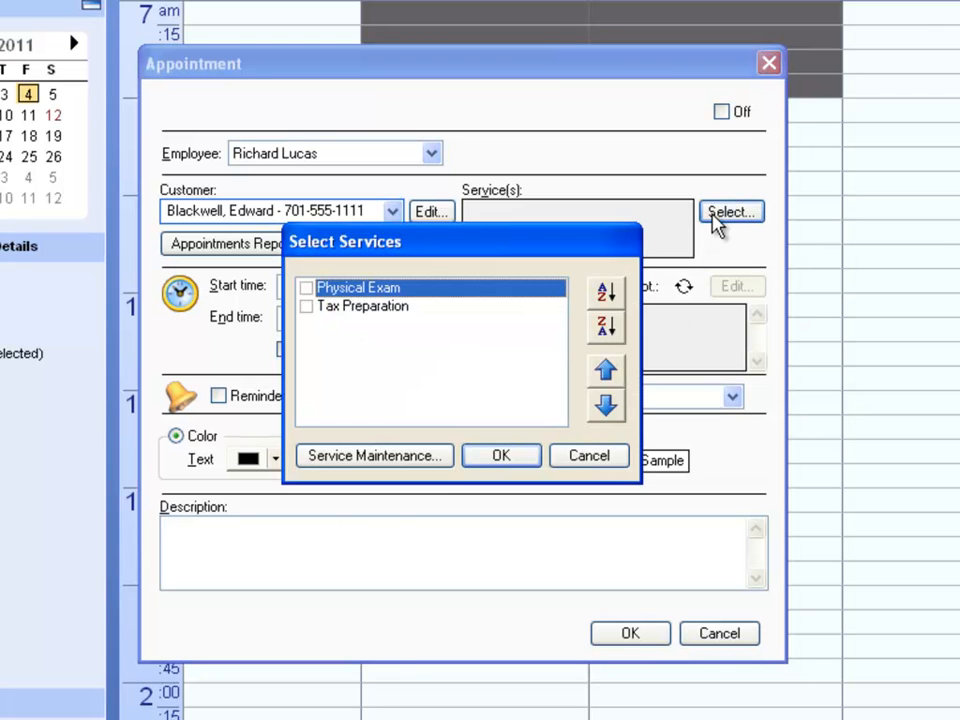
mouse_move(510, 393)
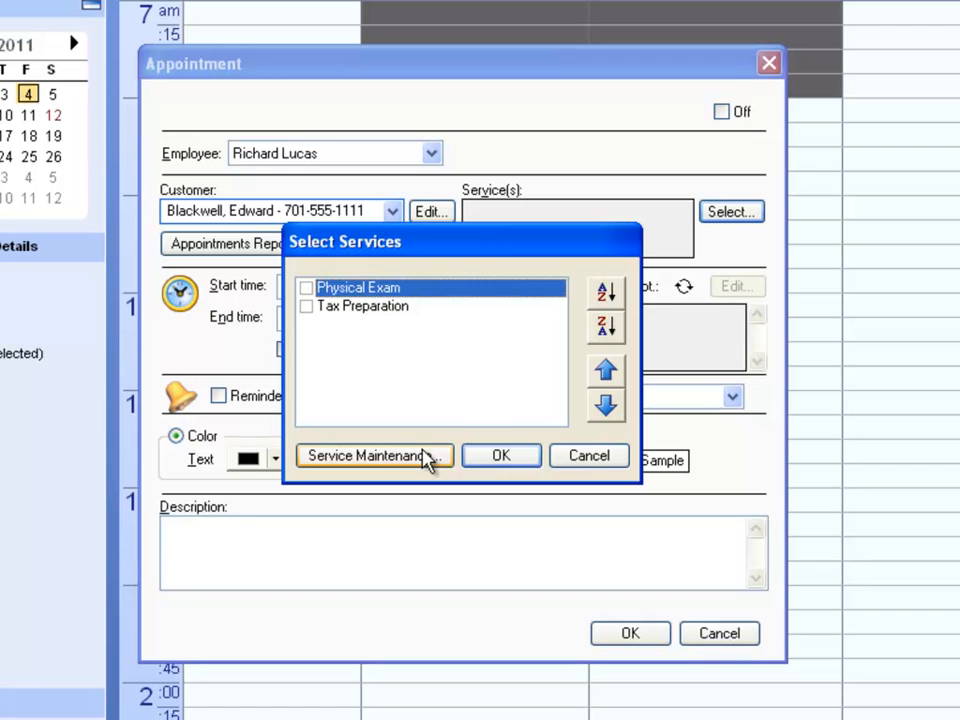
- Change the Physical Exam service's default duration to 2h 0m
click(368, 455)
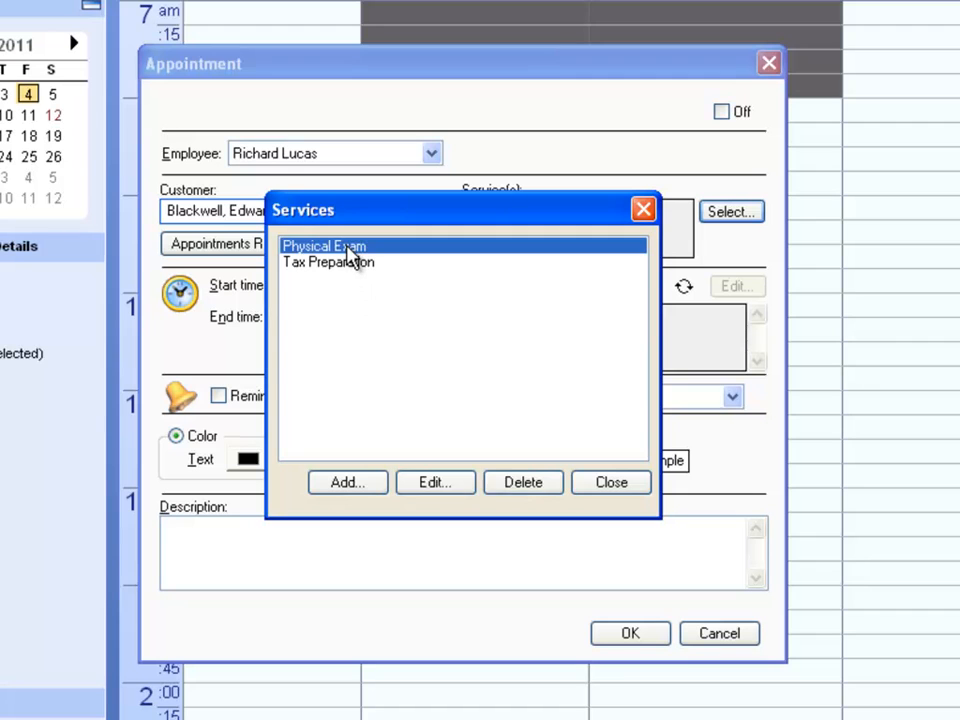
click(434, 482)
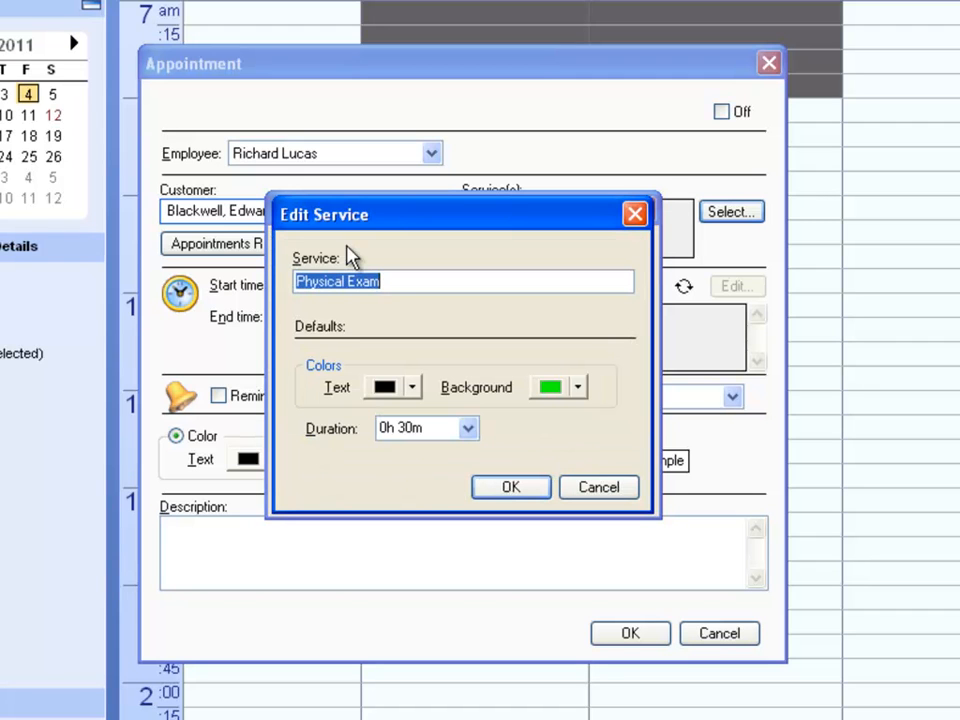
mouse_move(362, 305)
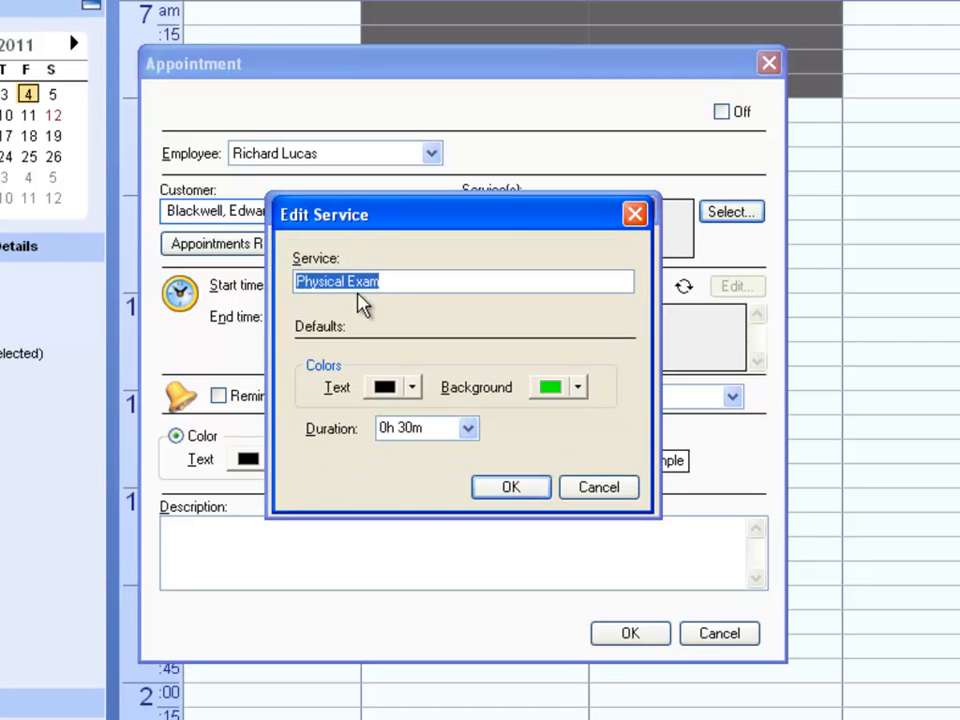
mouse_move(420, 393)
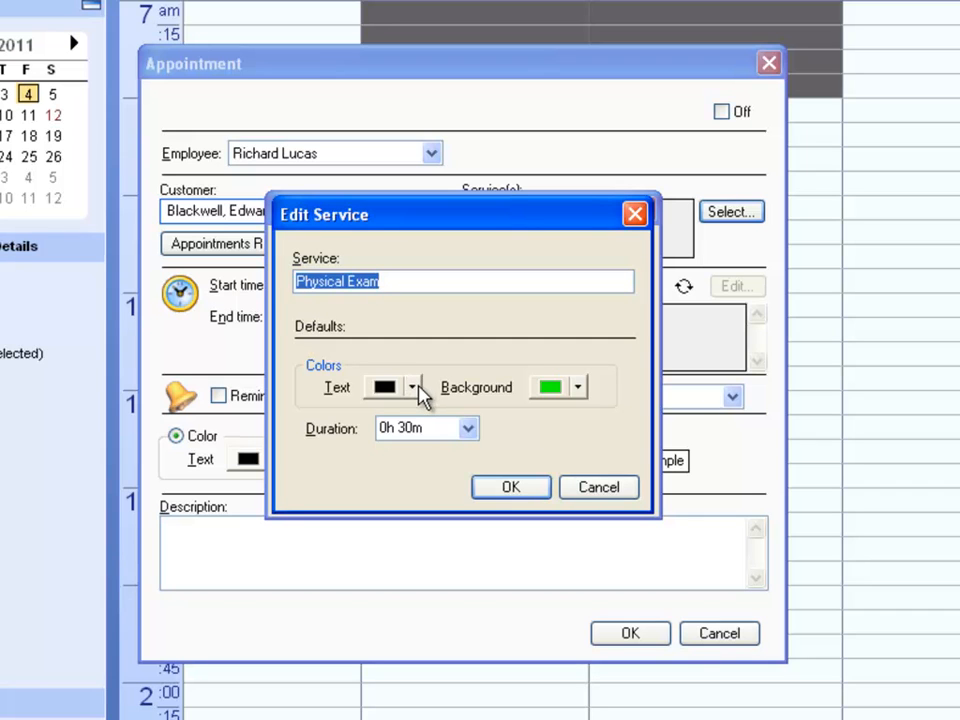
mouse_move(457, 430)
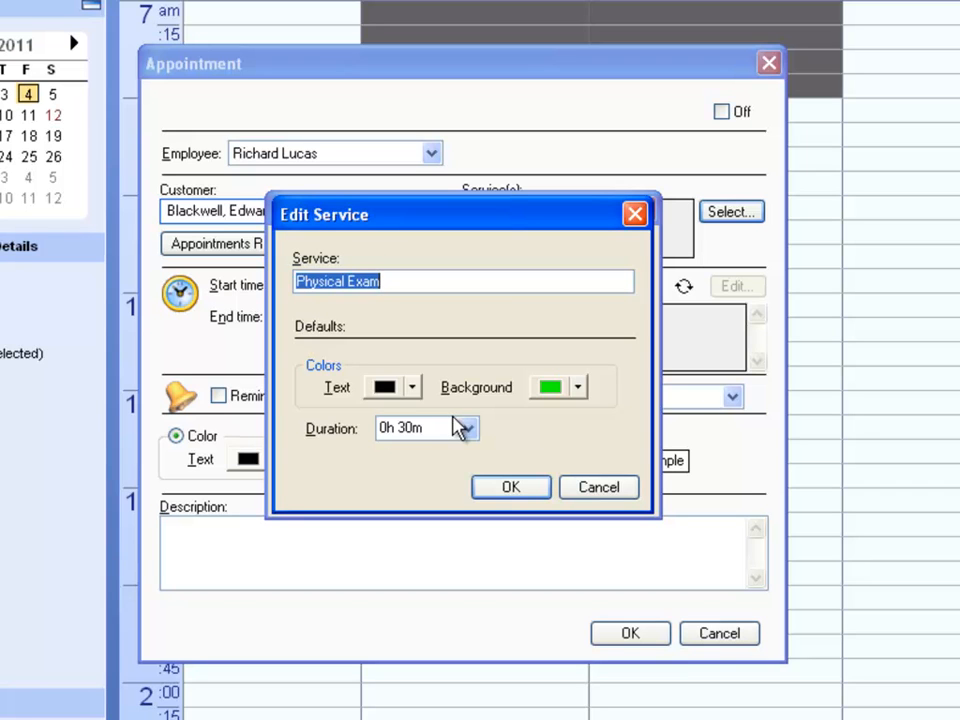
mouse_move(452, 420)
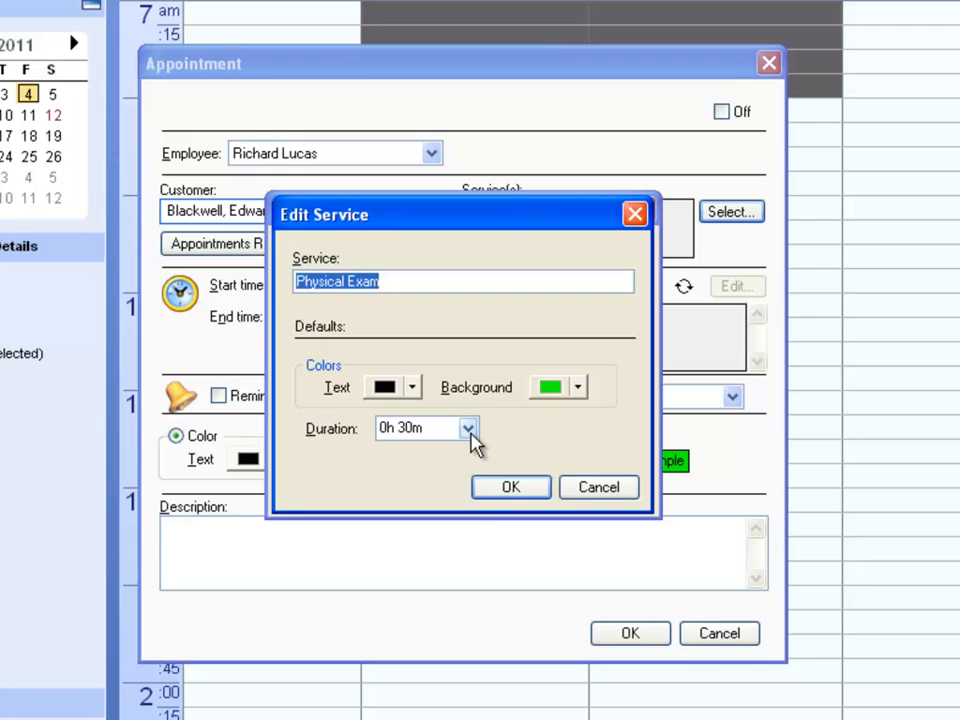
click(467, 428)
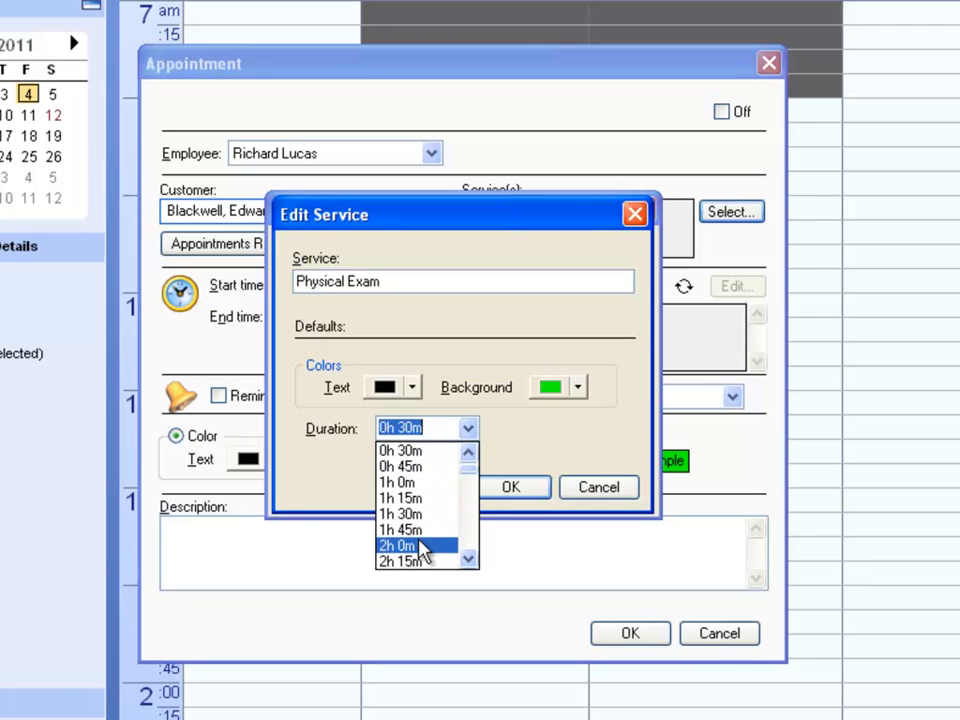
click(400, 545)
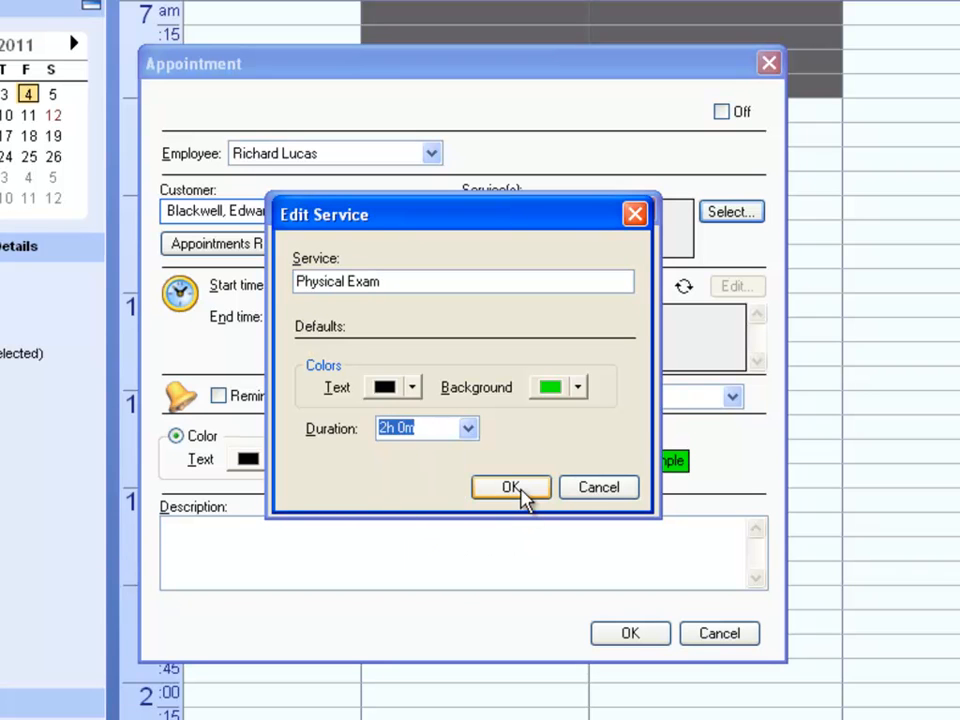
click(511, 487)
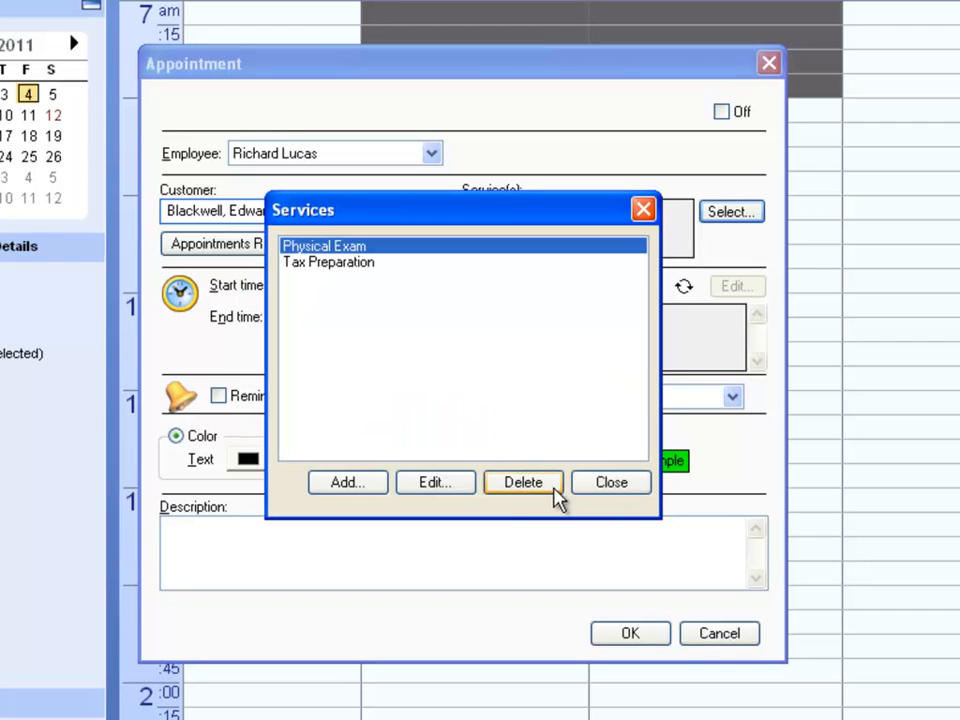
- Choose Physical Exam as the service and save the appointment
click(731, 211)
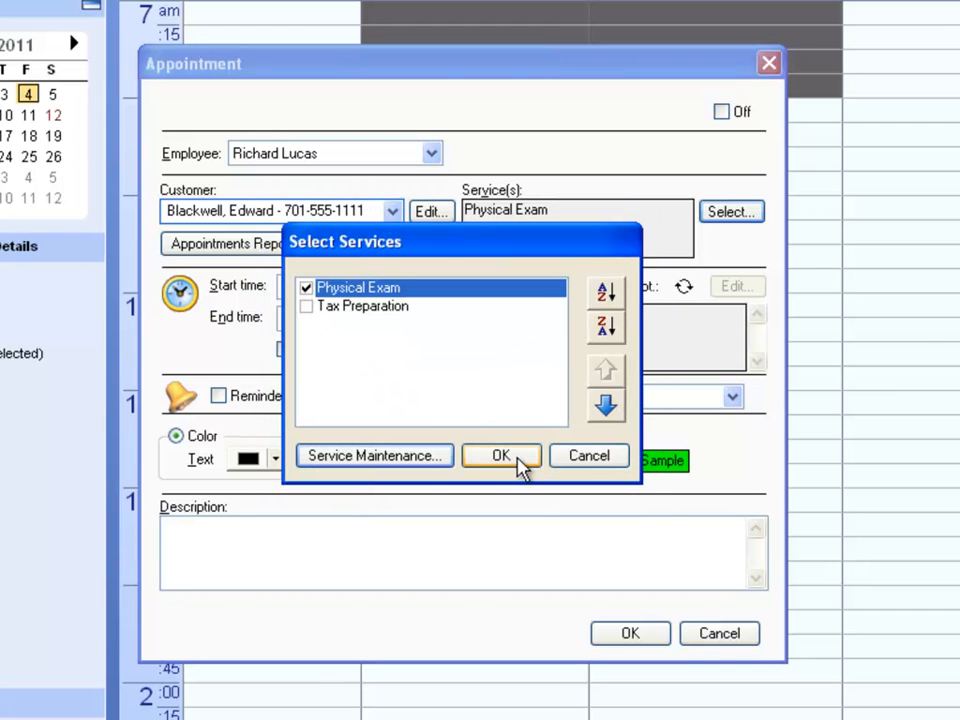
click(501, 455)
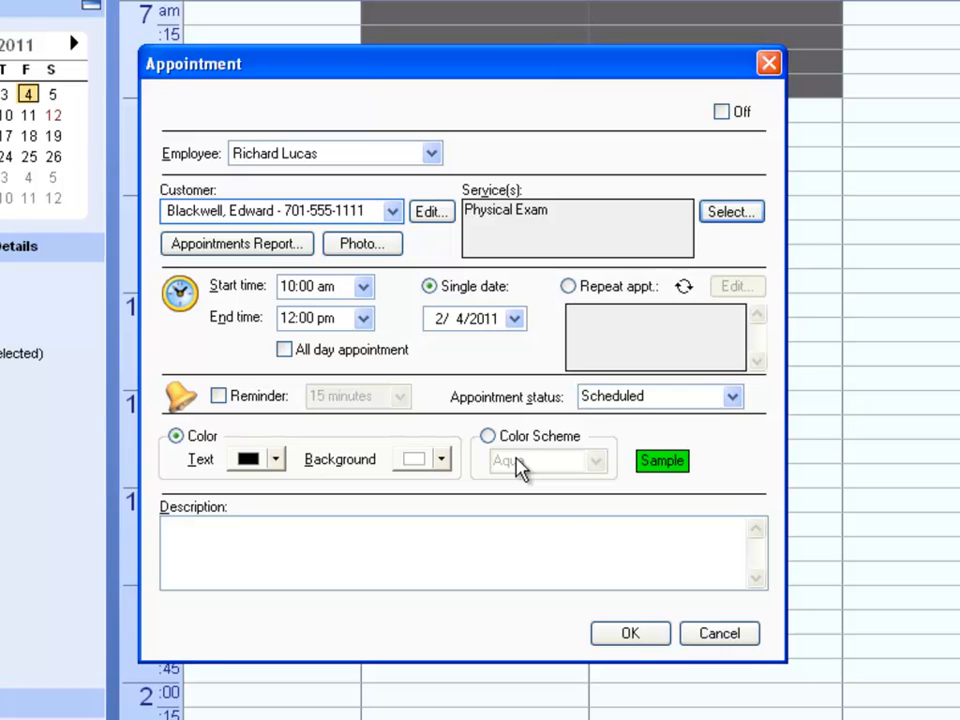
click(630, 633)
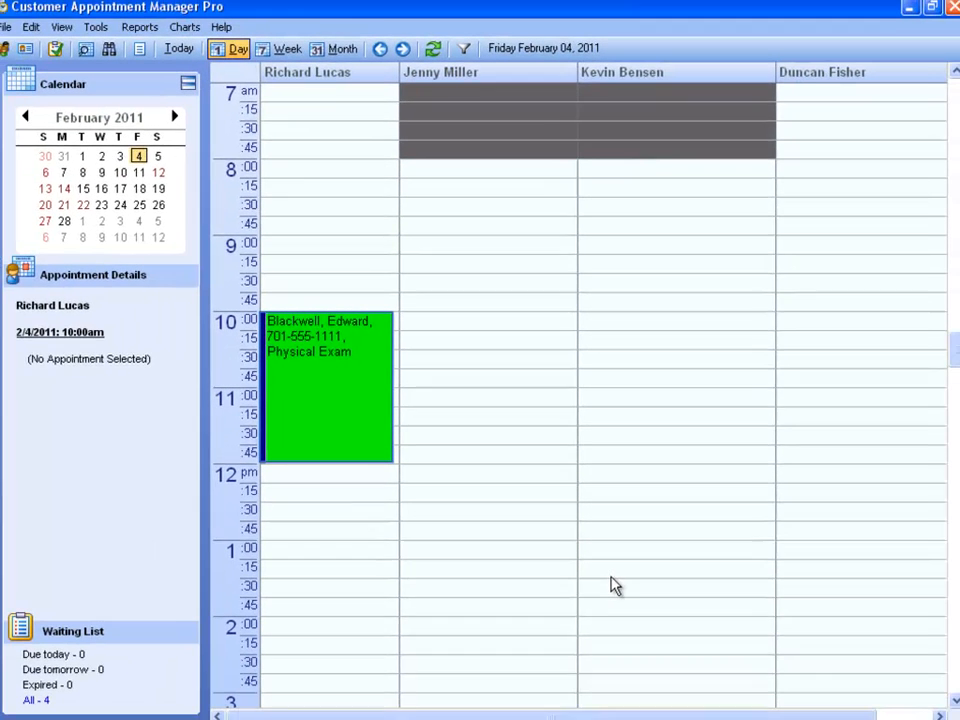
click(330, 385)
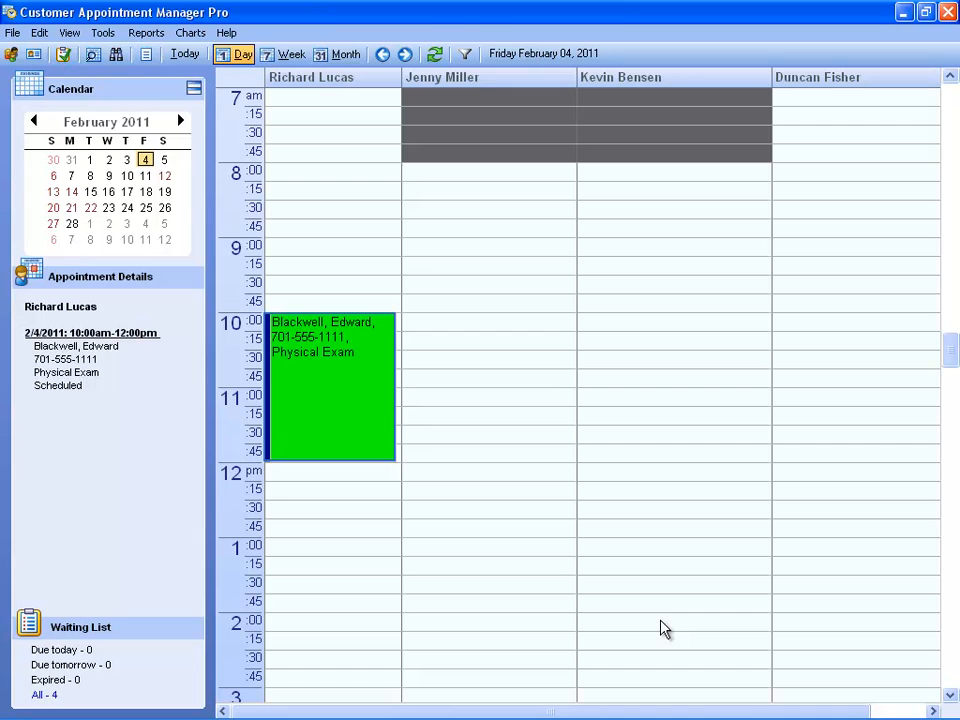
right_click(332, 430)
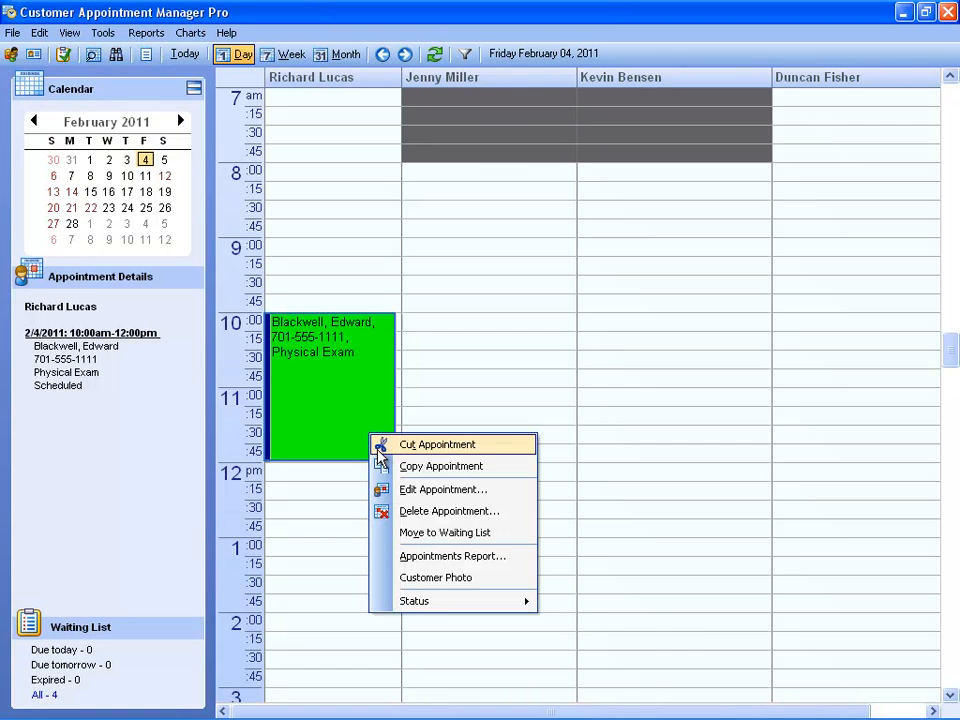
click(414, 600)
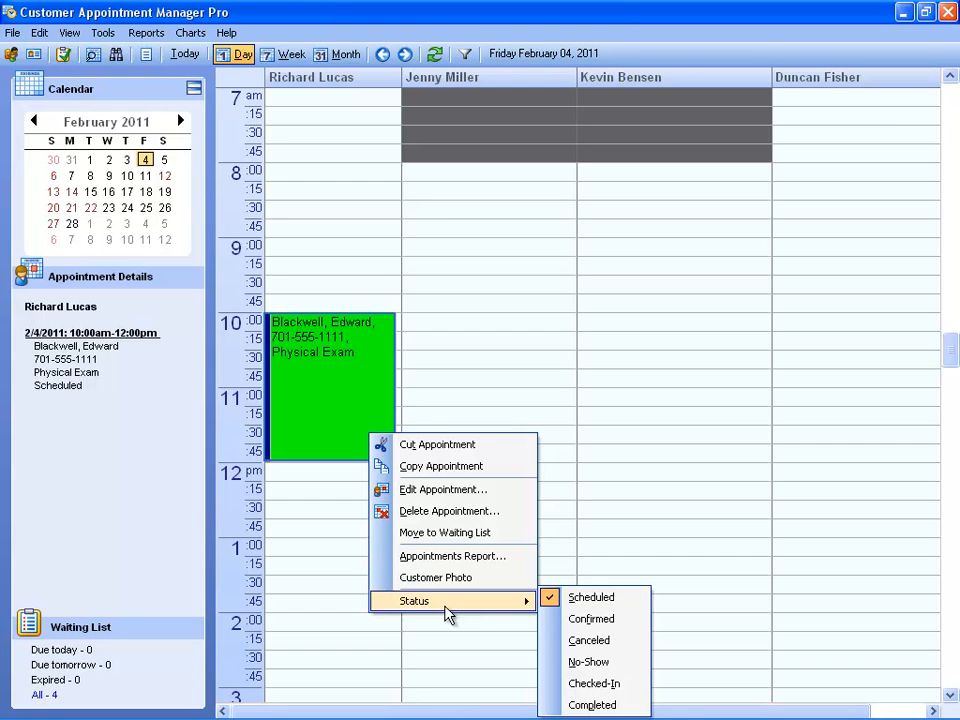
click(13, 32)
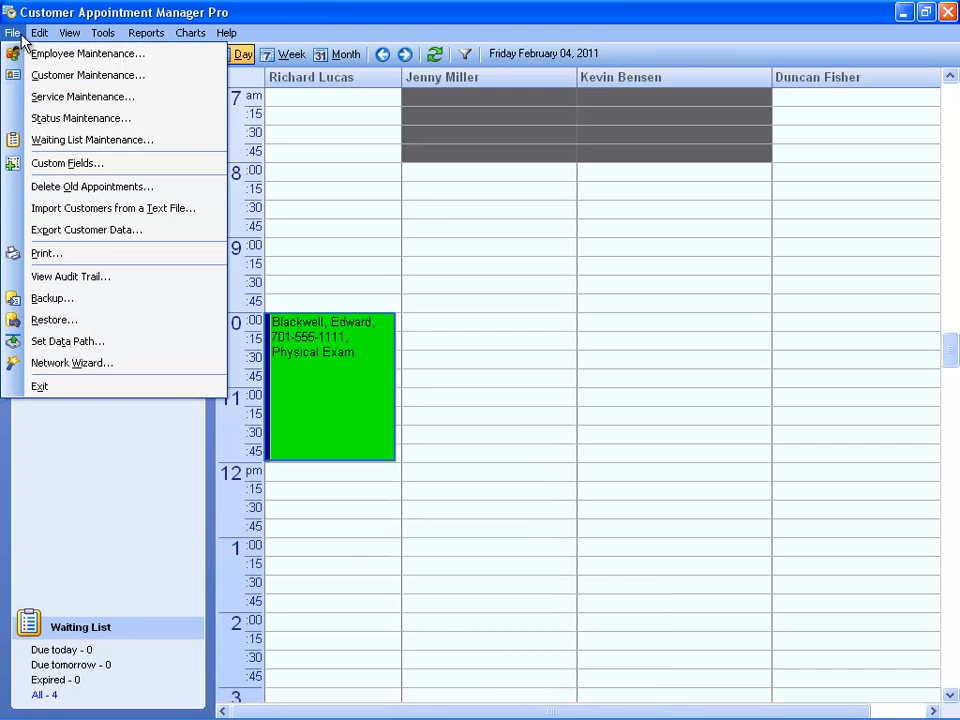
mouse_move(80, 118)
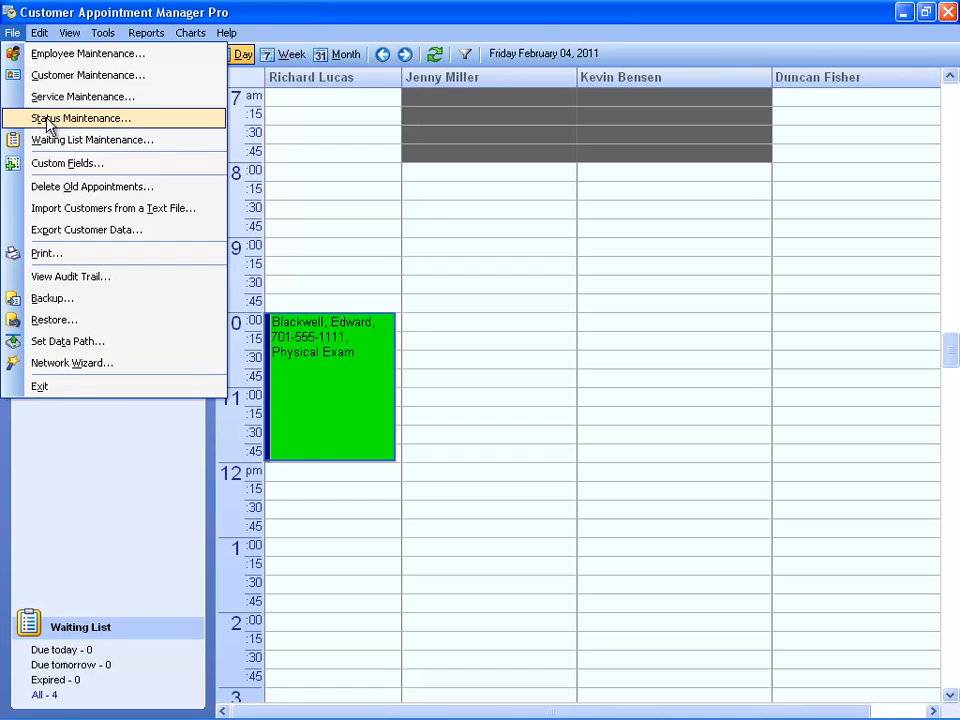
- Create 'Left Message' and 'Pending' statuses in Status Maintenance, then close the list
click(80, 118)
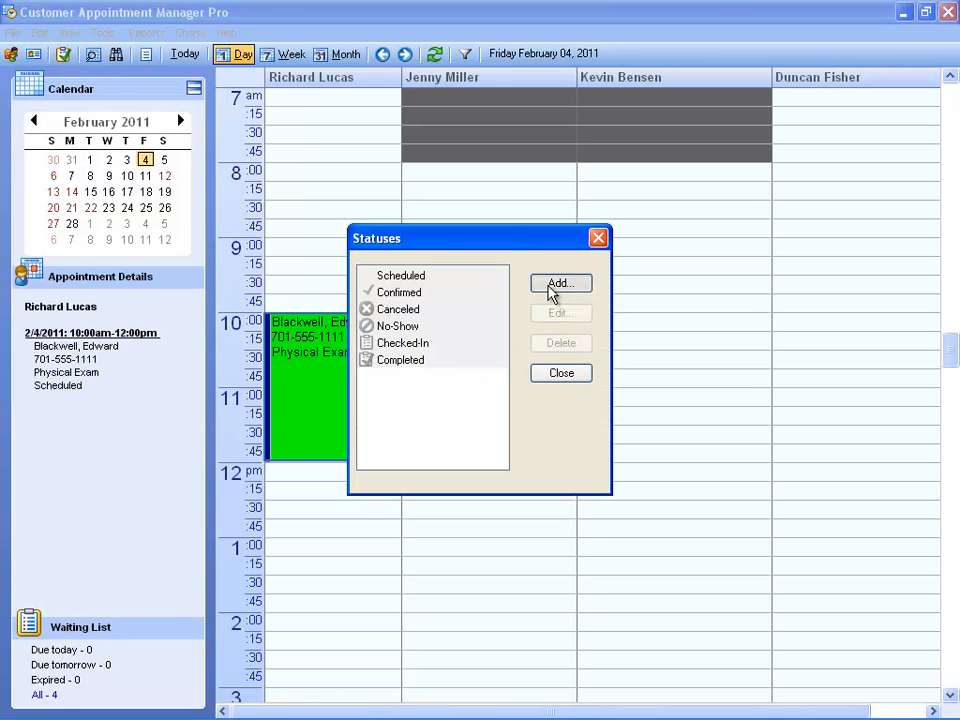
click(560, 283)
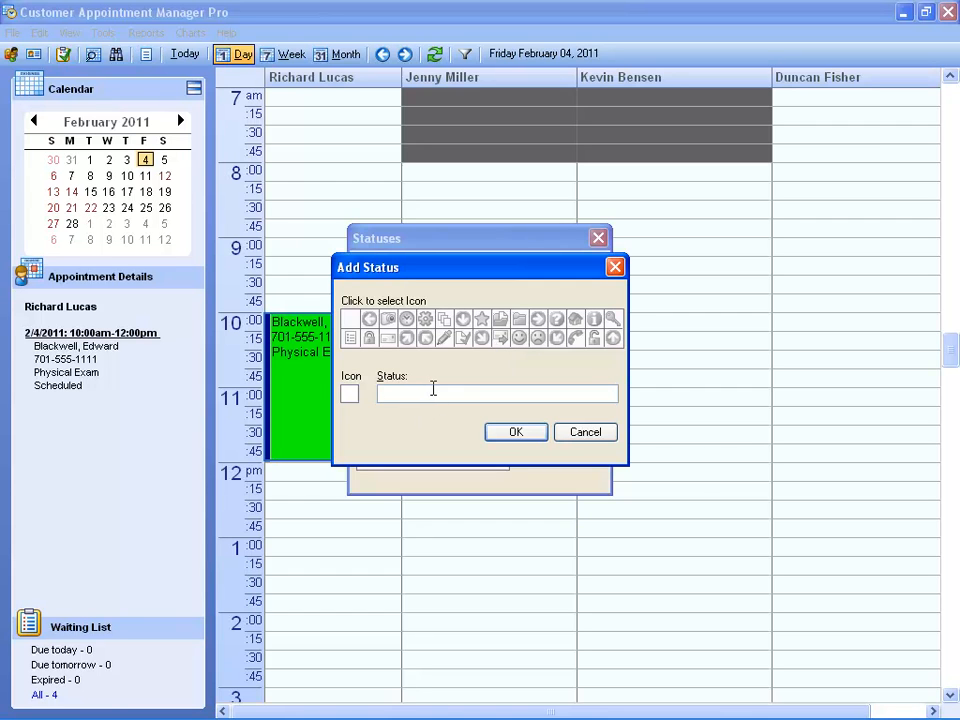
text(Left Message)
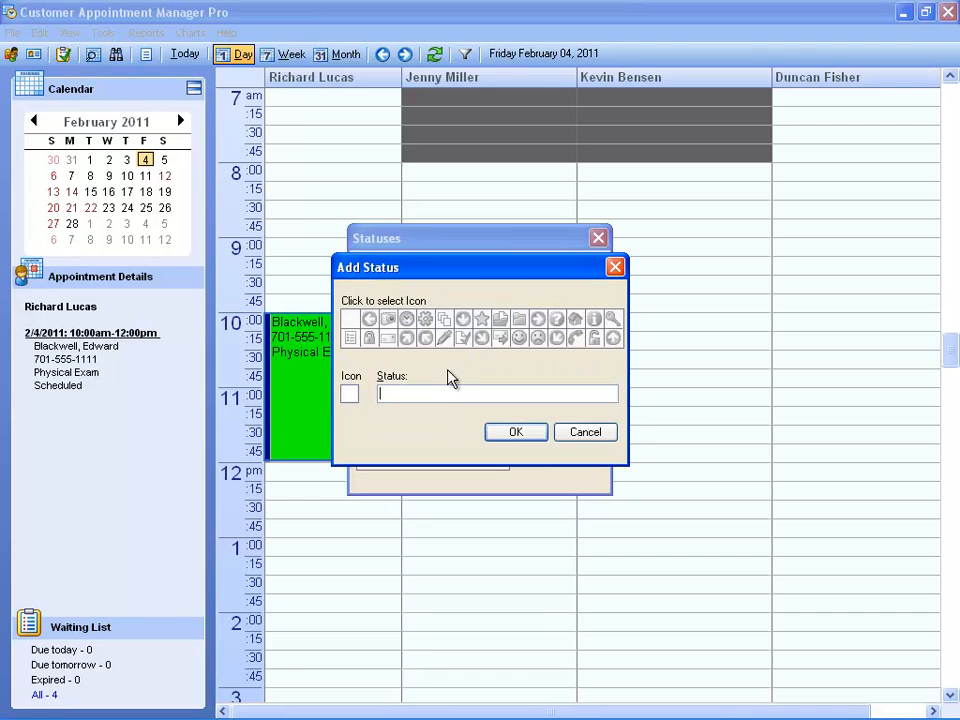
text(Pending)
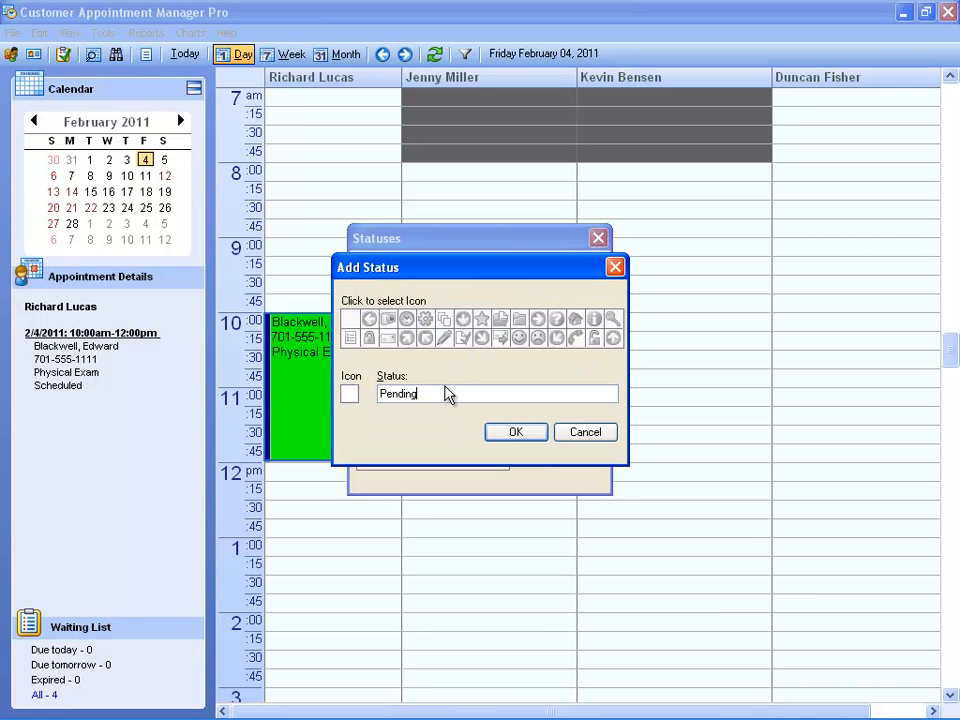
click(516, 431)
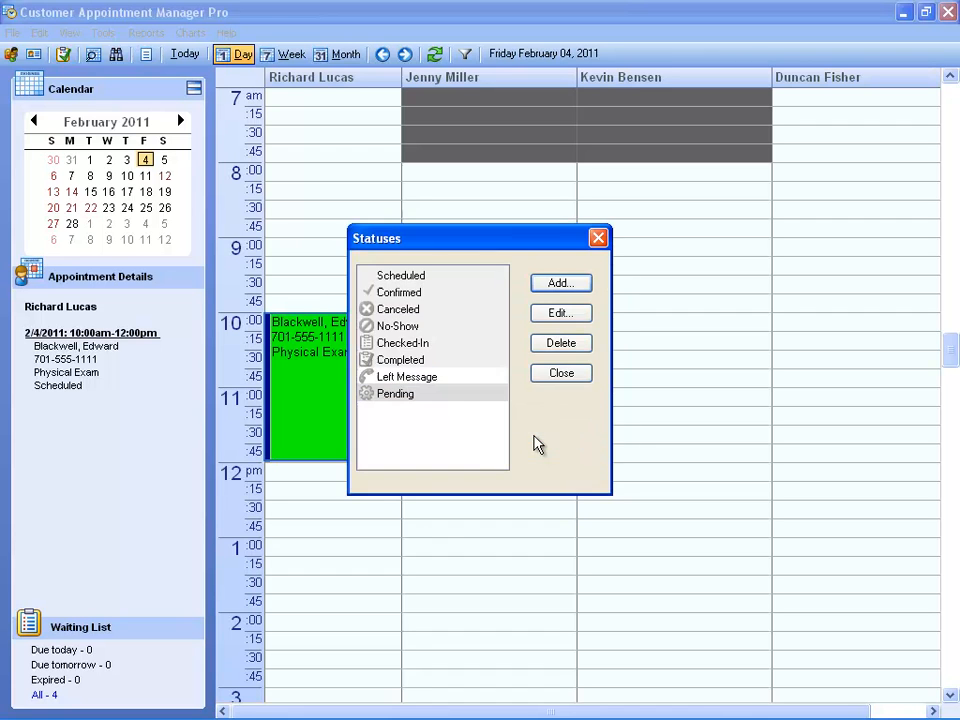
click(560, 372)
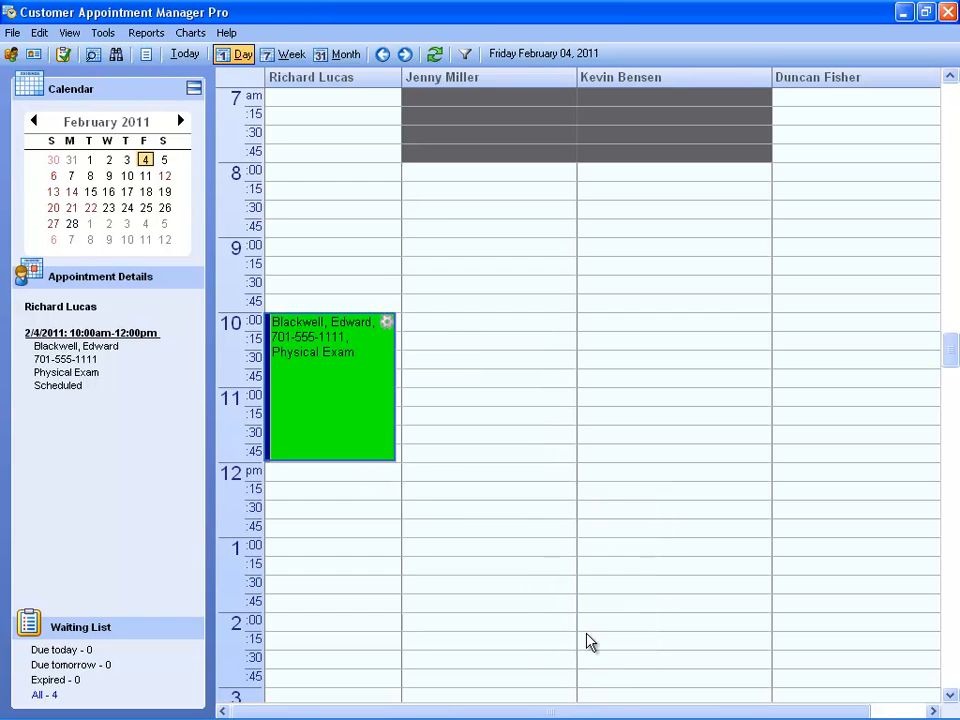
mouse_move(392, 342)
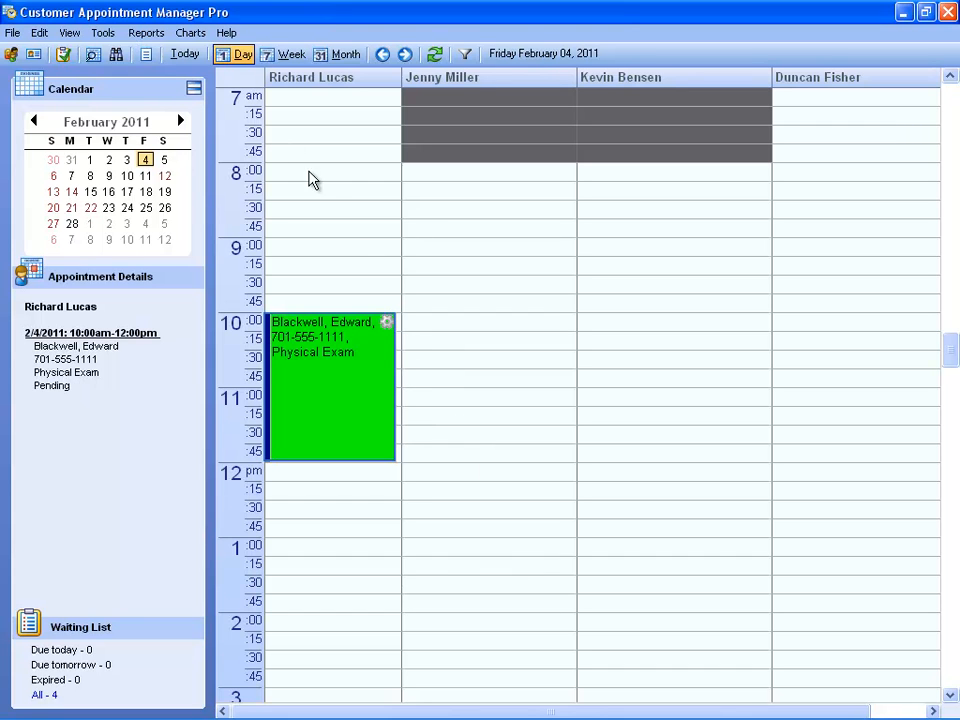
- Review the Backup, Holidays/Days Closed and General tabs of Company Options
click(103, 33)
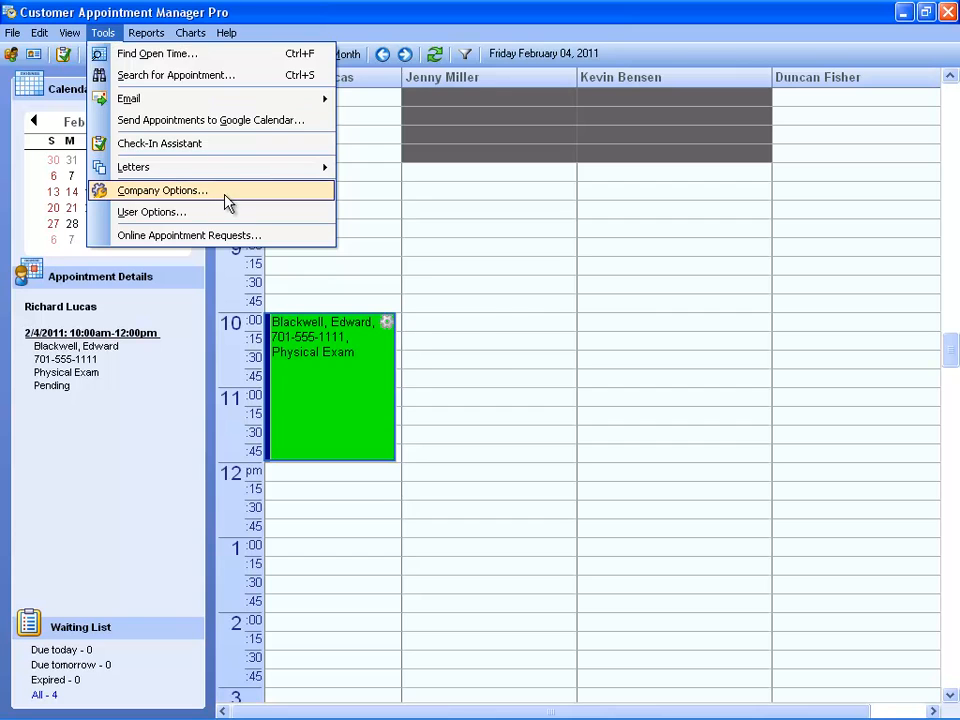
click(162, 190)
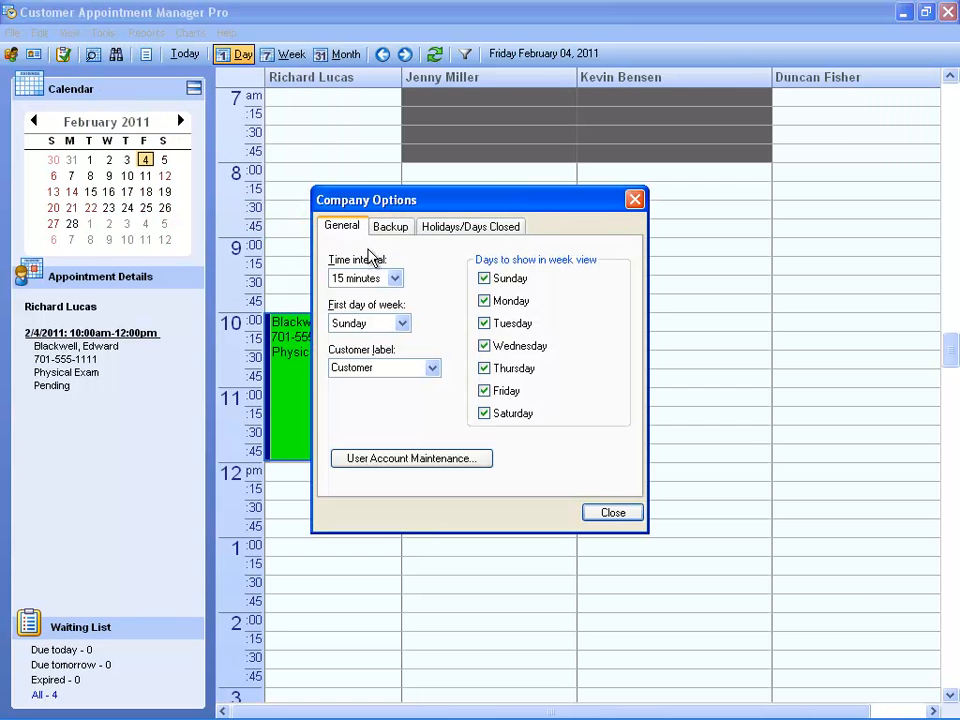
mouse_move(445, 400)
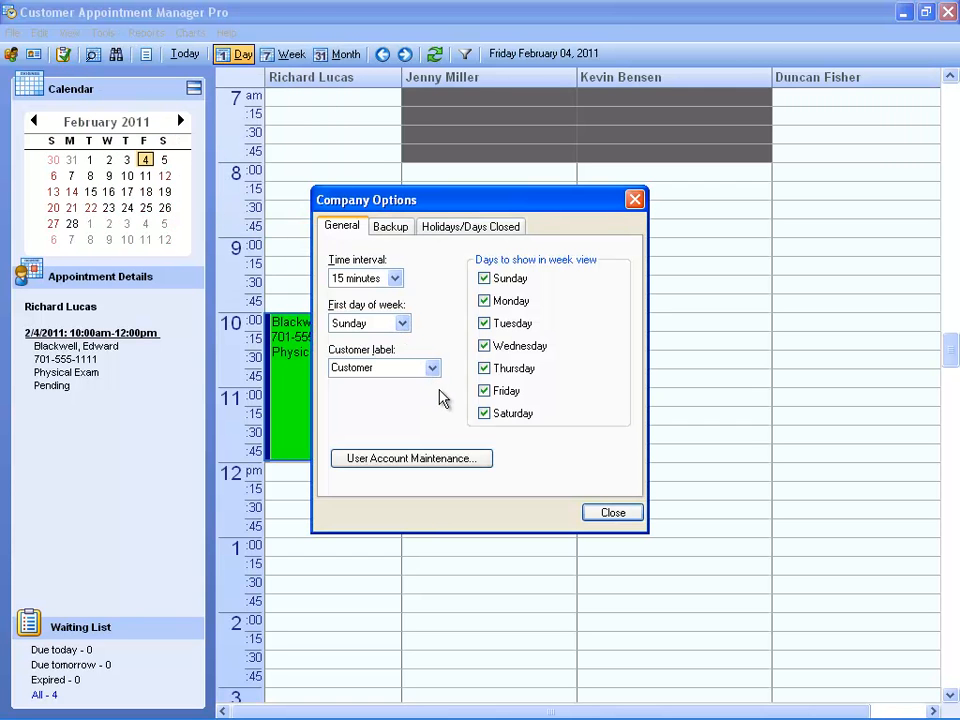
mouse_move(420, 270)
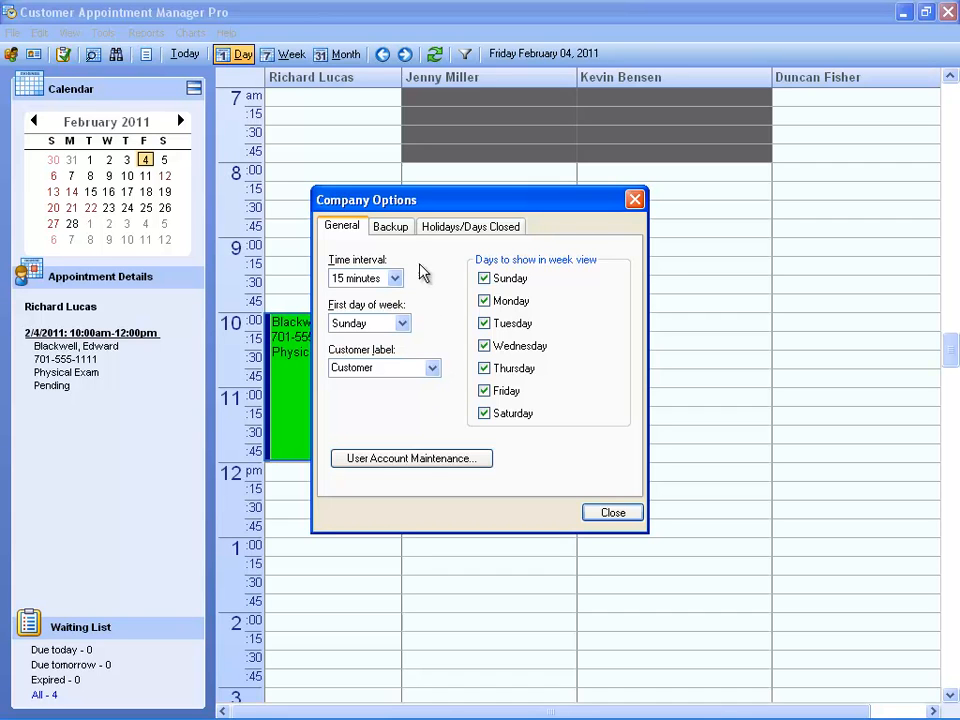
click(391, 226)
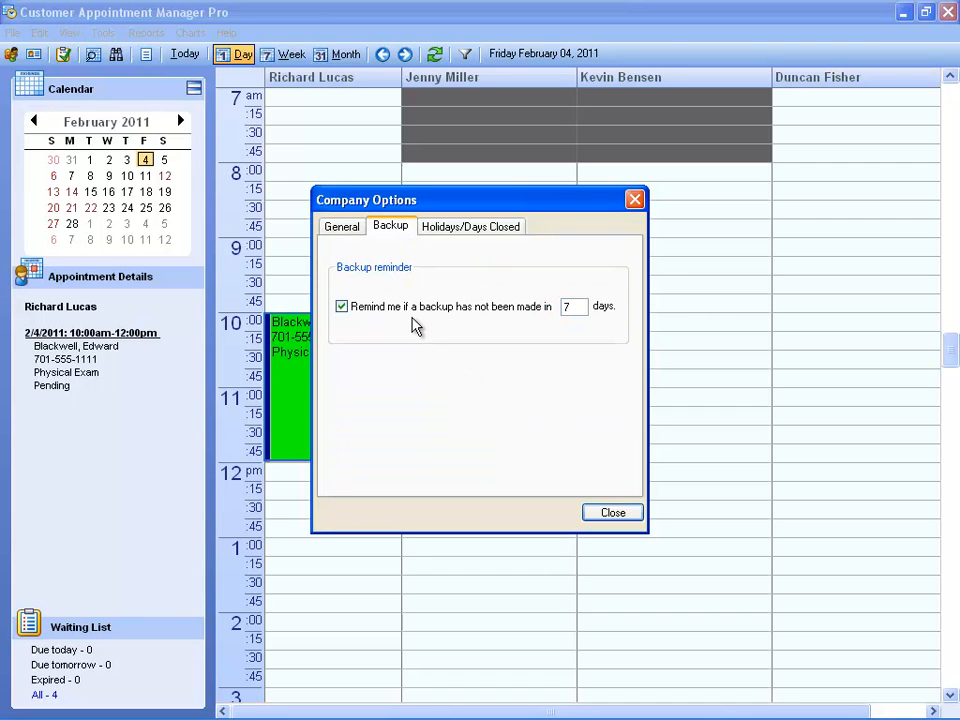
click(470, 225)
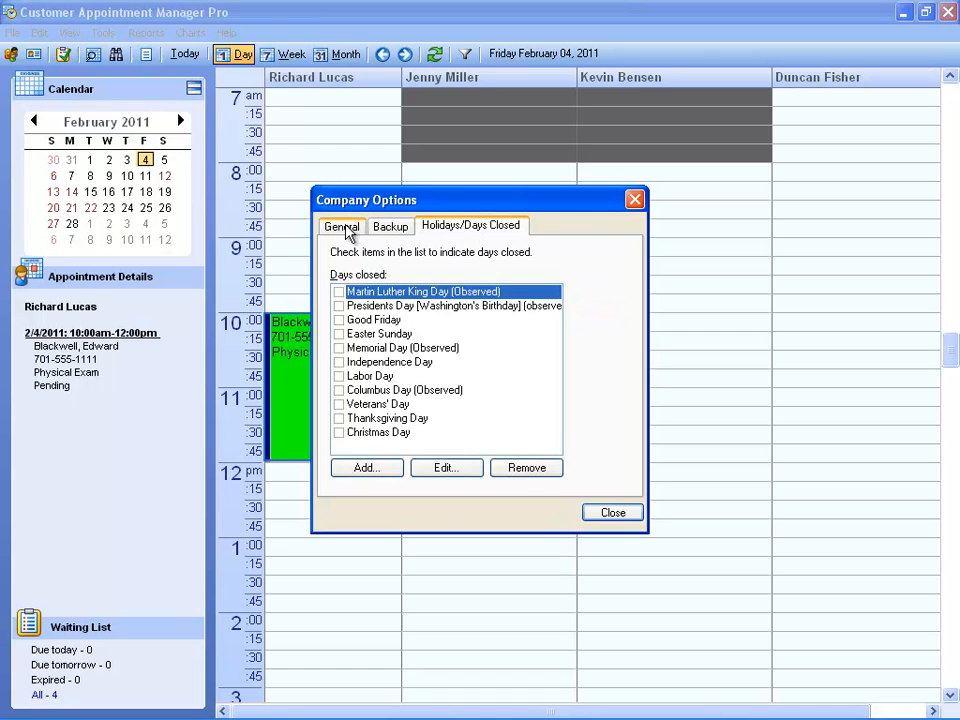
click(342, 226)
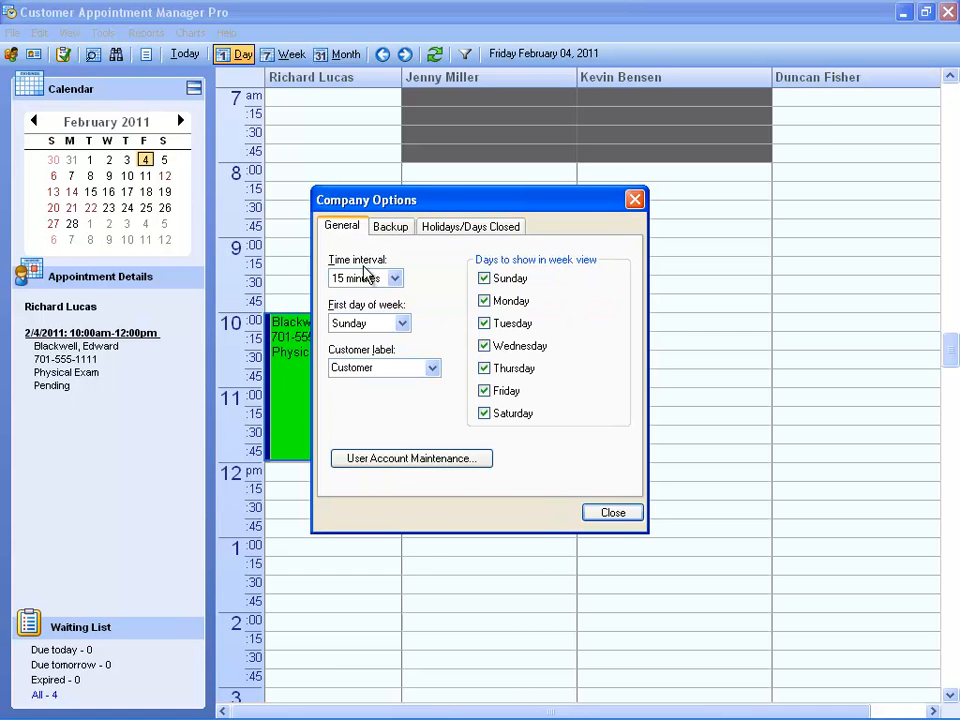
mouse_move(410, 458)
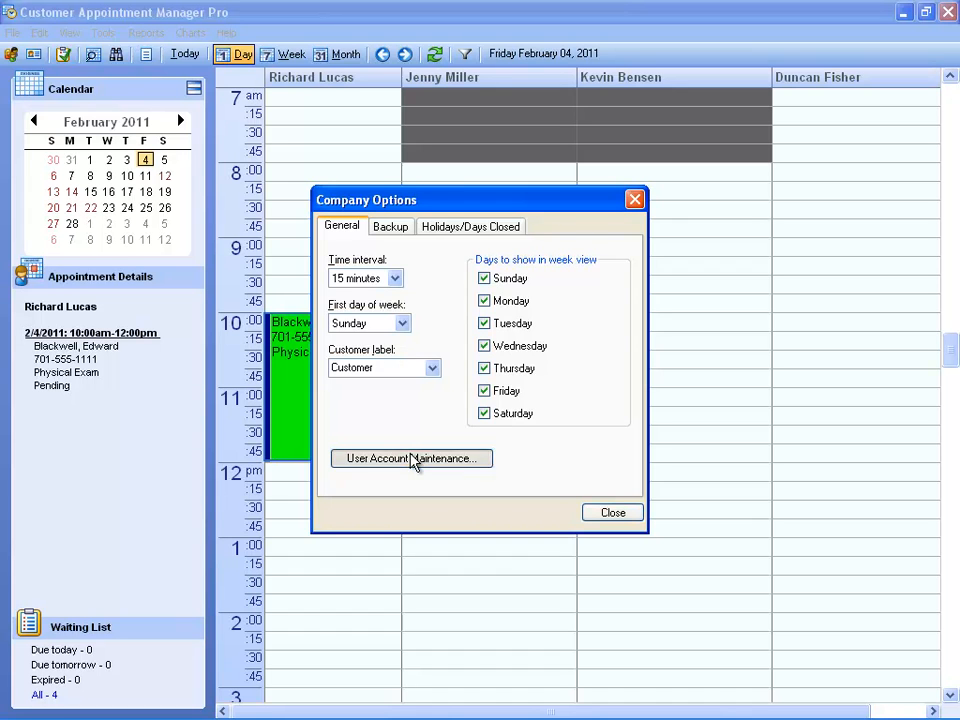
- Inspect user accounts and account type choices, cancel the new user, and close Company Options
click(410, 458)
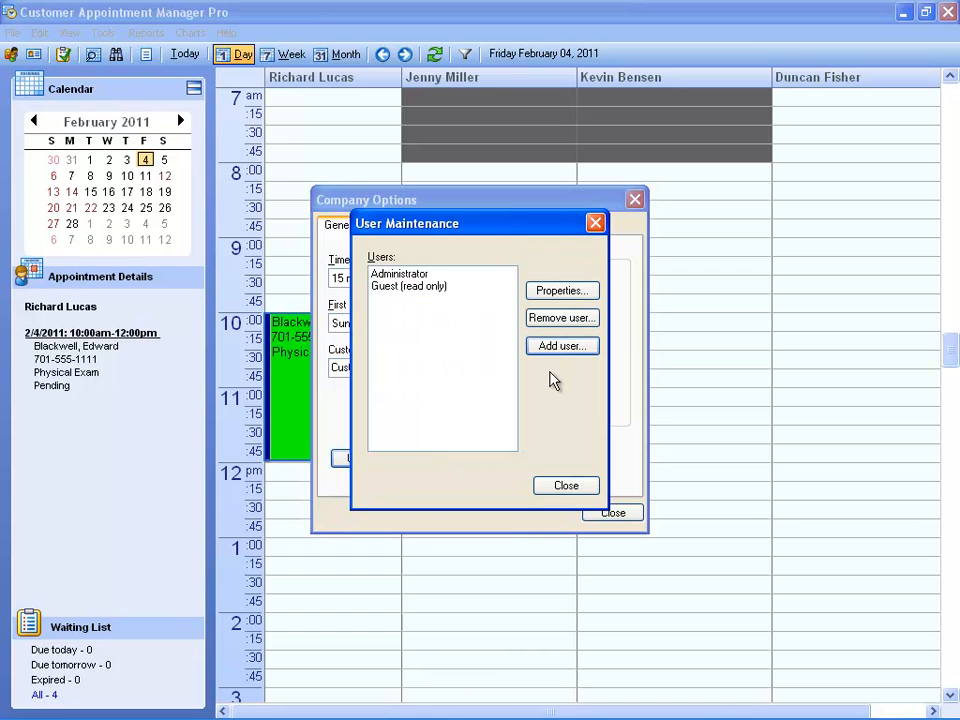
click(561, 345)
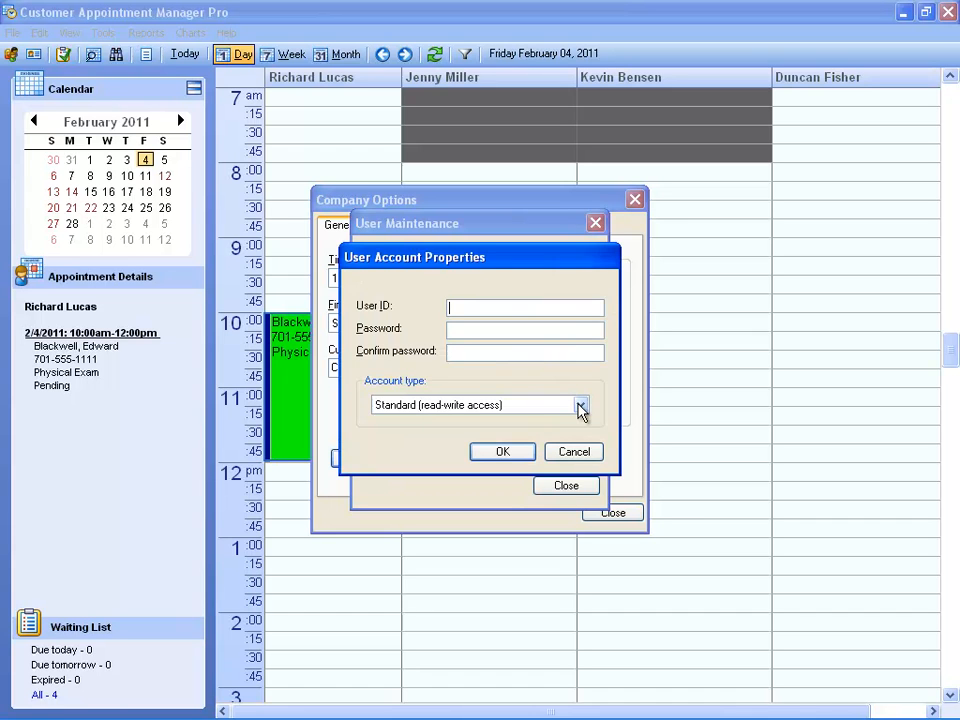
click(580, 404)
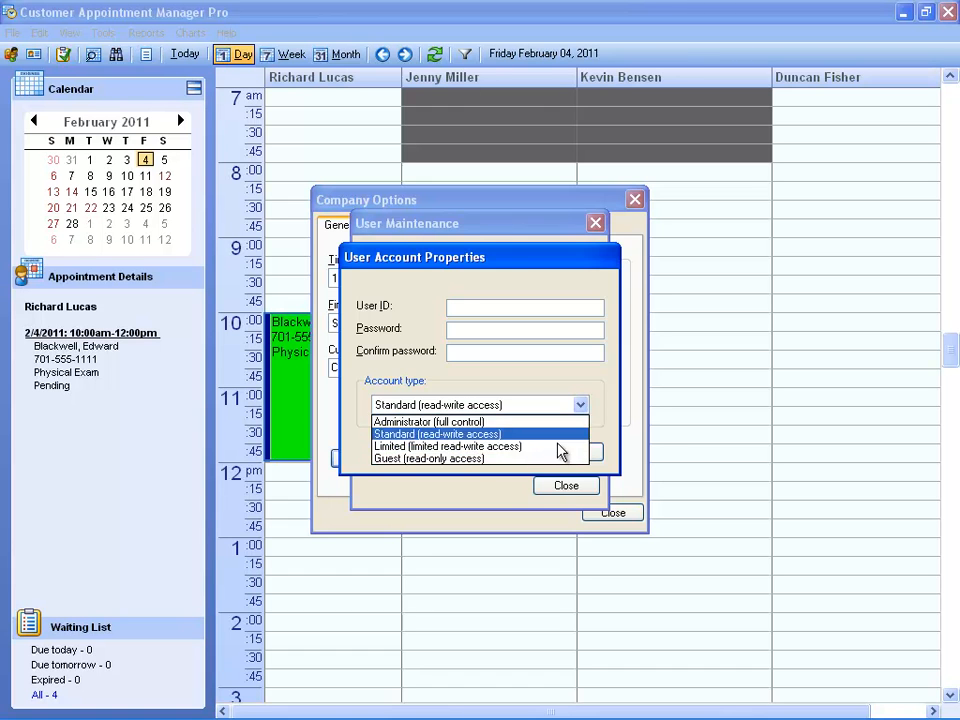
click(566, 485)
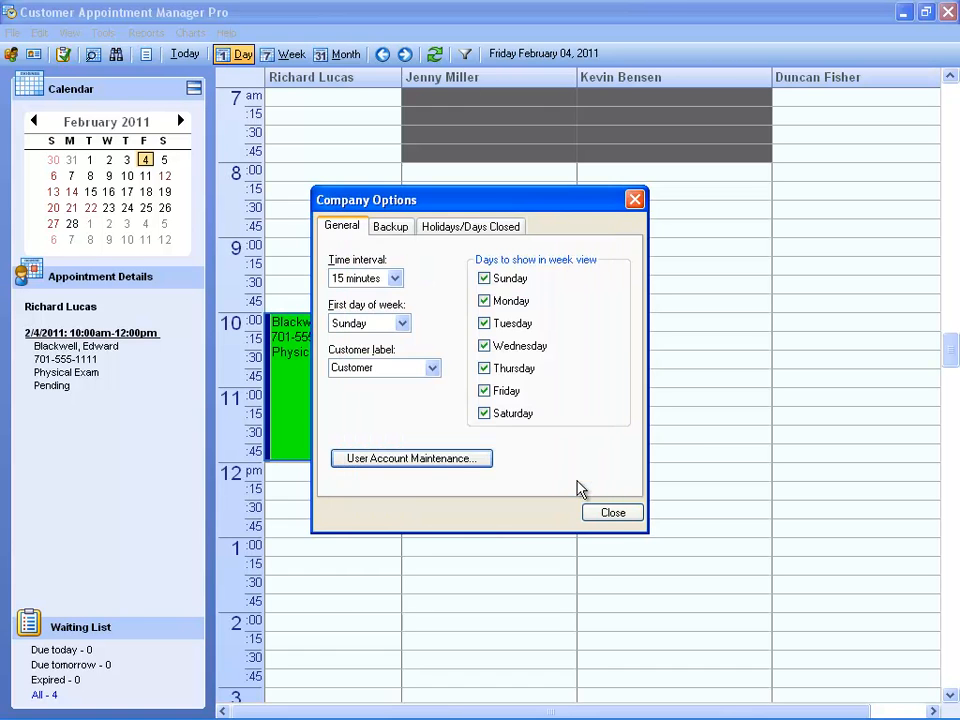
click(612, 512)
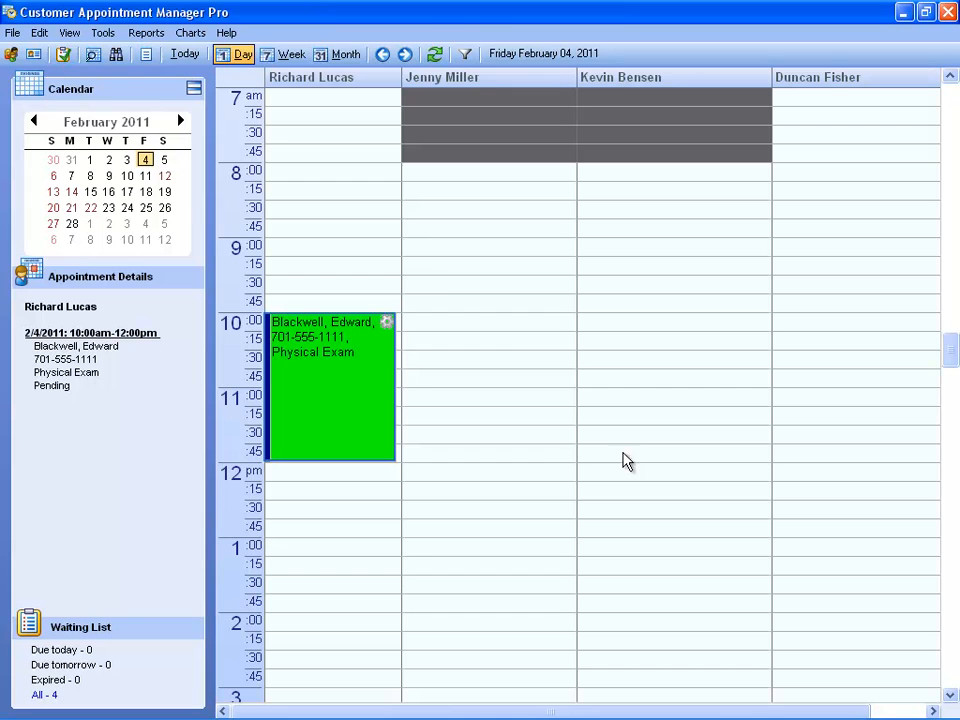
click(103, 33)
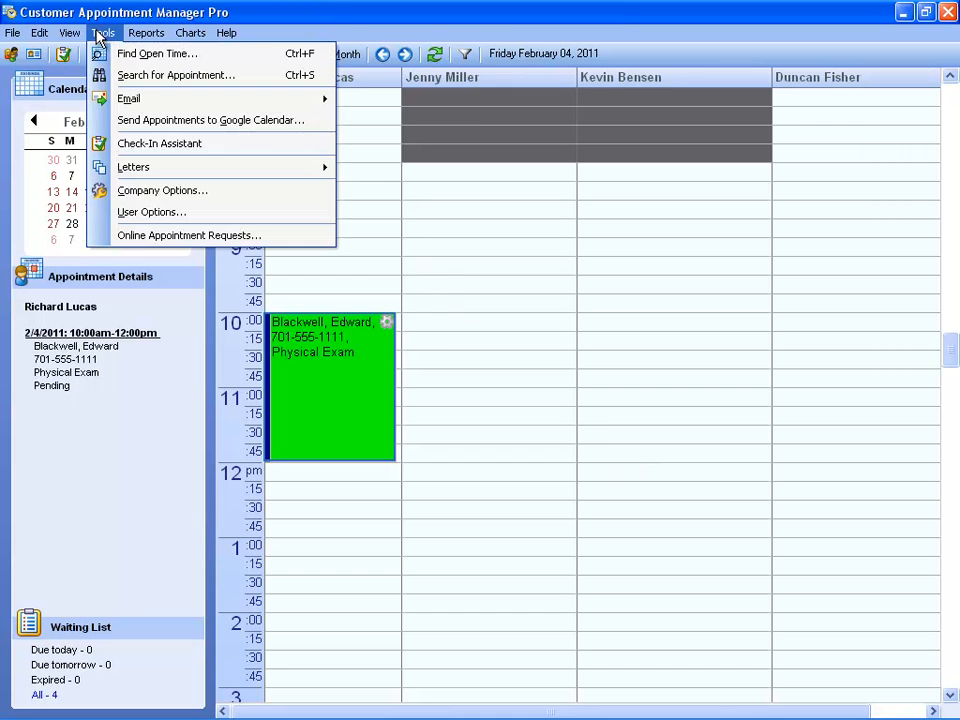
mouse_move(151, 211)
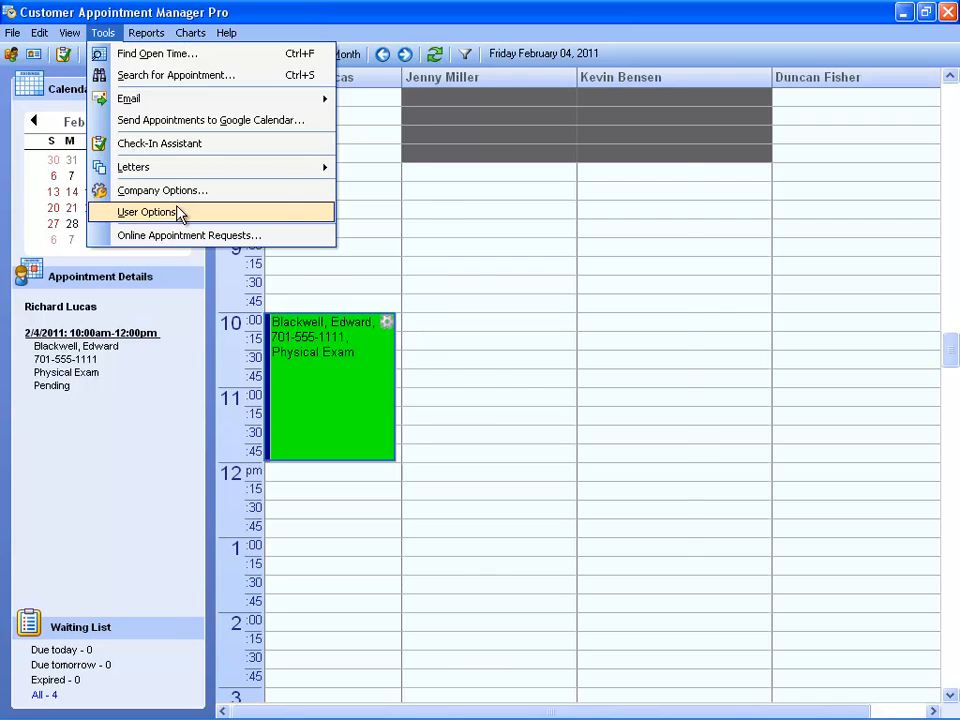
click(146, 211)
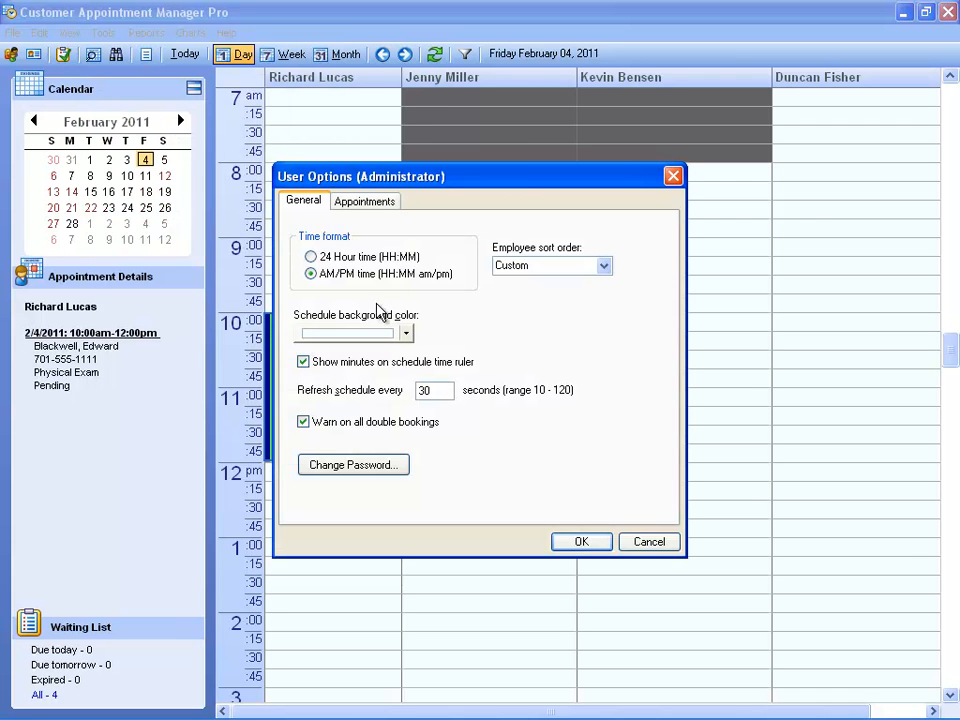
mouse_move(333, 242)
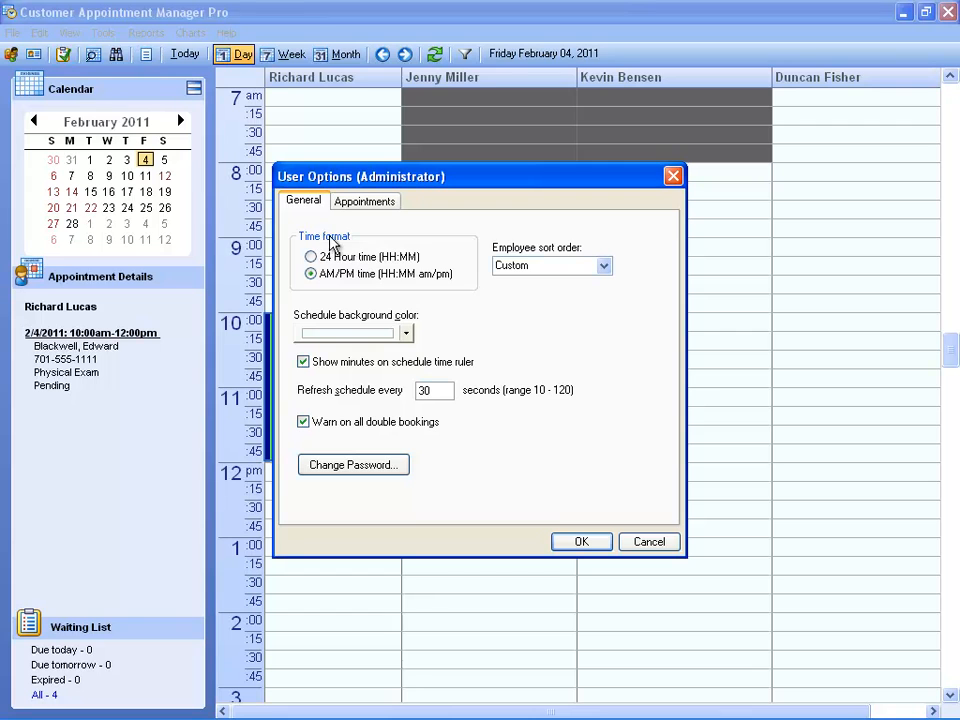
mouse_move(378, 219)
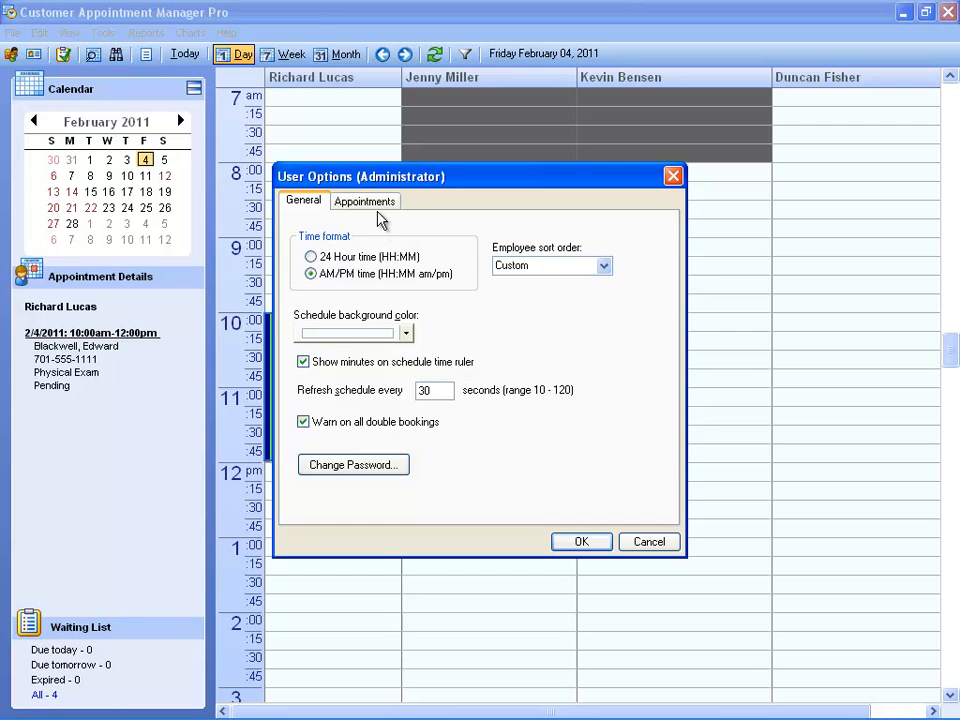
click(364, 200)
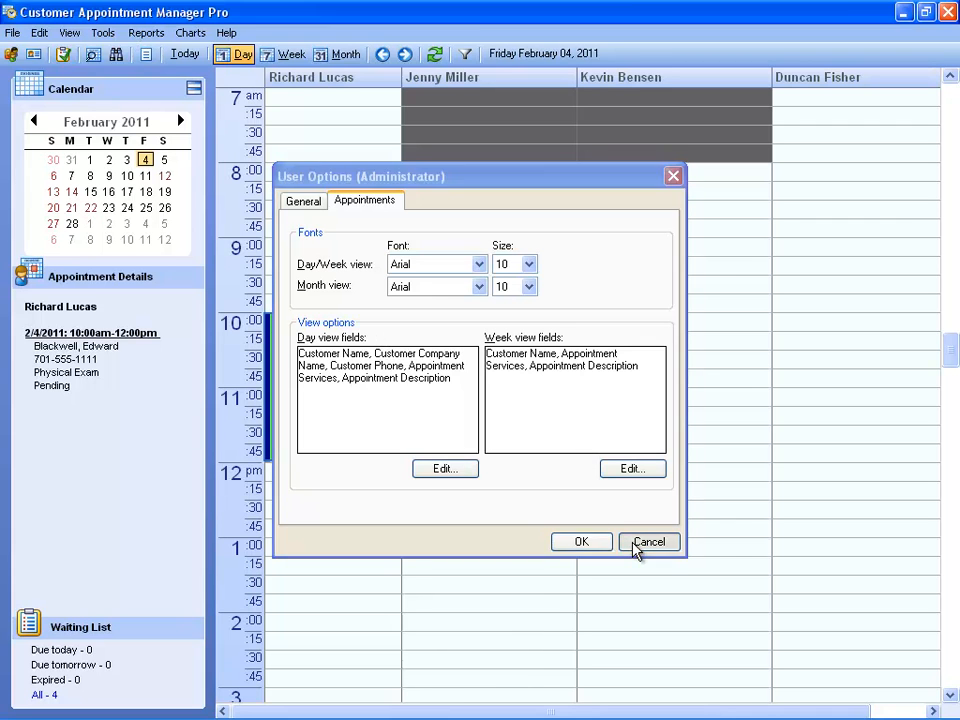
click(648, 541)
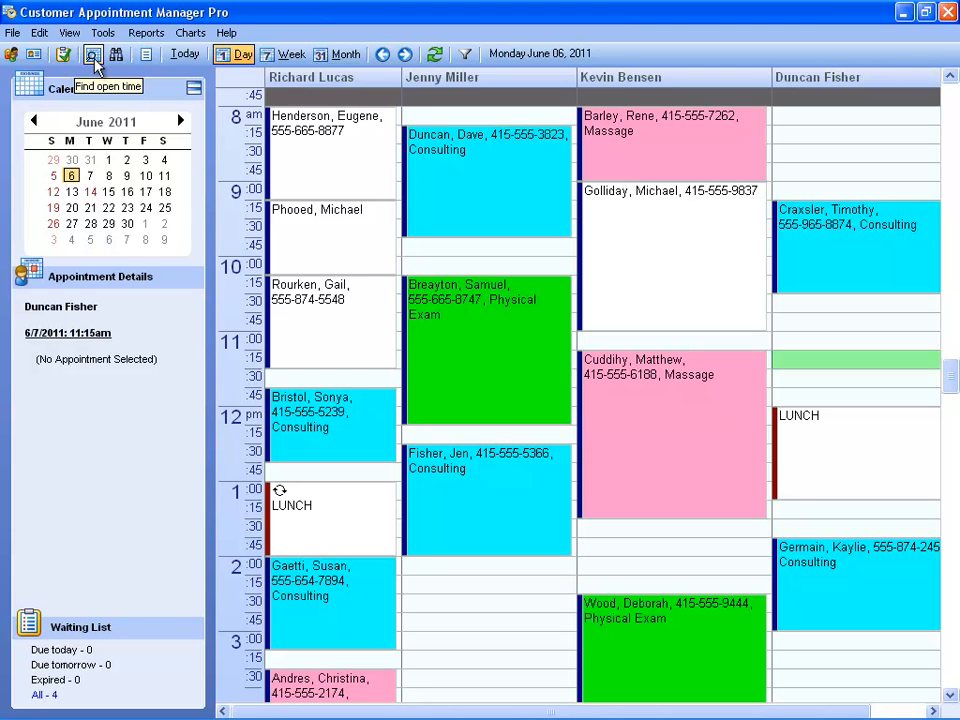
click(92, 54)
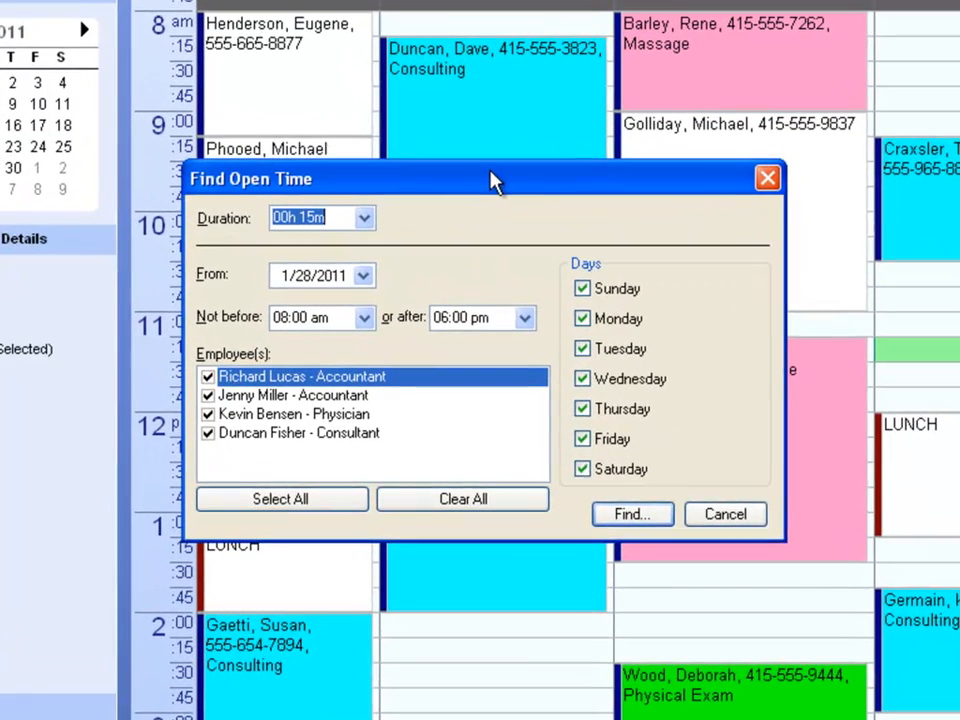
mouse_move(500, 390)
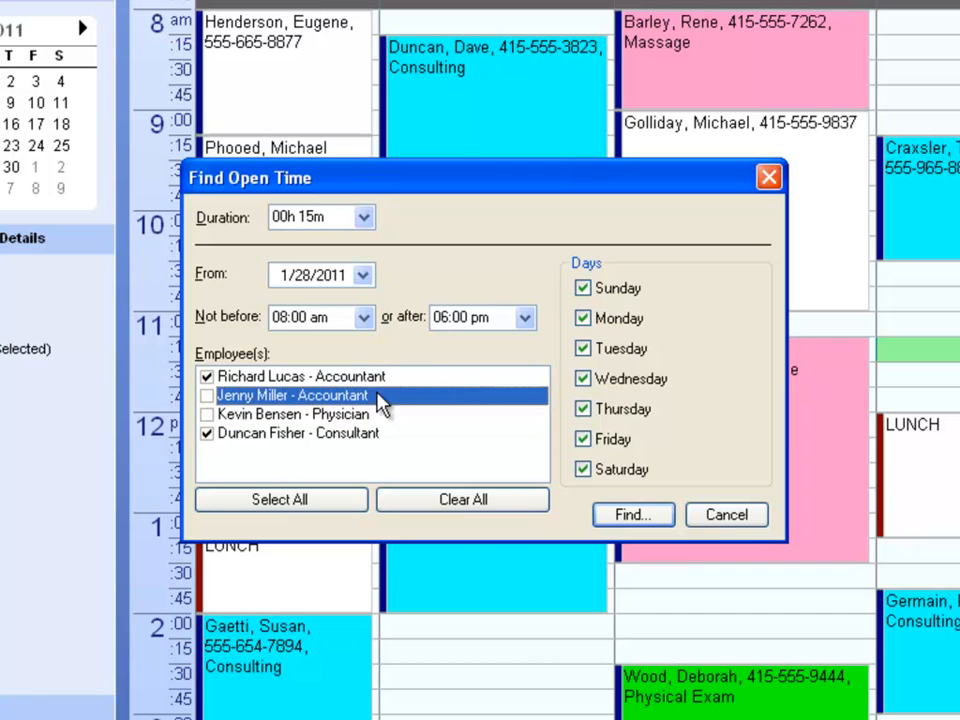
mouse_move(400, 335)
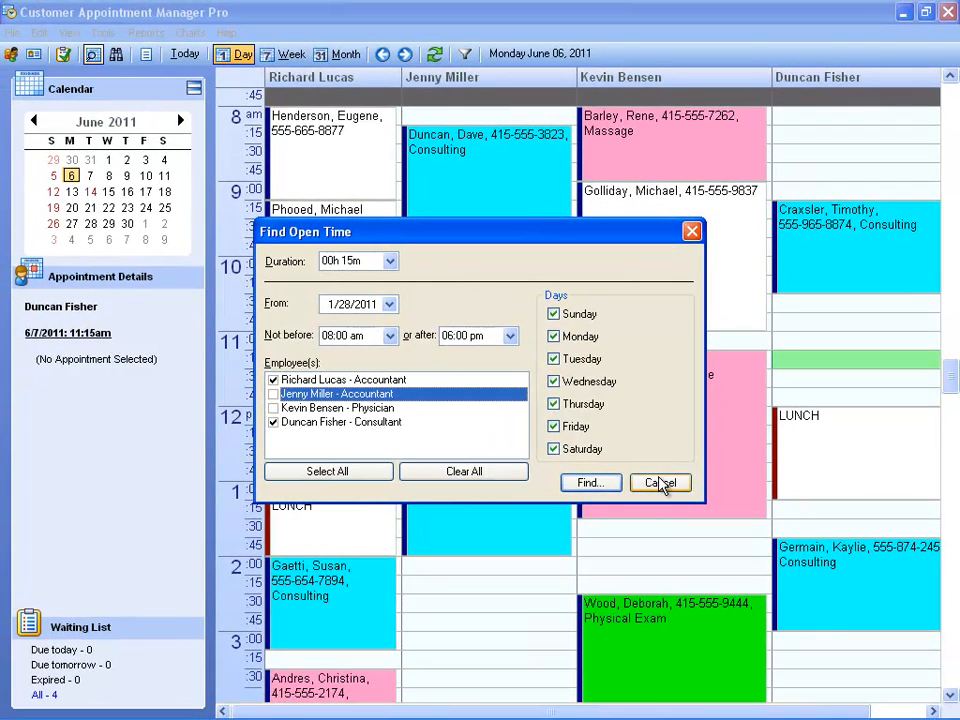
click(660, 483)
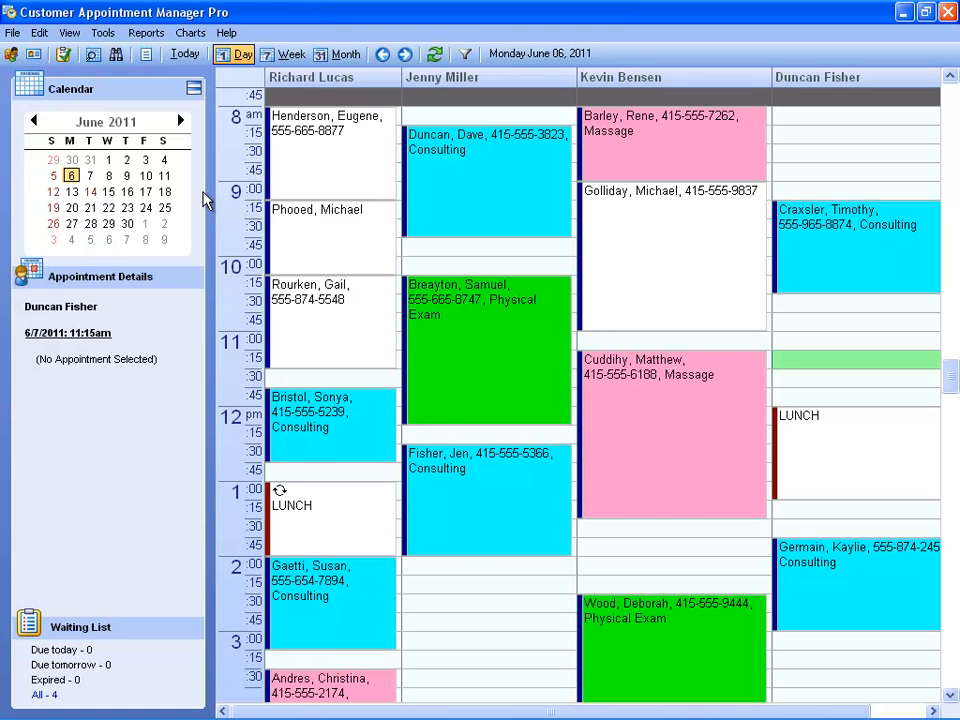
click(163, 159)
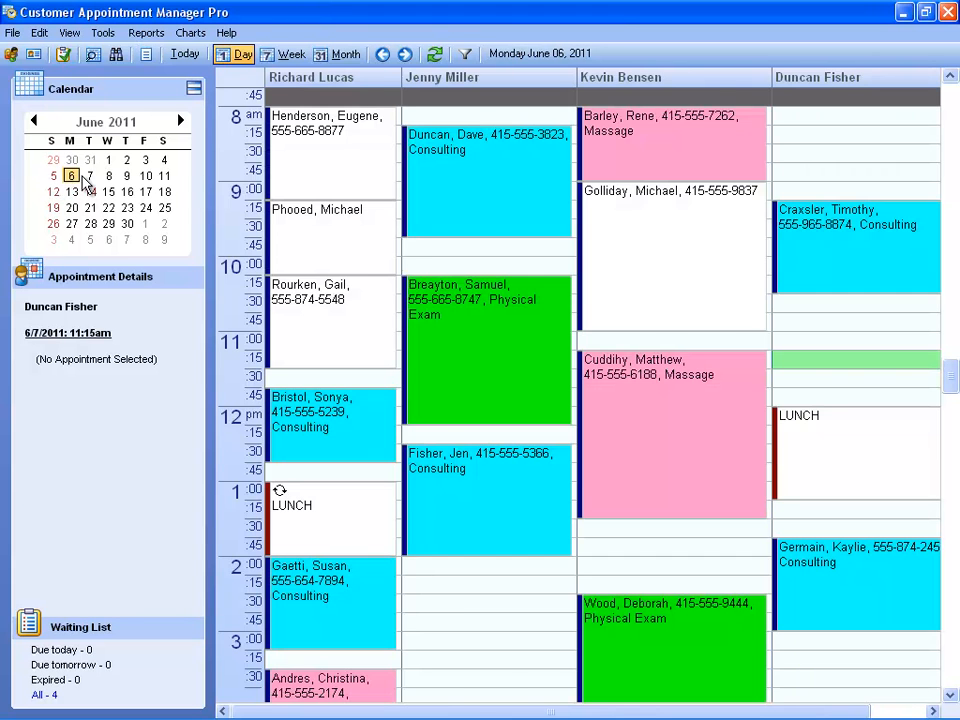
- Jump to Tuesday, June 7, 2011 and dismiss the empty appointment search
click(88, 176)
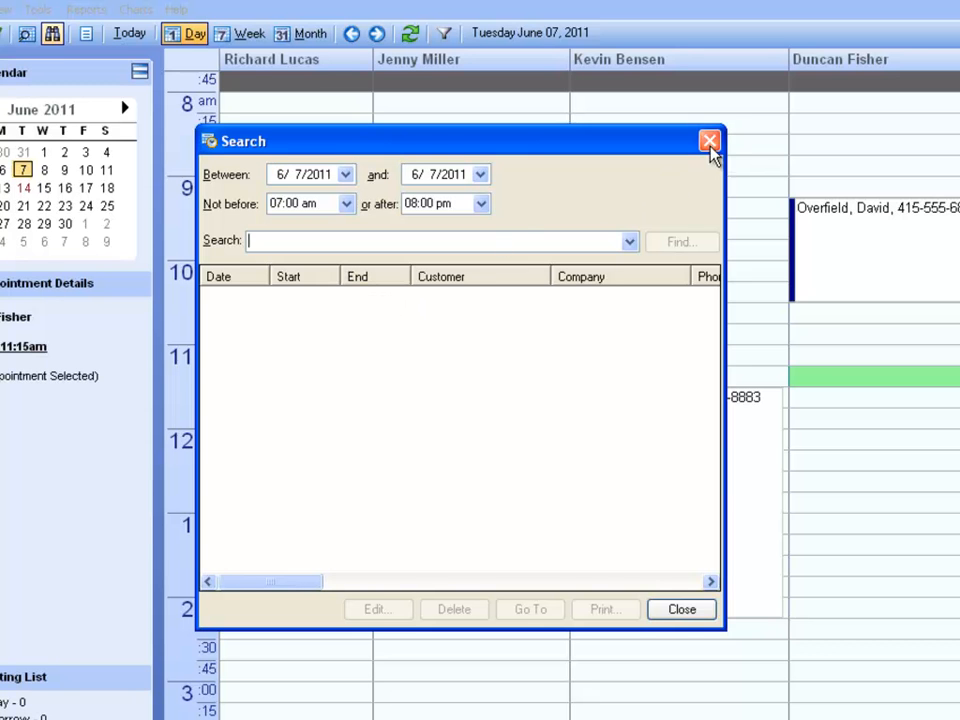
click(709, 140)
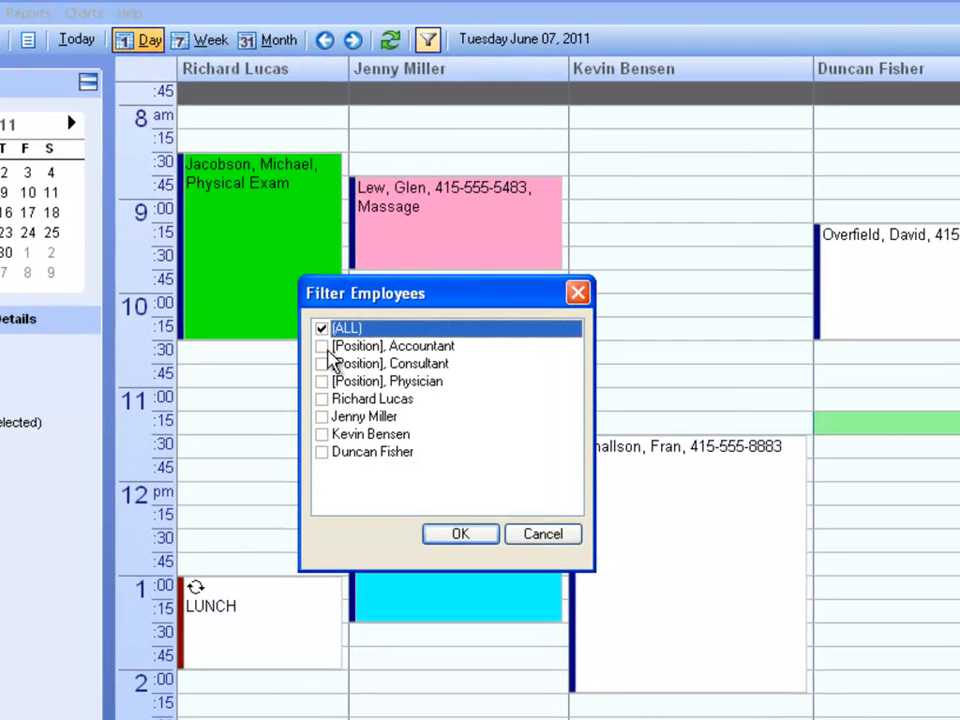
click(459, 533)
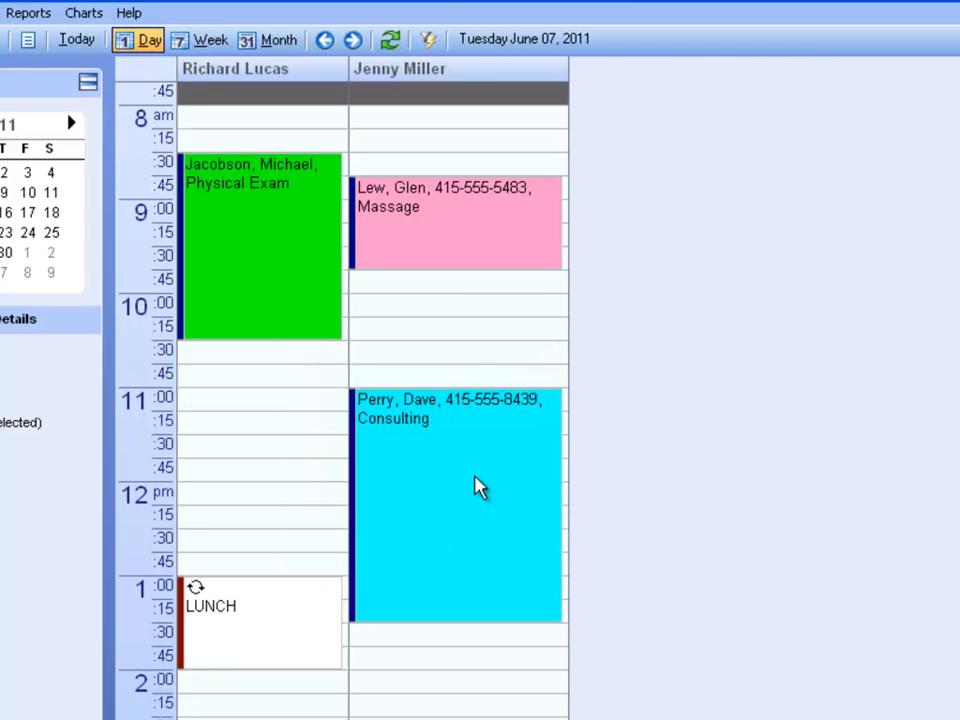
click(429, 39)
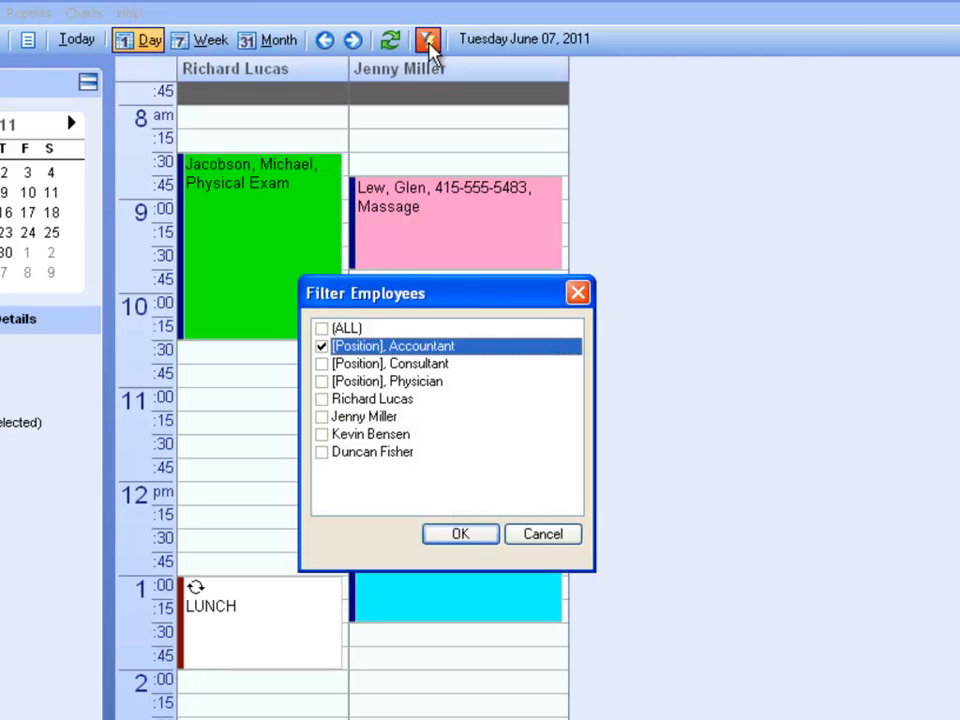
click(363, 416)
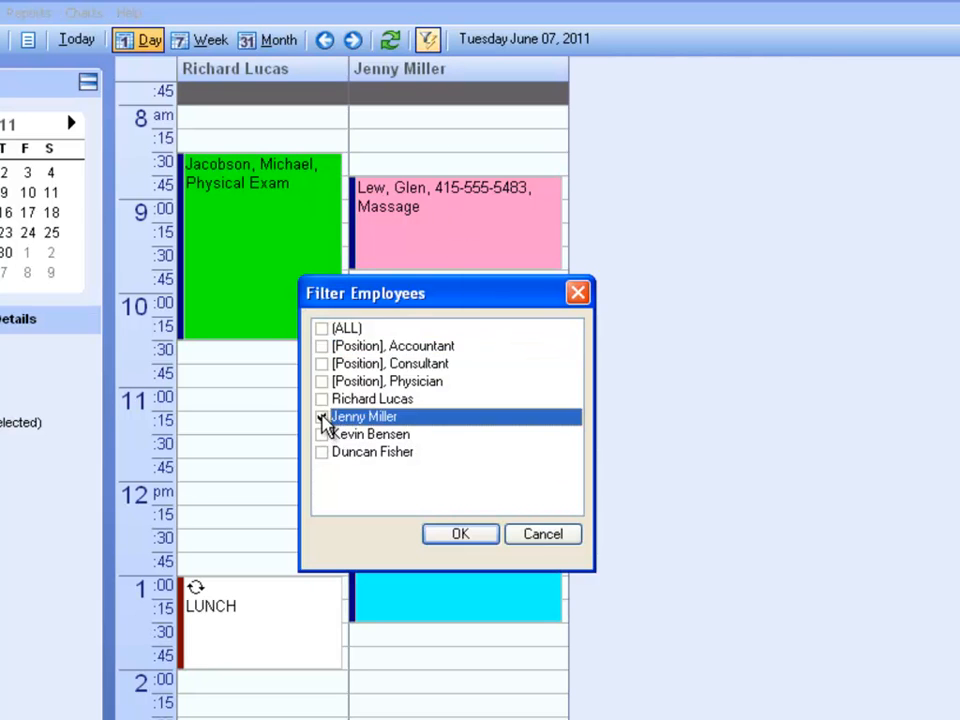
click(322, 452)
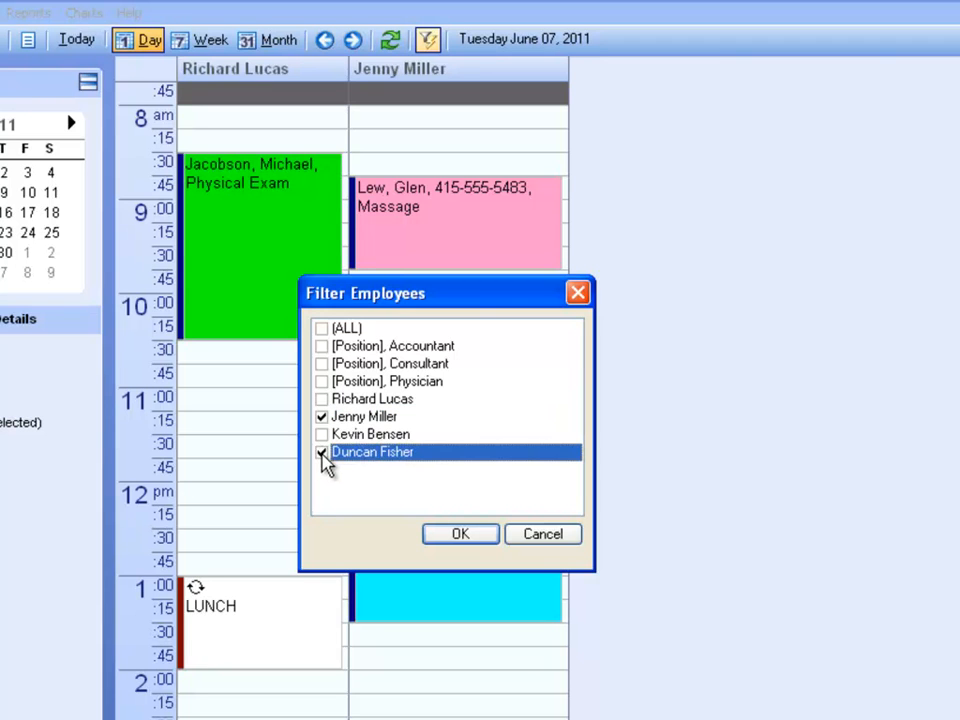
click(460, 533)
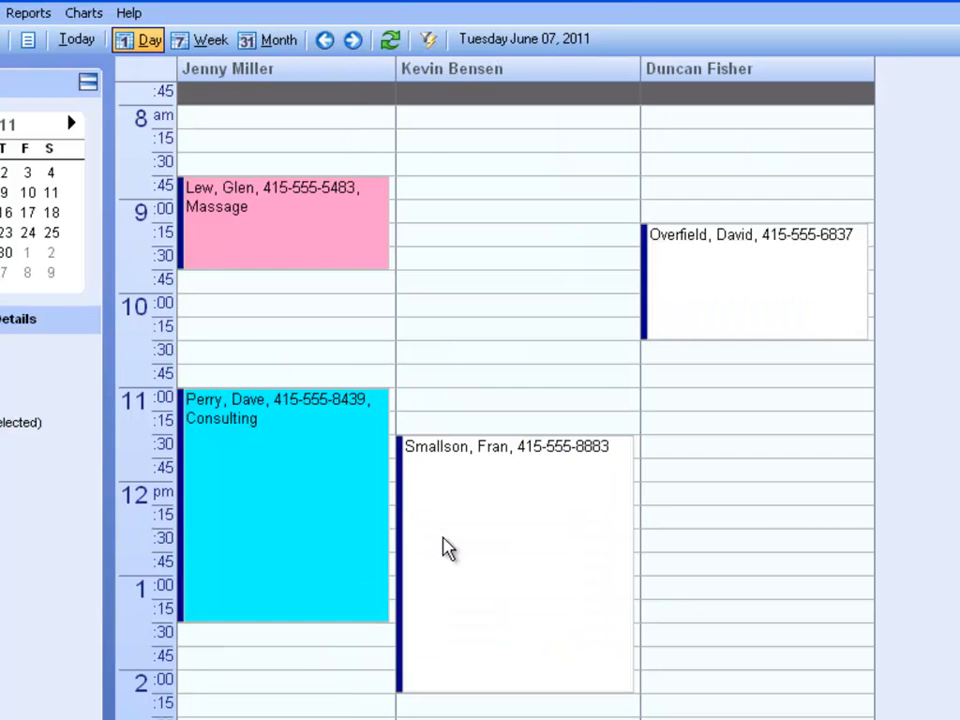
mouse_move(432, 403)
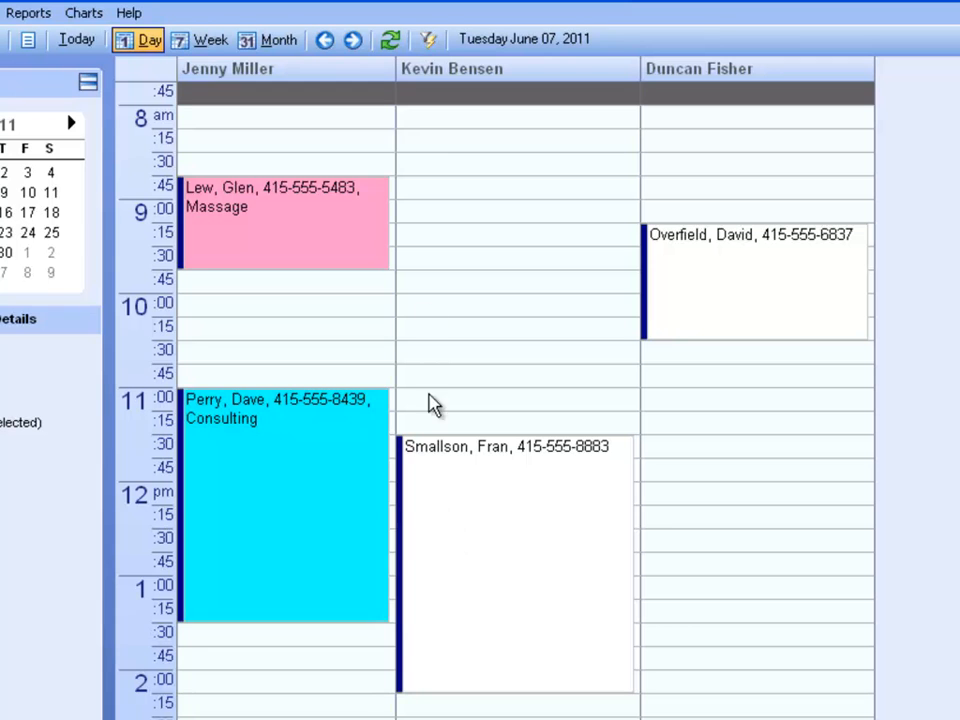
click(428, 39)
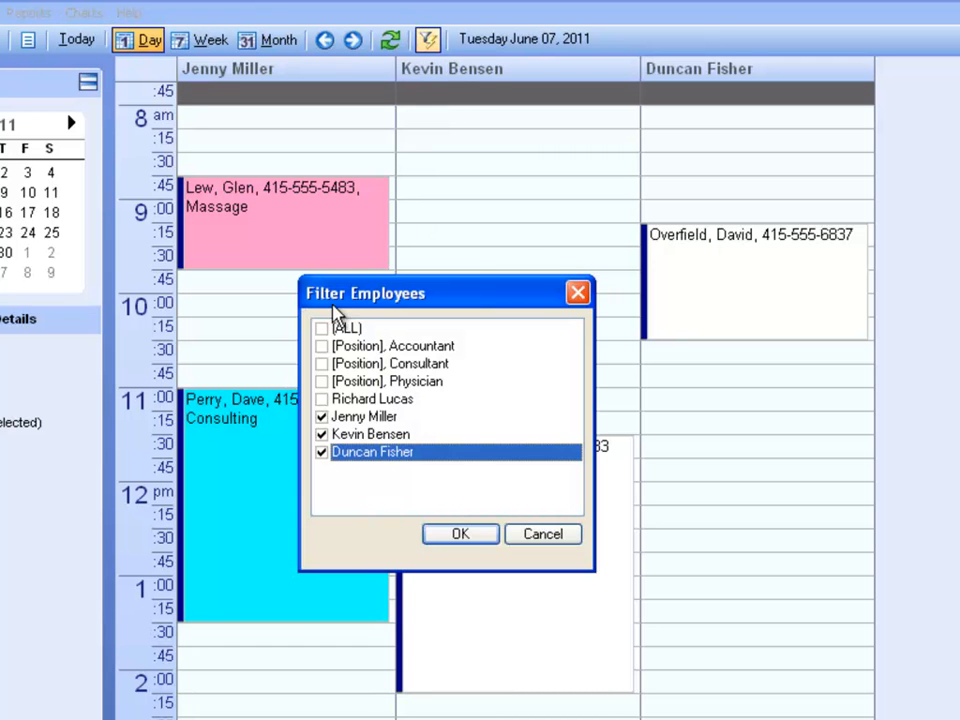
click(321, 327)
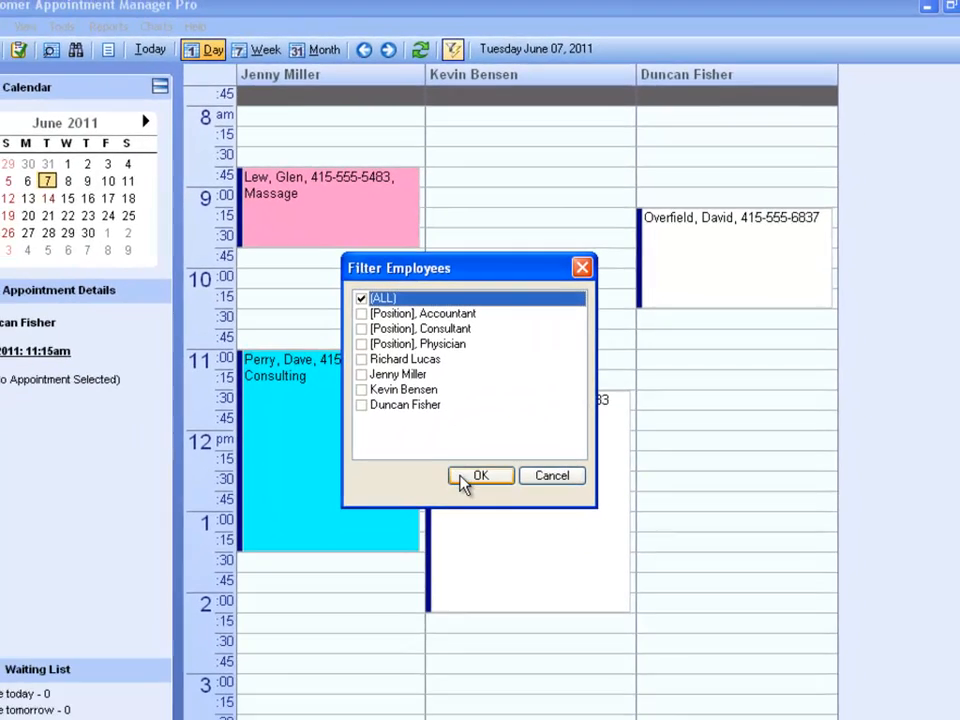
click(480, 475)
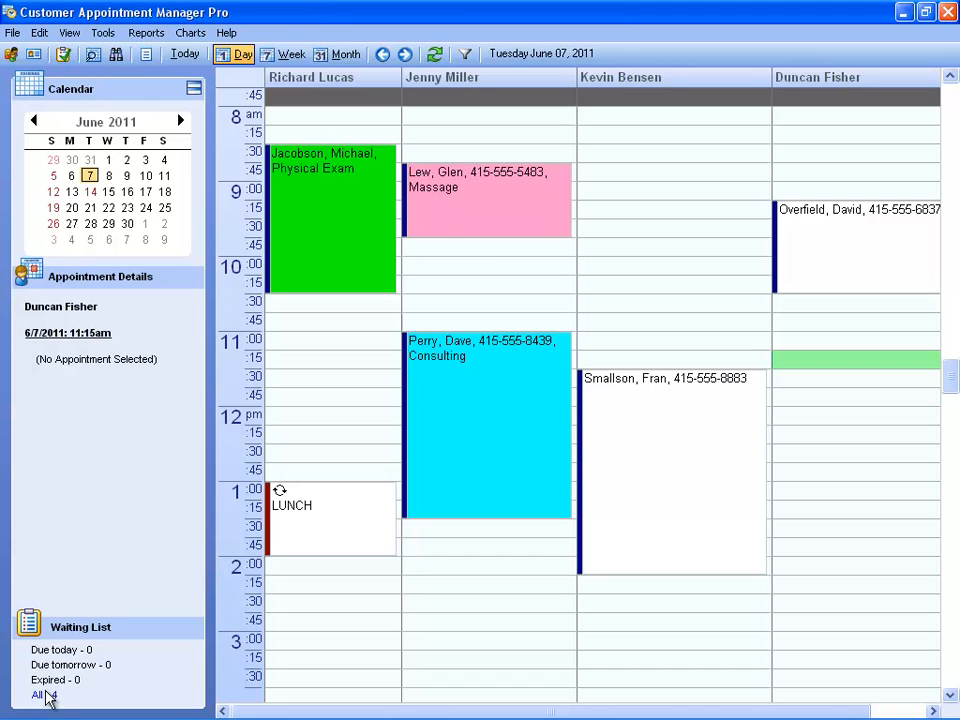
click(38, 695)
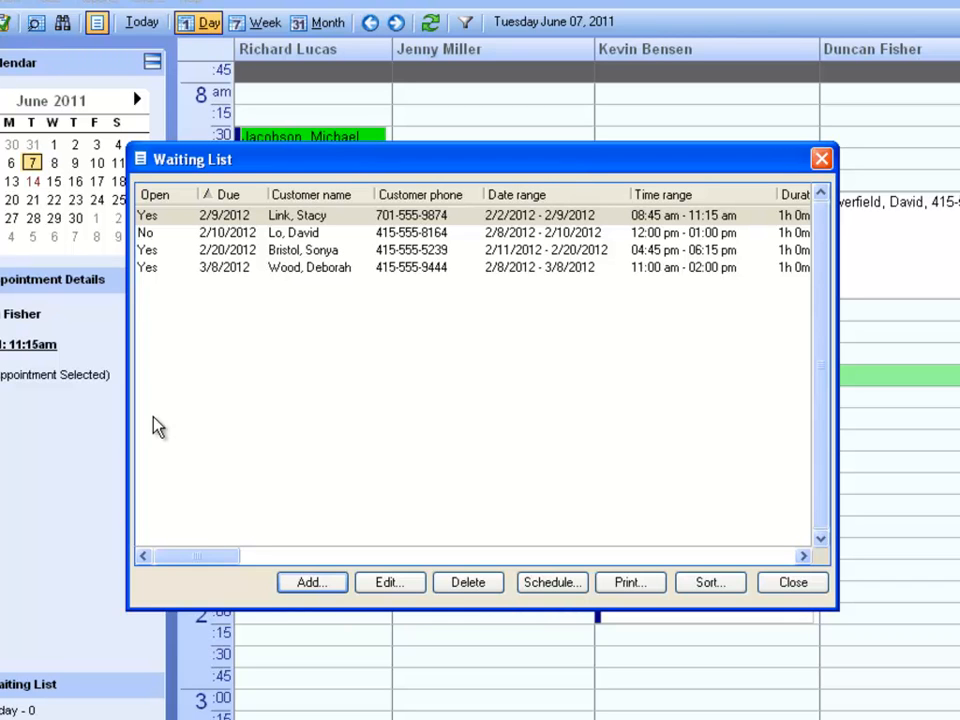
mouse_move(358, 434)
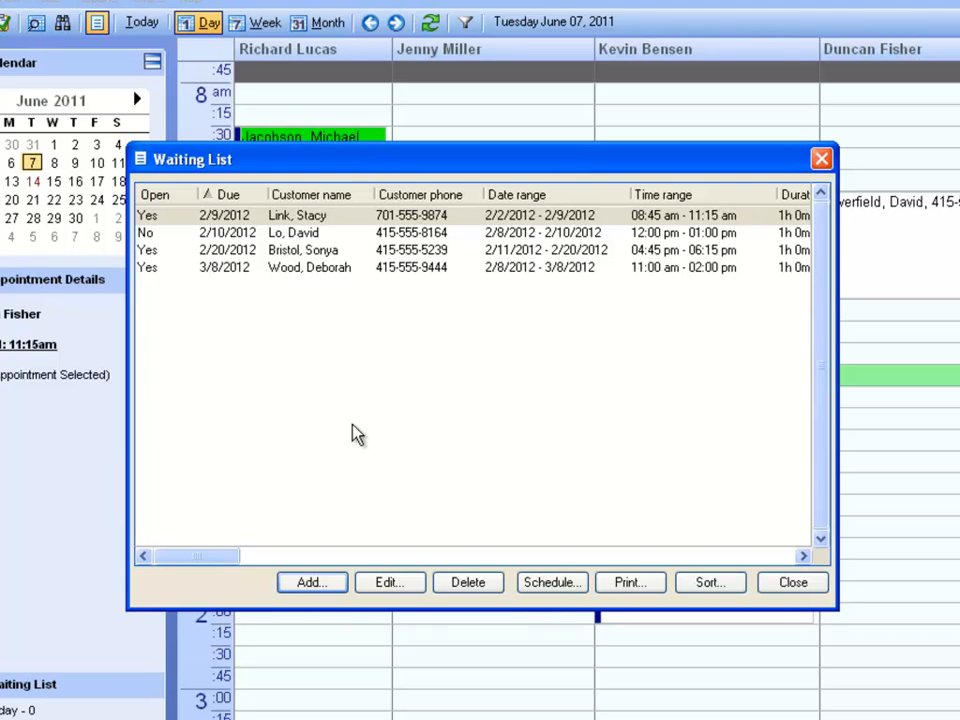
mouse_move(275, 309)
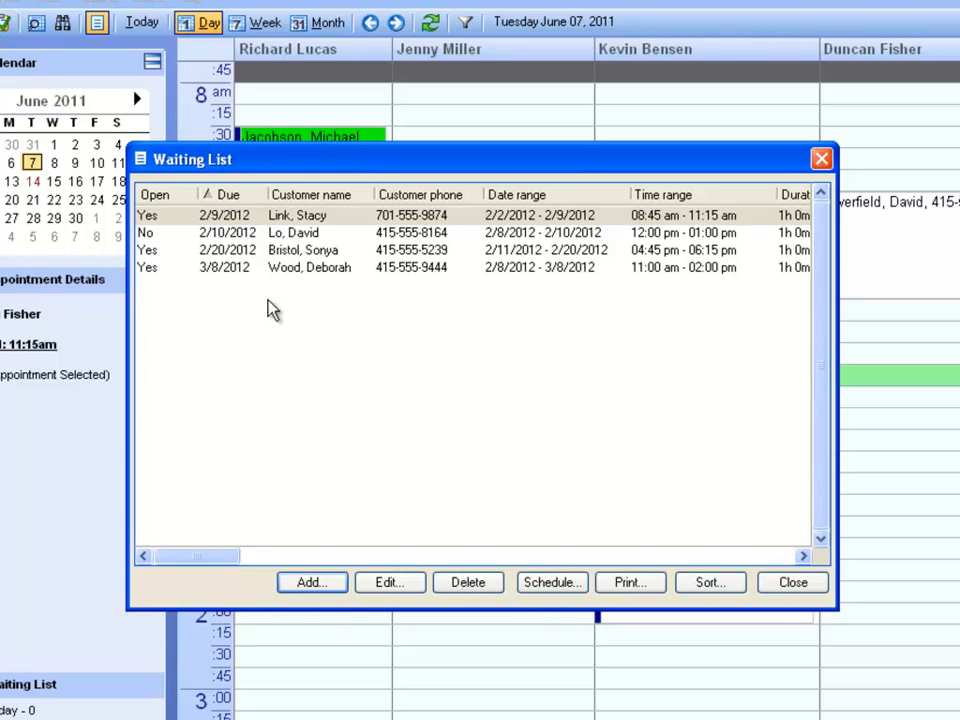
click(310, 250)
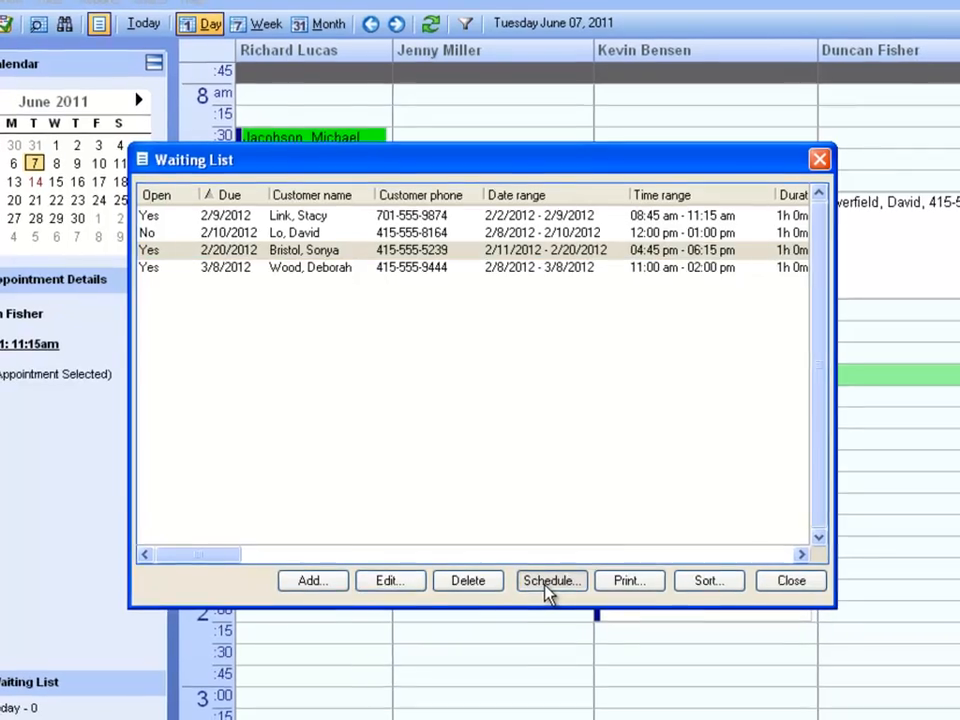
click(551, 580)
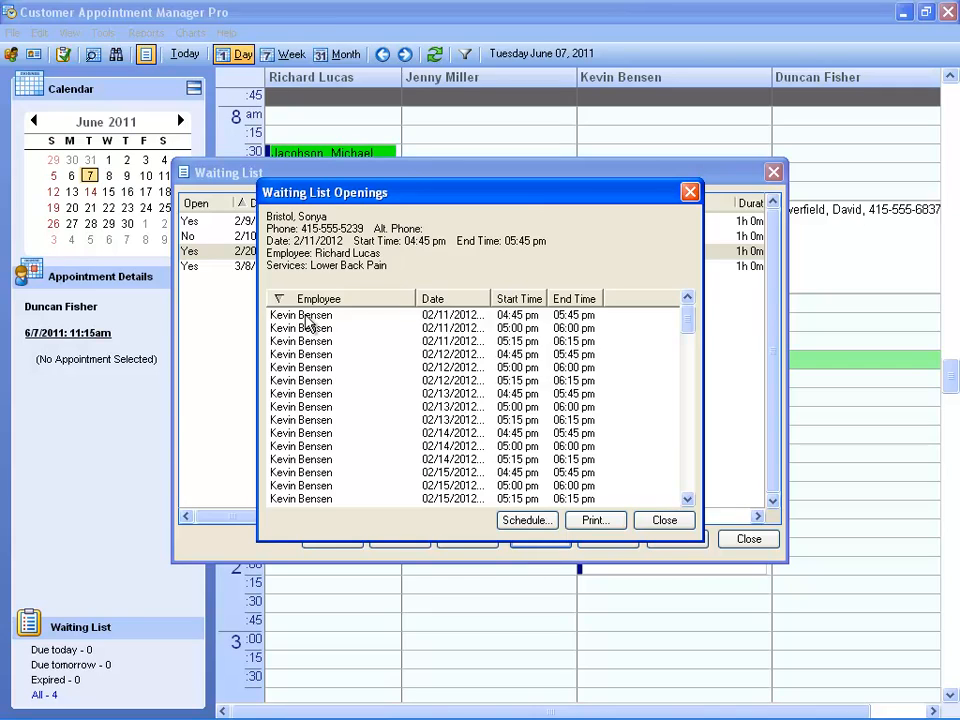
click(300, 314)
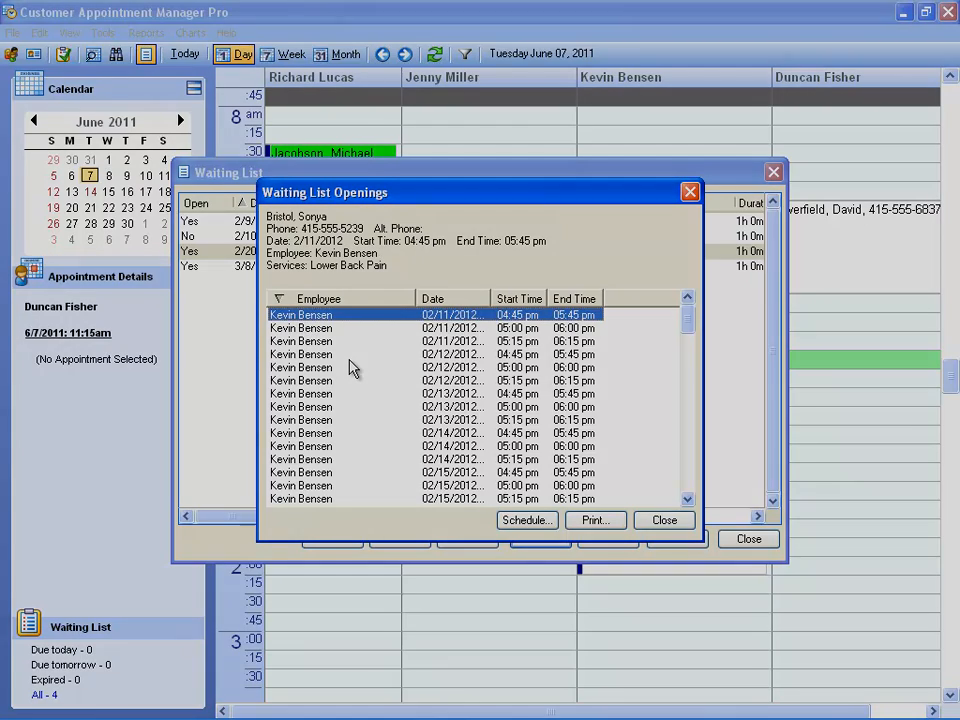